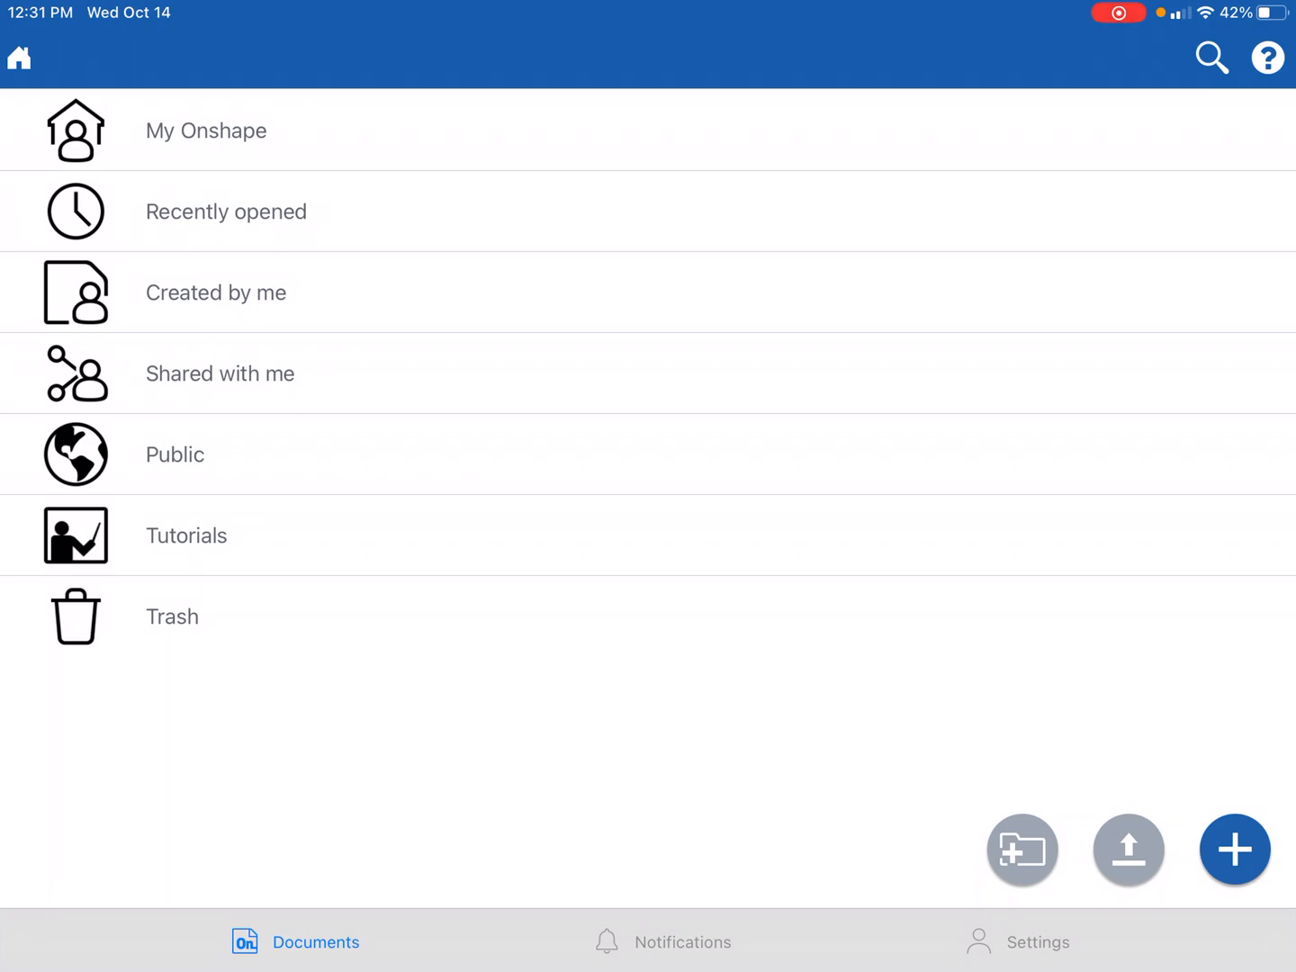
Step: Show the My Onshape documents list containing the Practice document
click(214, 131)
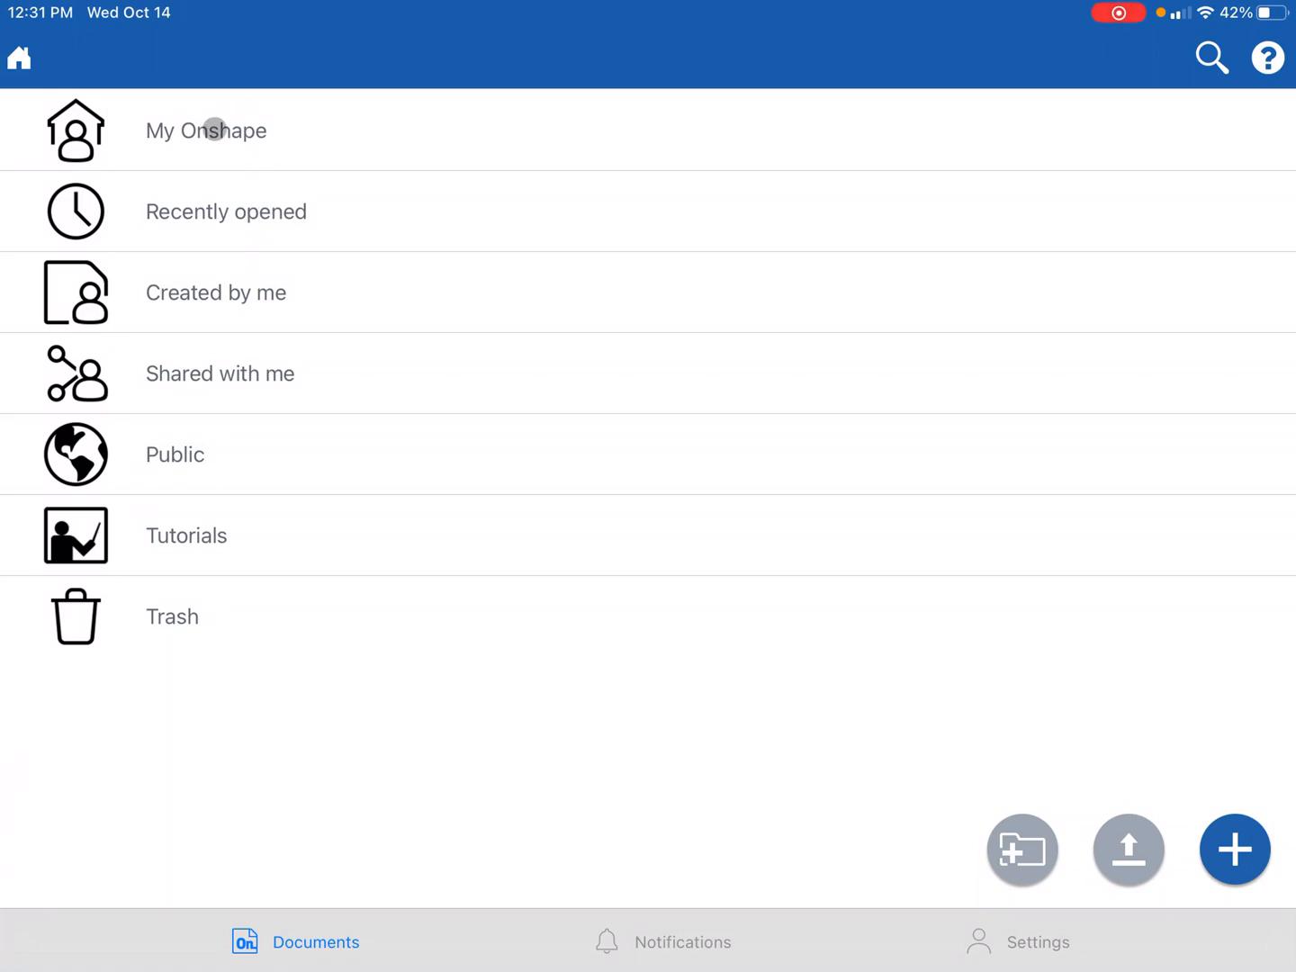
click(206, 131)
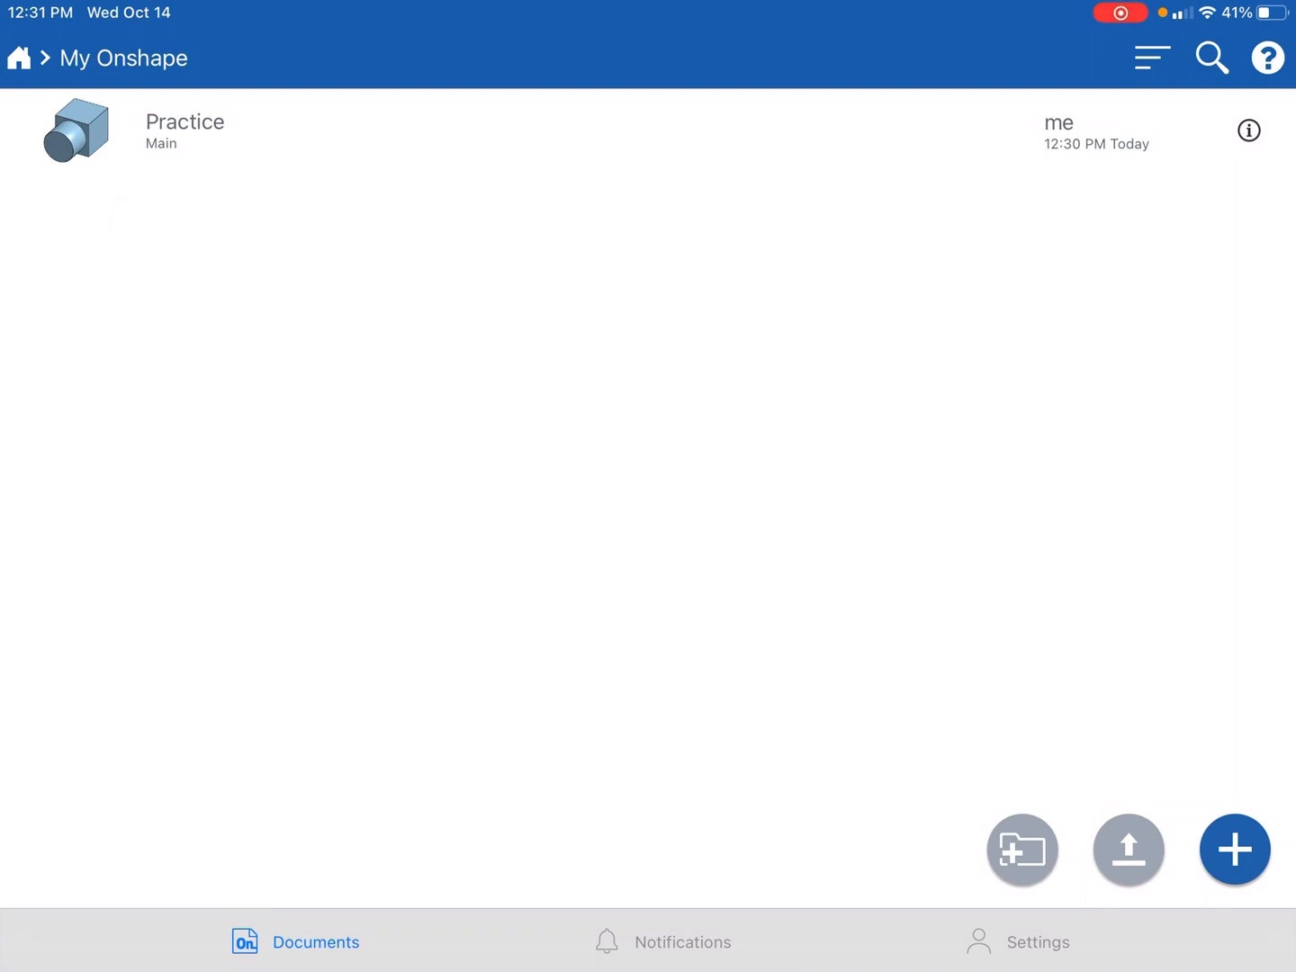
Step: Add a new folder named 'Practice Folder' in My Onshape
click(1025, 943)
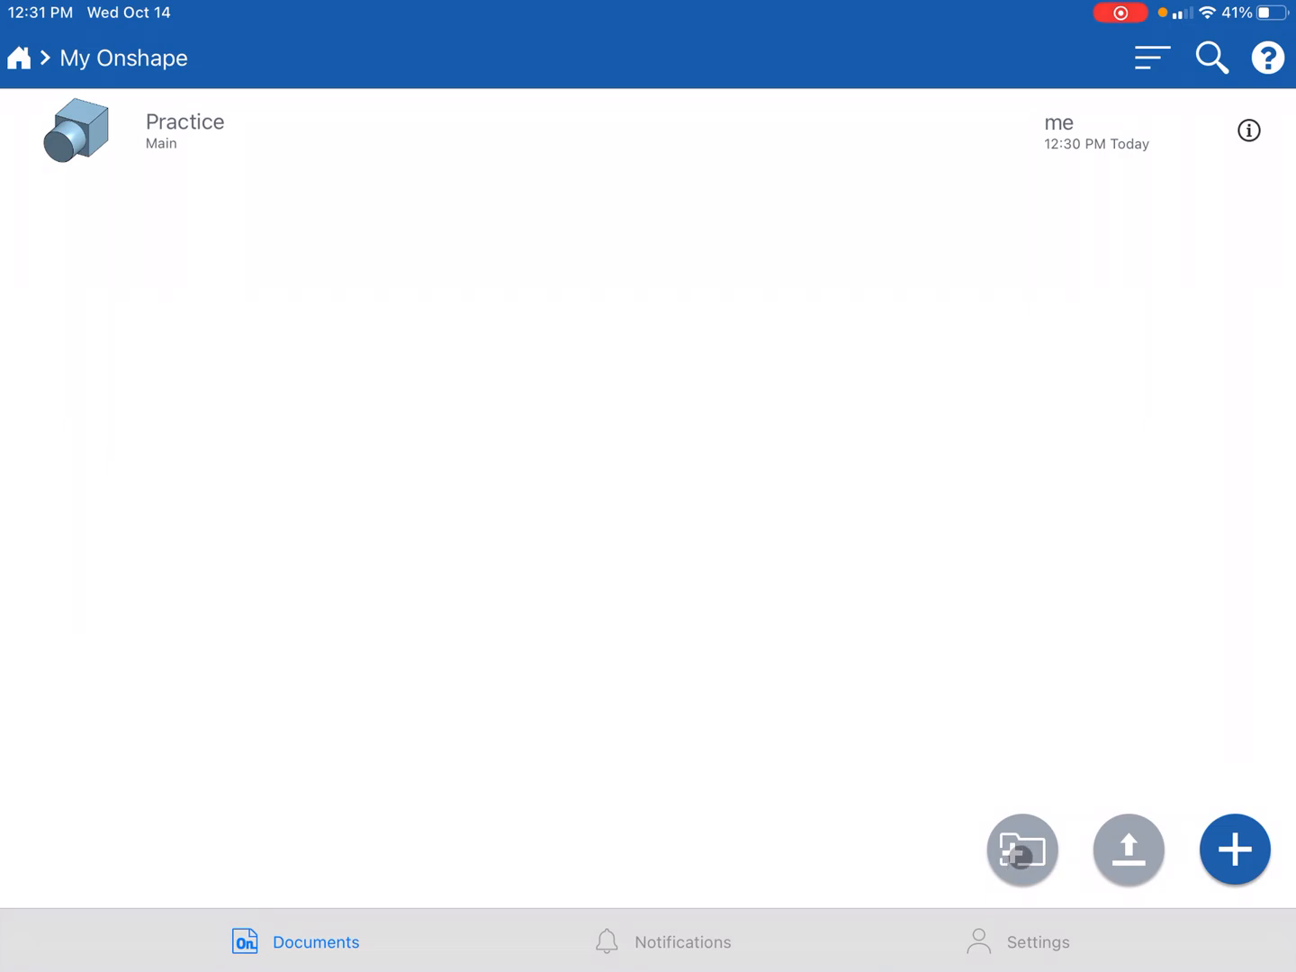
click(1023, 849)
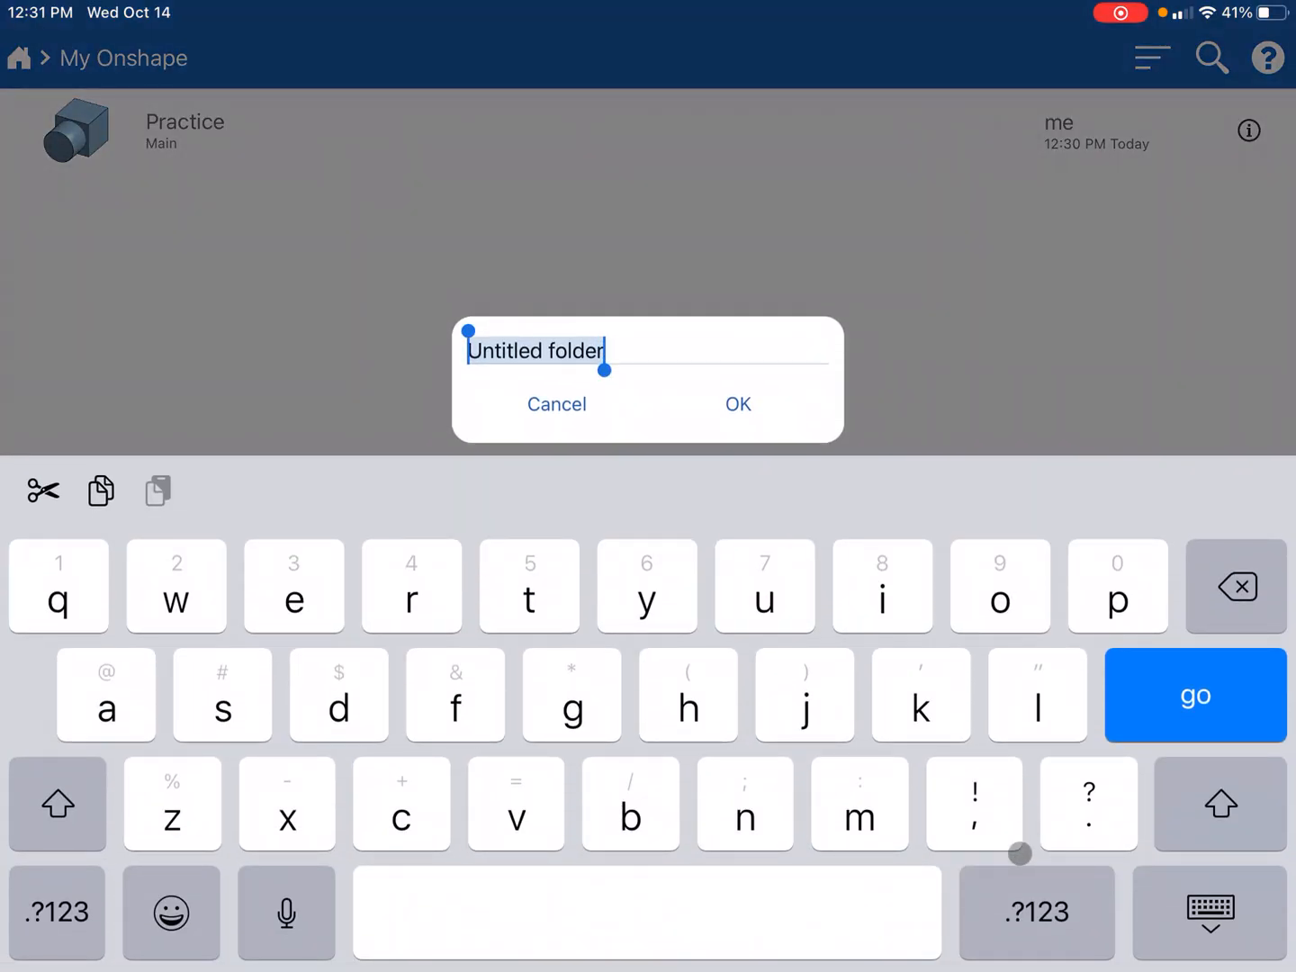
text(Practice)
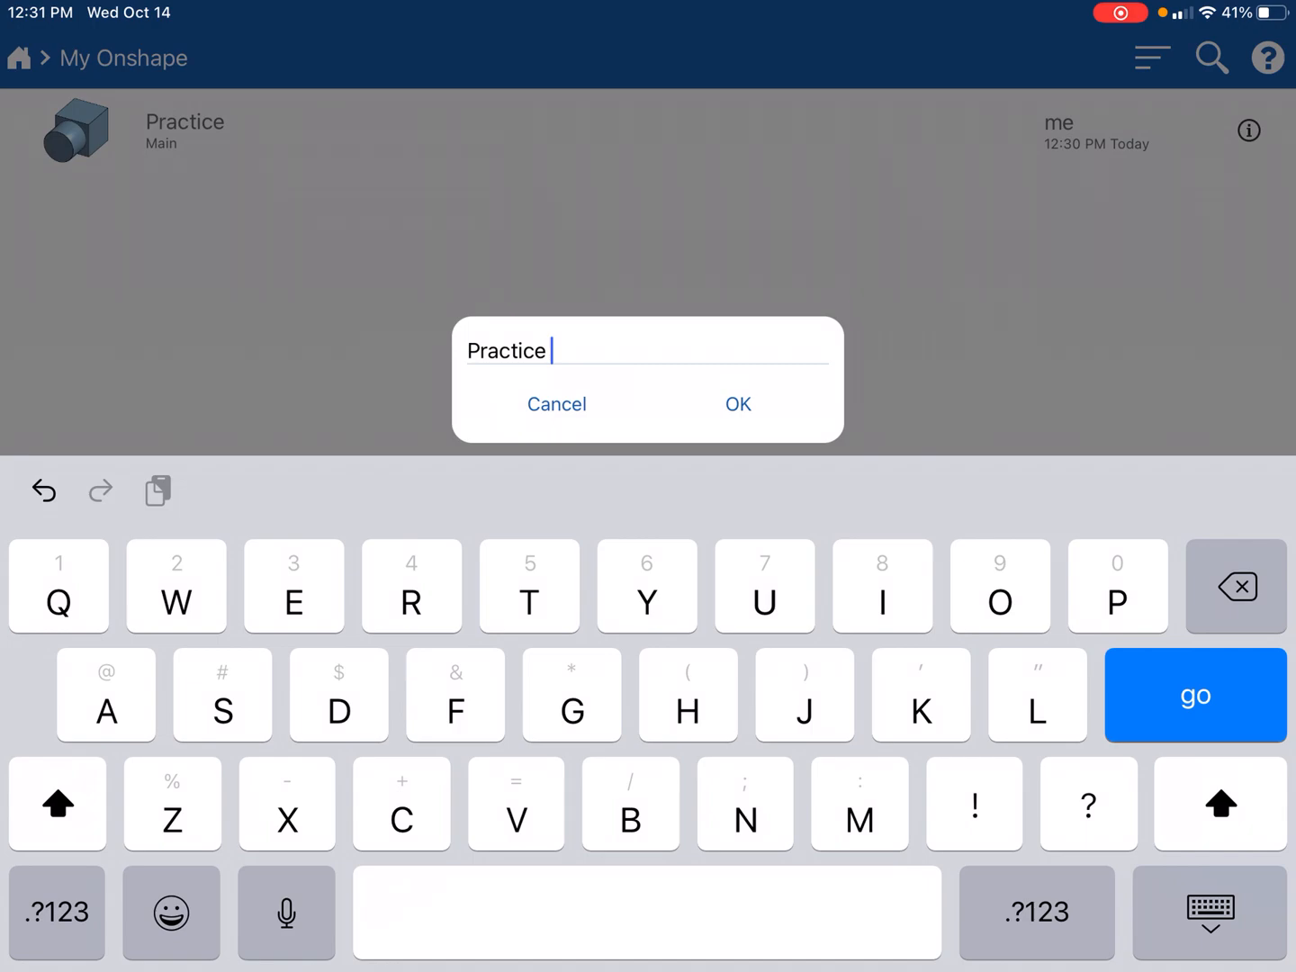
text(Folder)
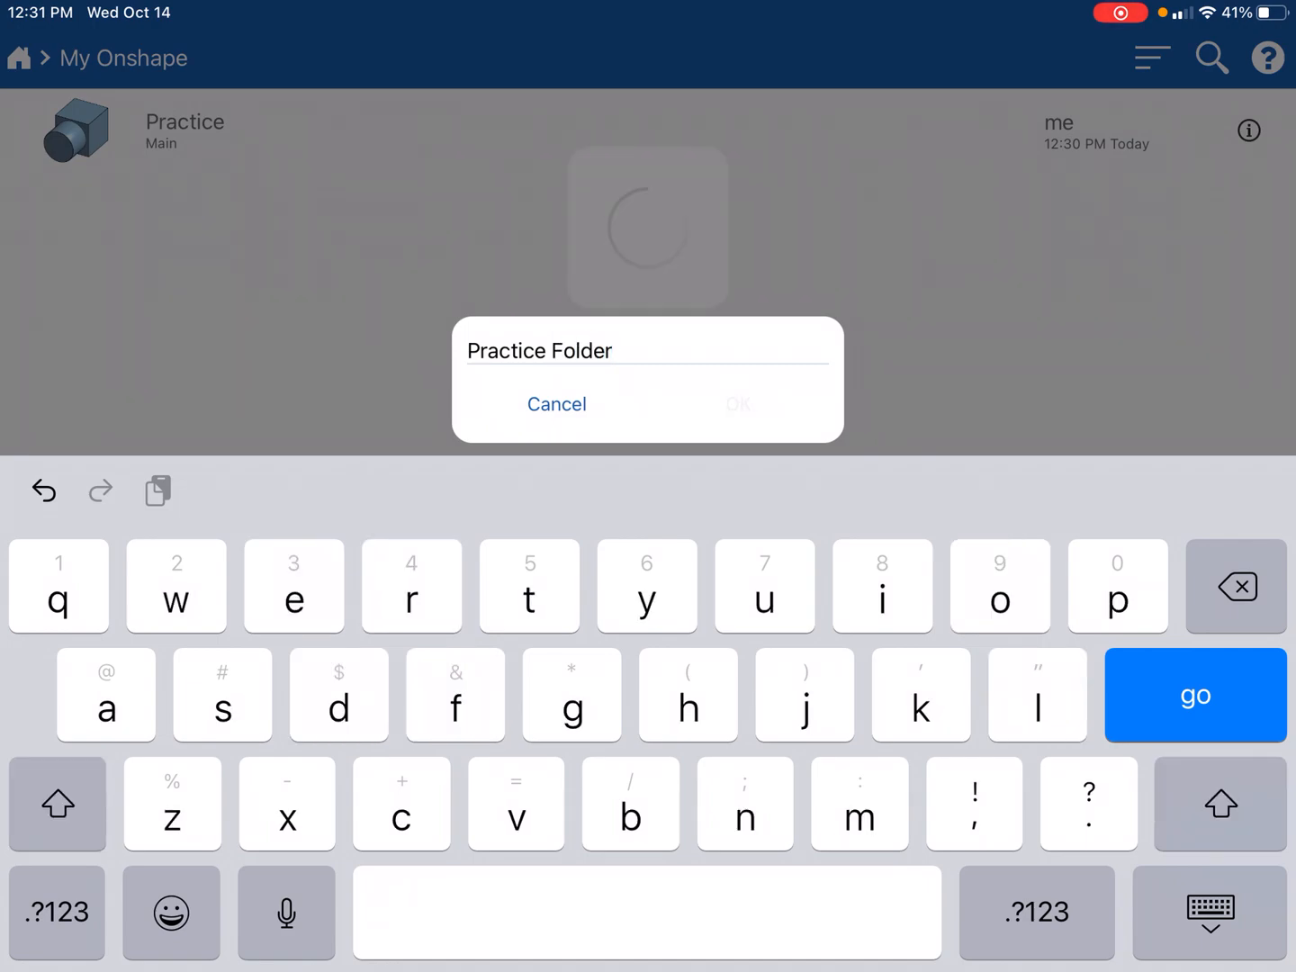
click(738, 403)
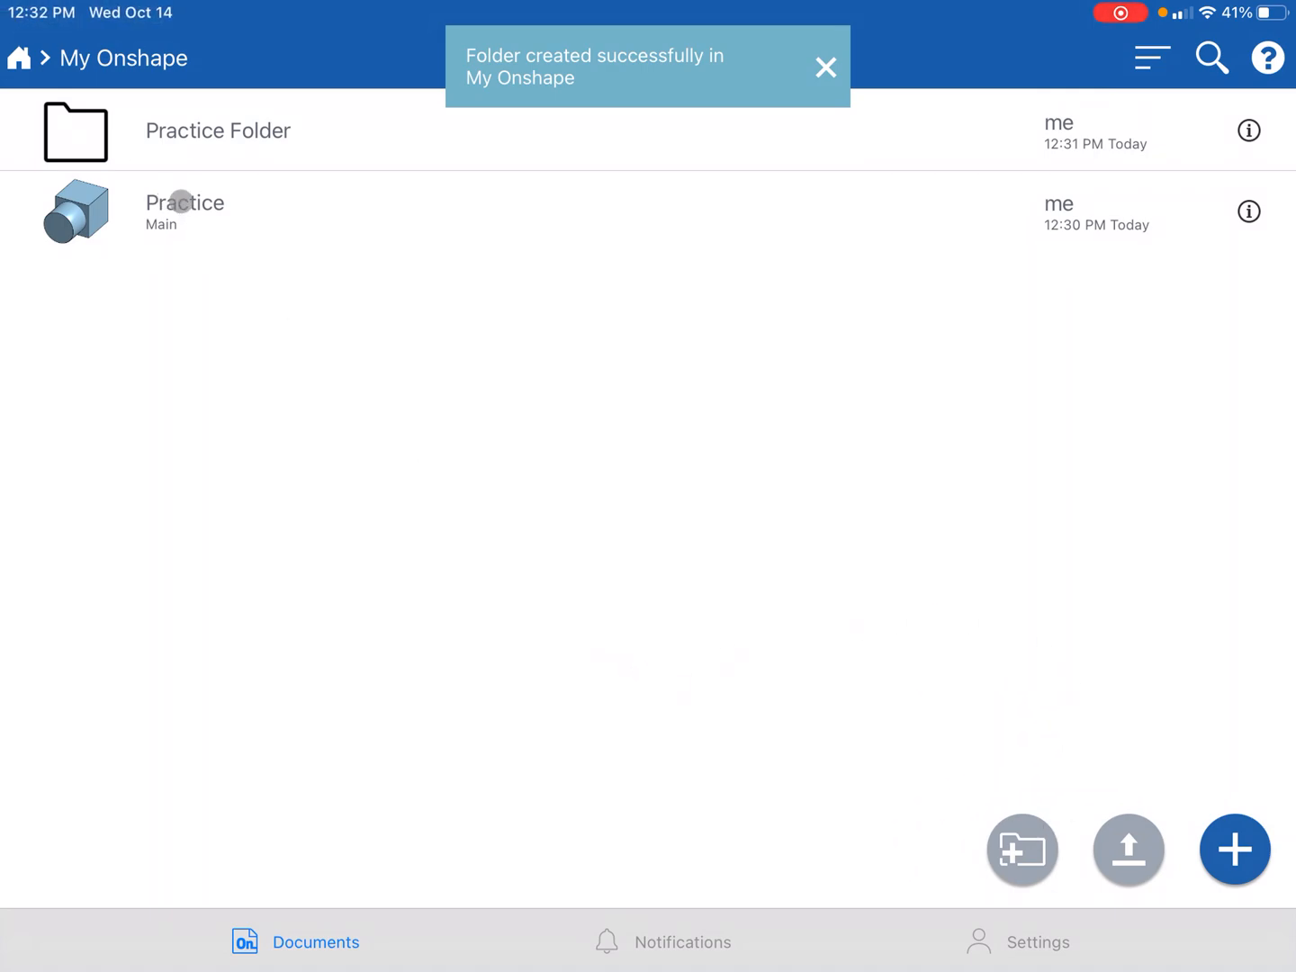
click(825, 69)
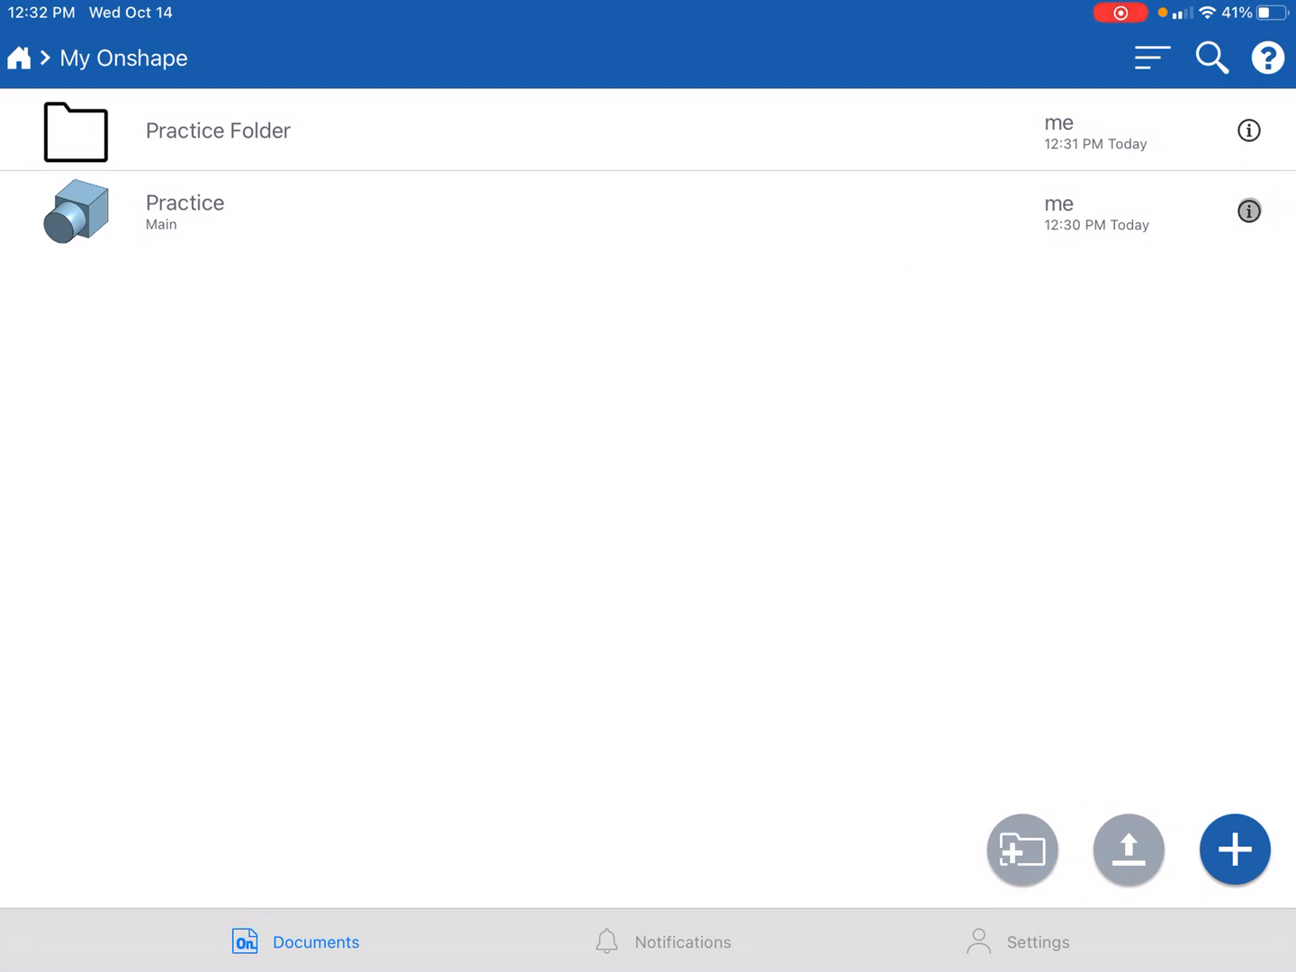
Step: Rename the Practice document to 'Practice 01' from its Details panel
click(1252, 211)
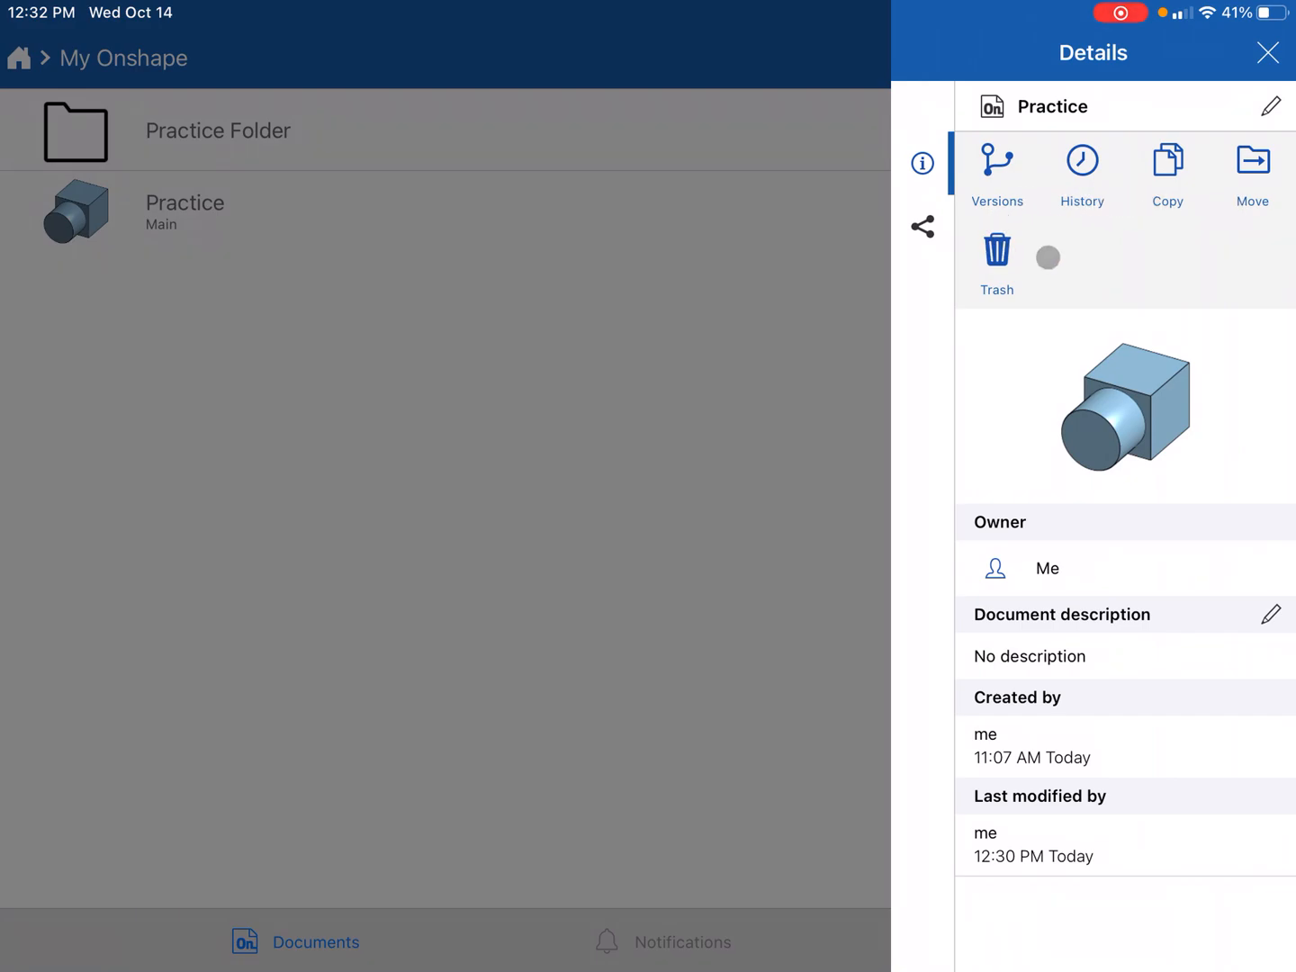
click(1271, 106)
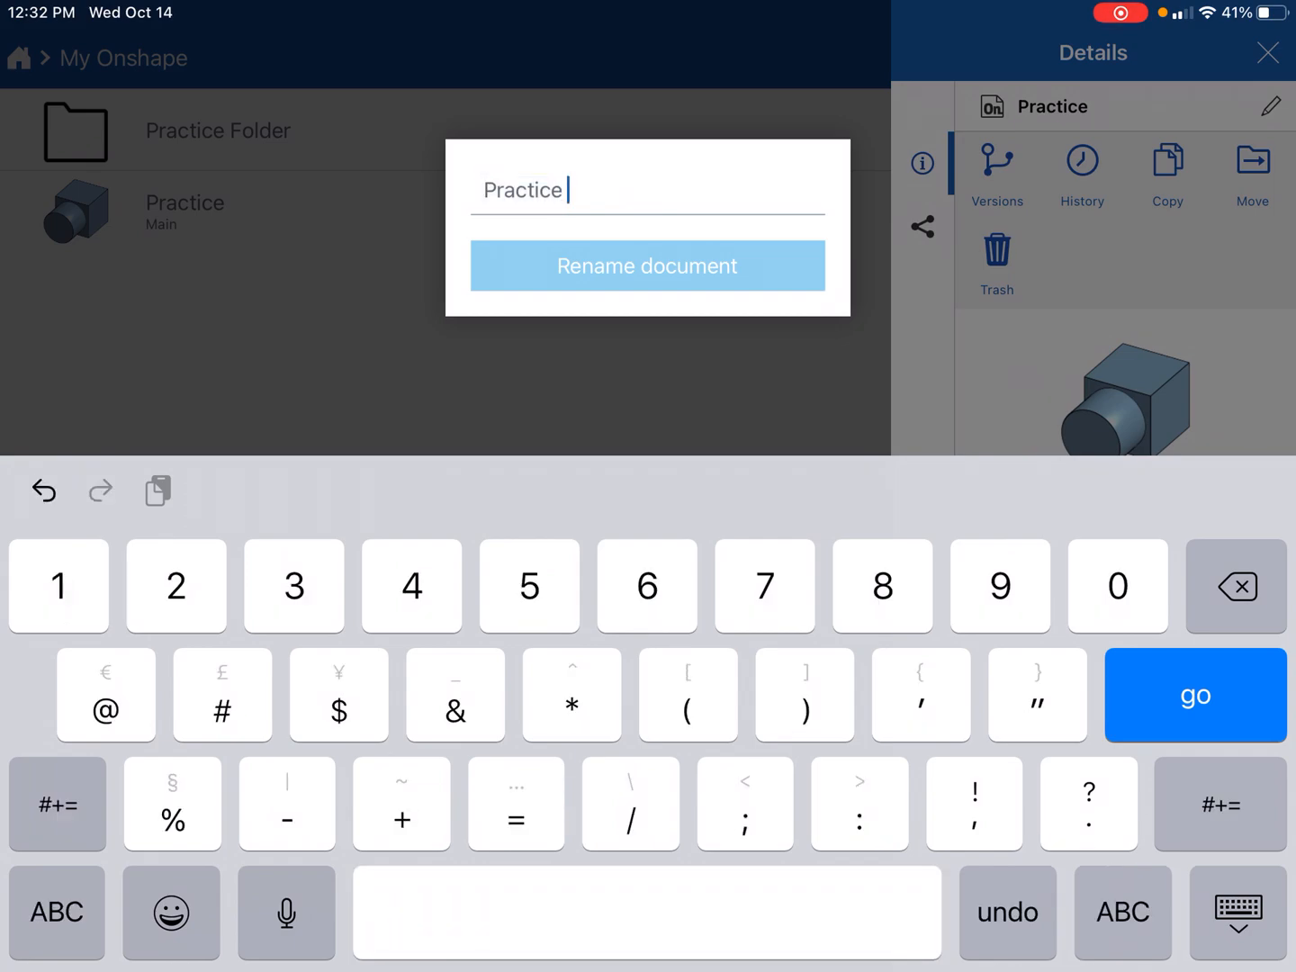
text(01)
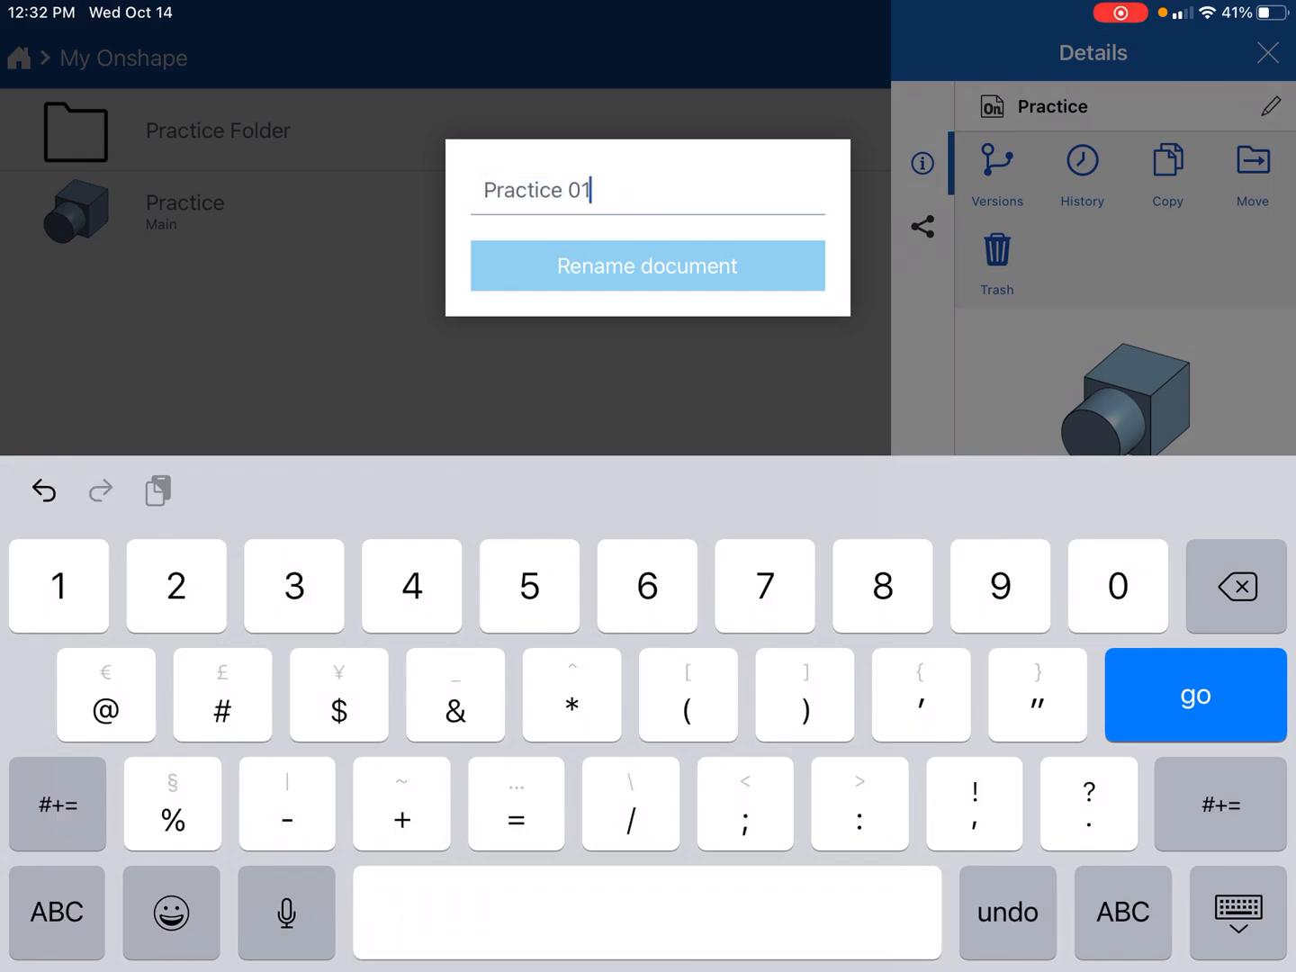
click(648, 266)
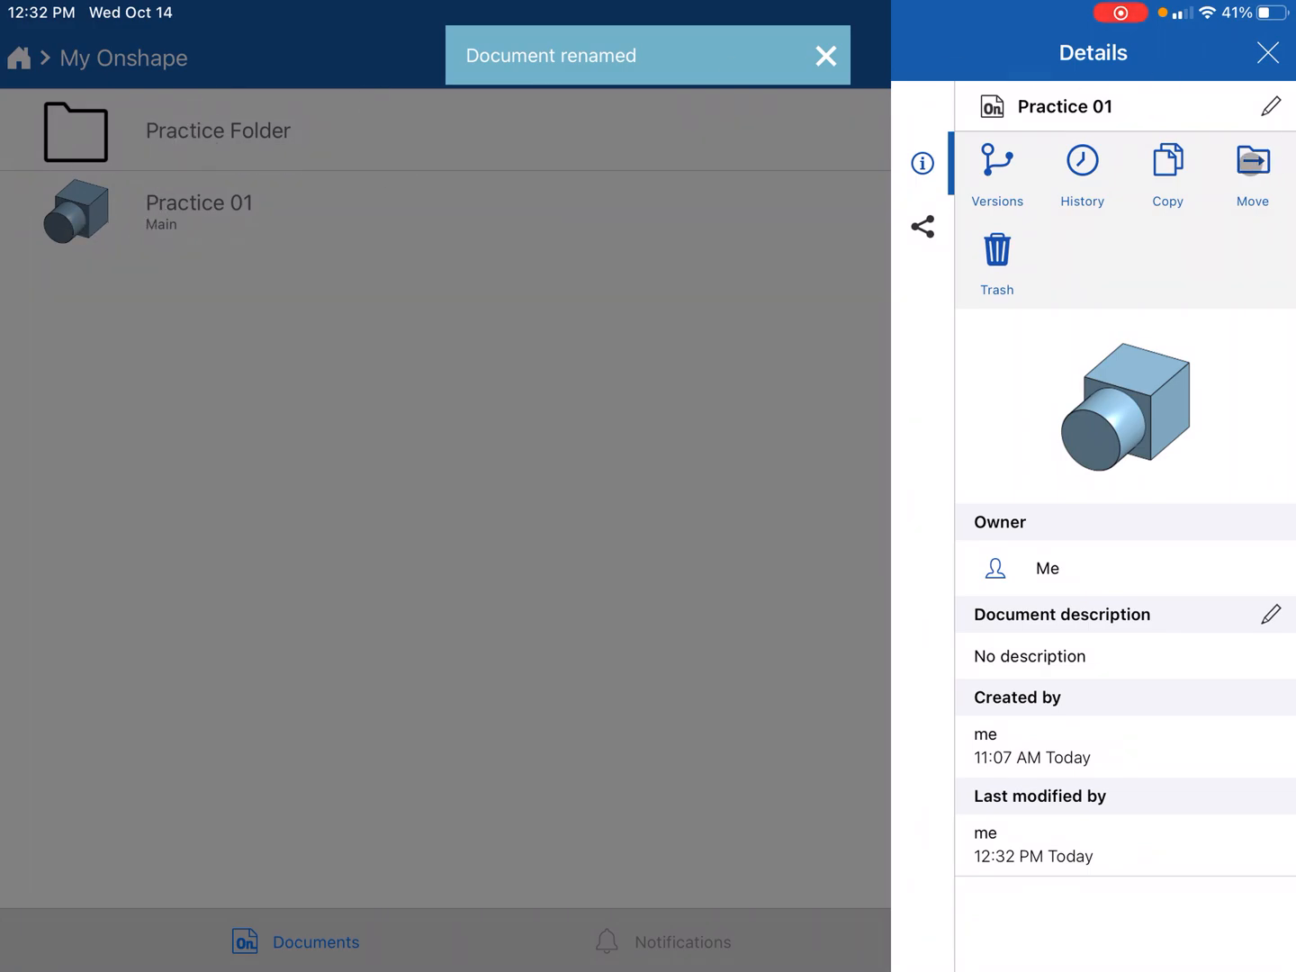
Step: Move Practice 01 into Practice Folder and view that folder's contents
click(1254, 165)
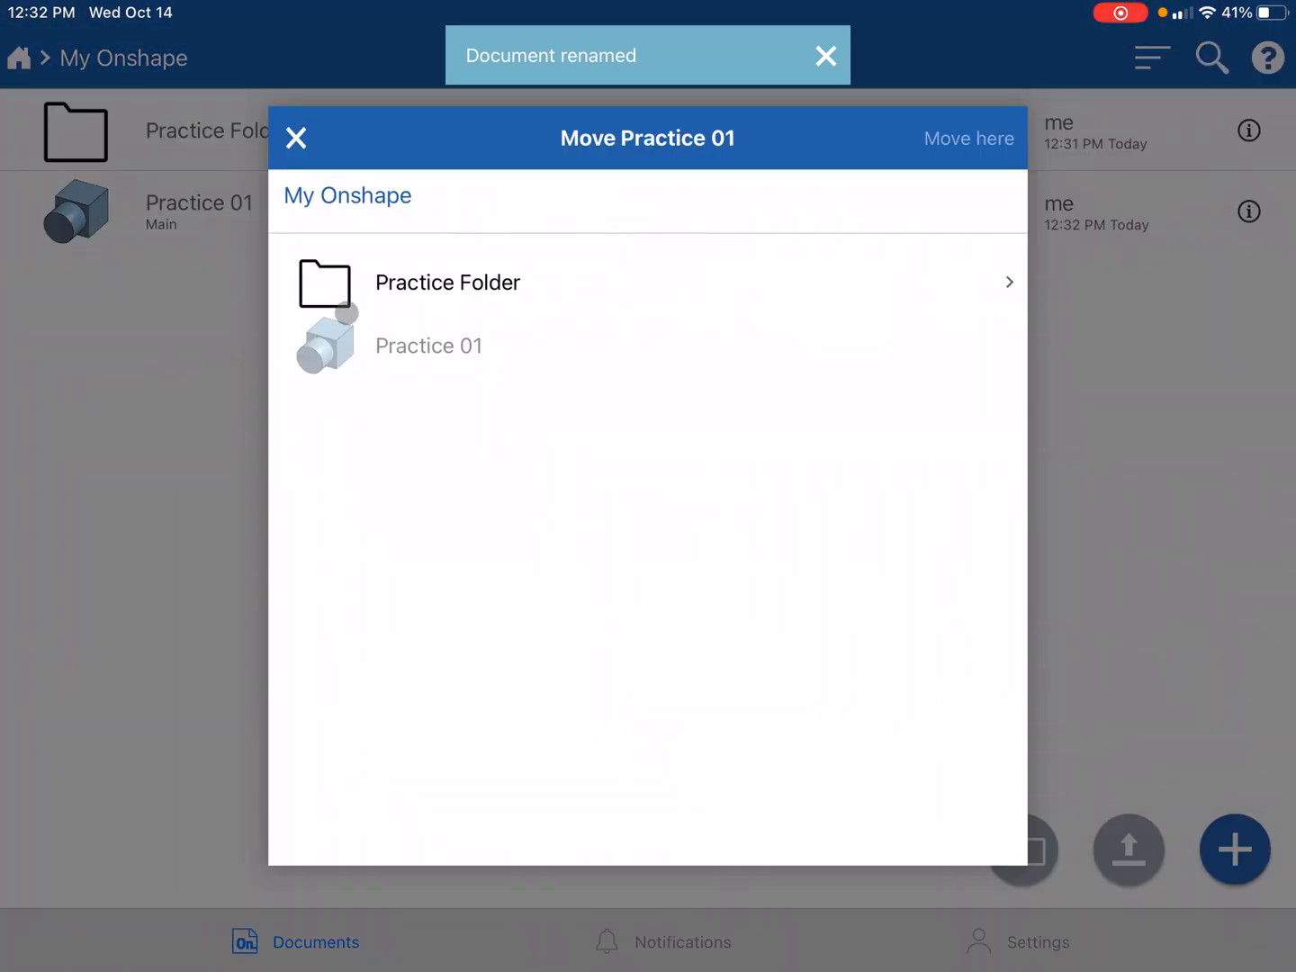
click(447, 281)
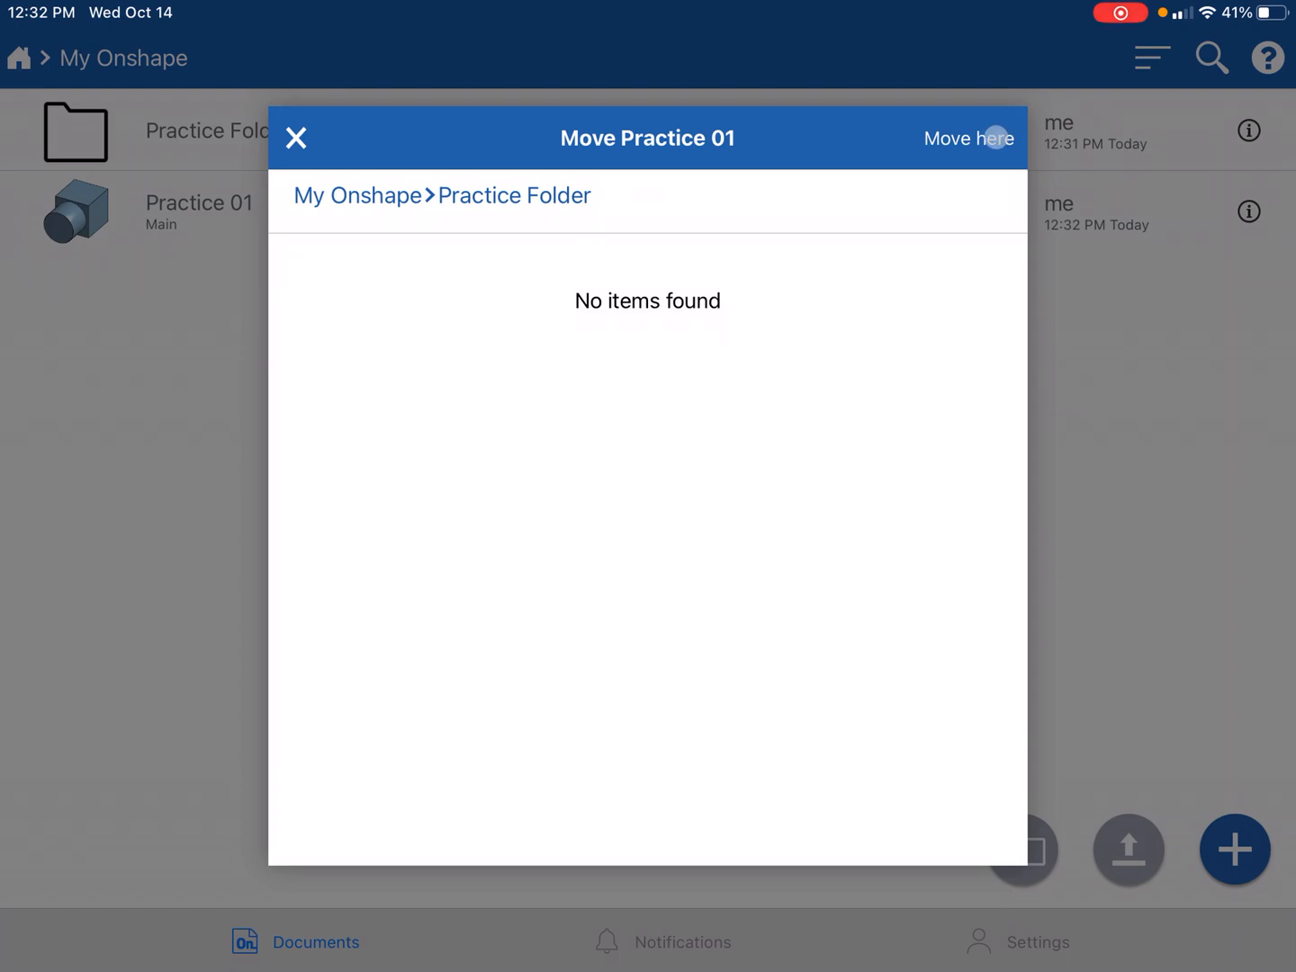
click(968, 137)
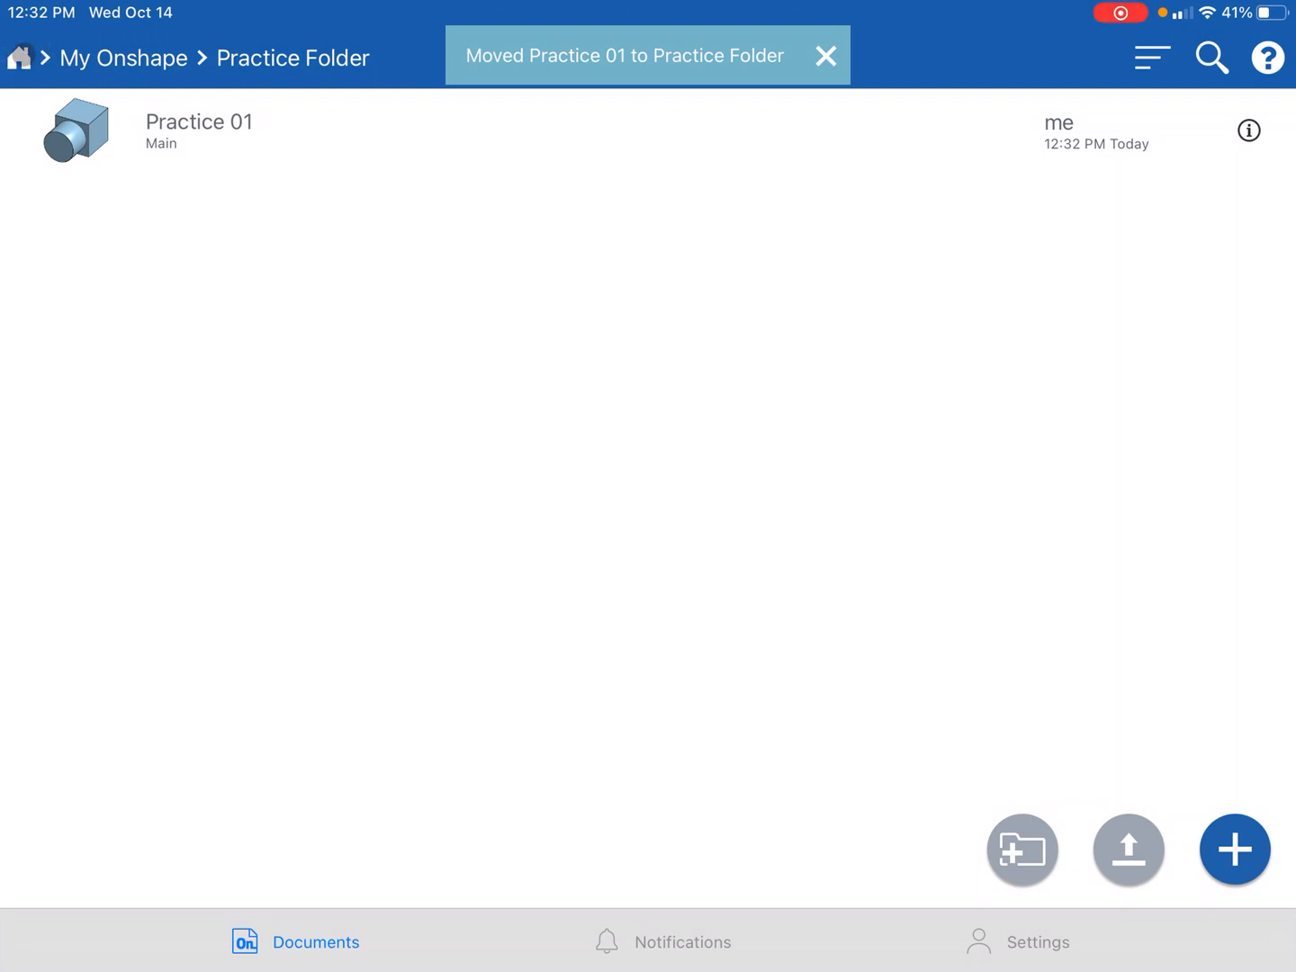
click(140, 57)
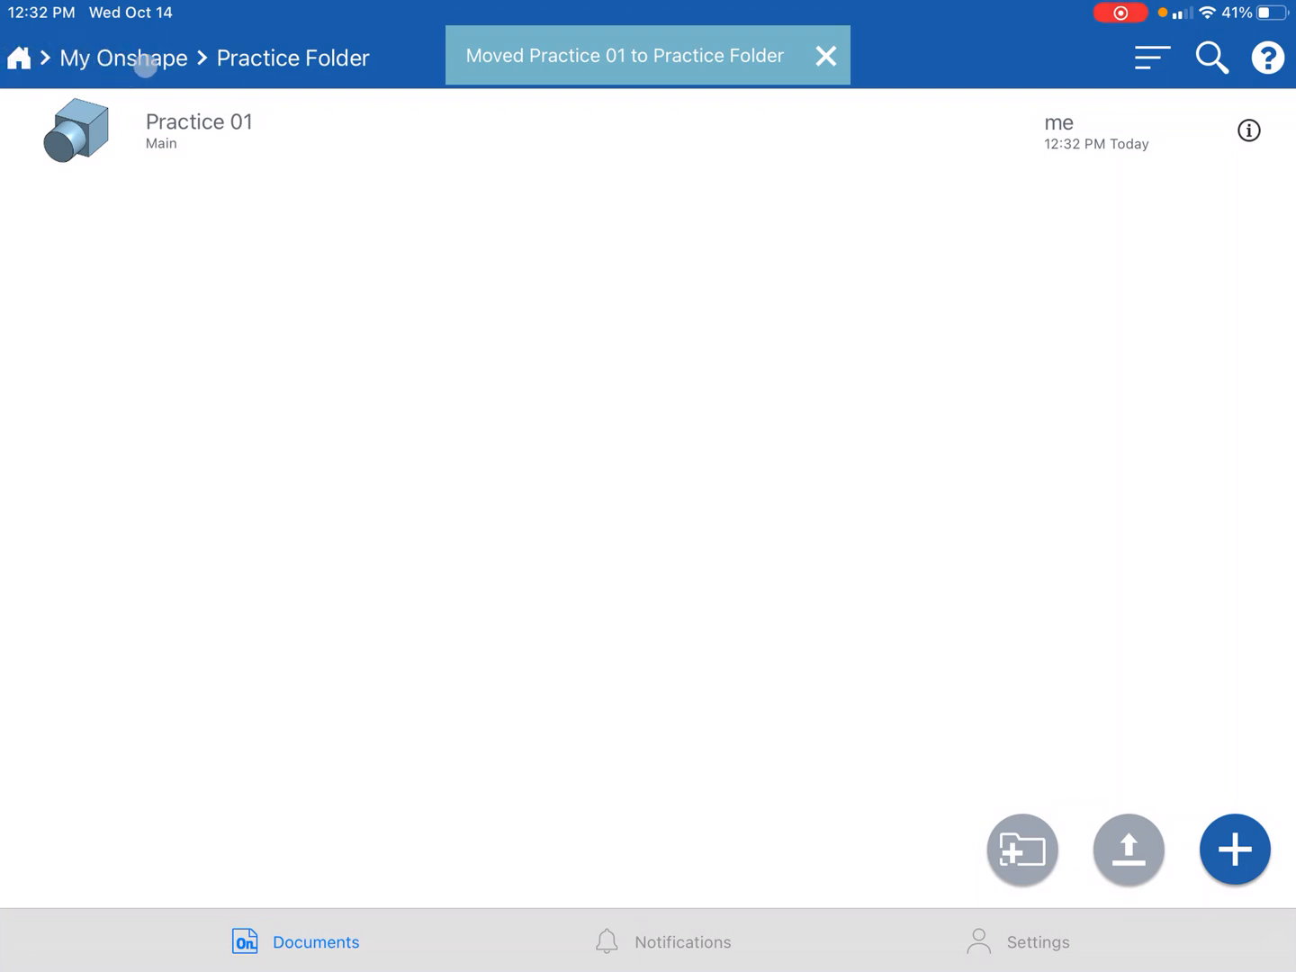
click(825, 54)
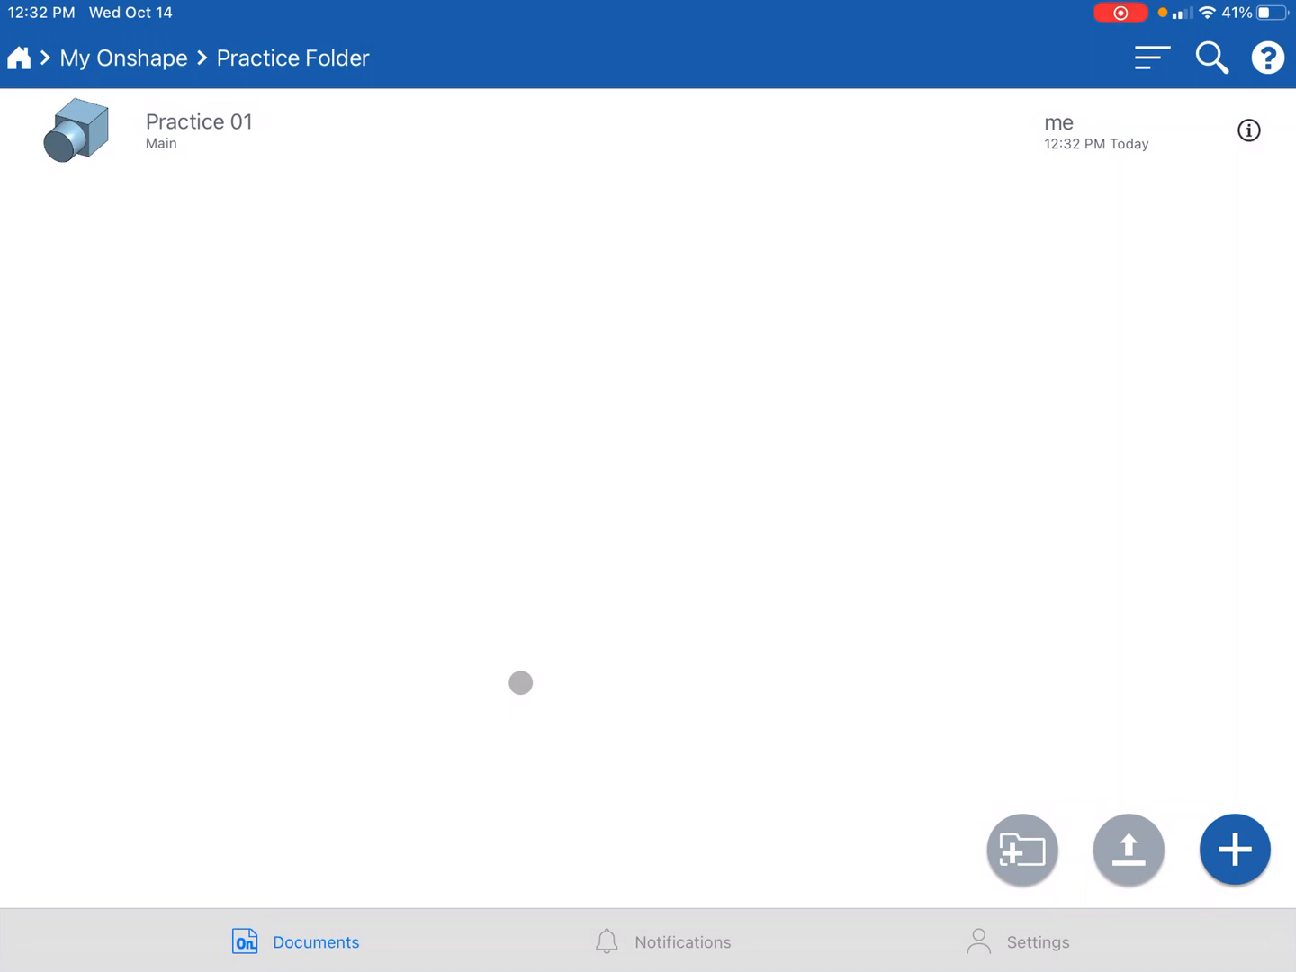
Step: Create a new document named 'Practice 02' inside Practice Folder
click(1236, 850)
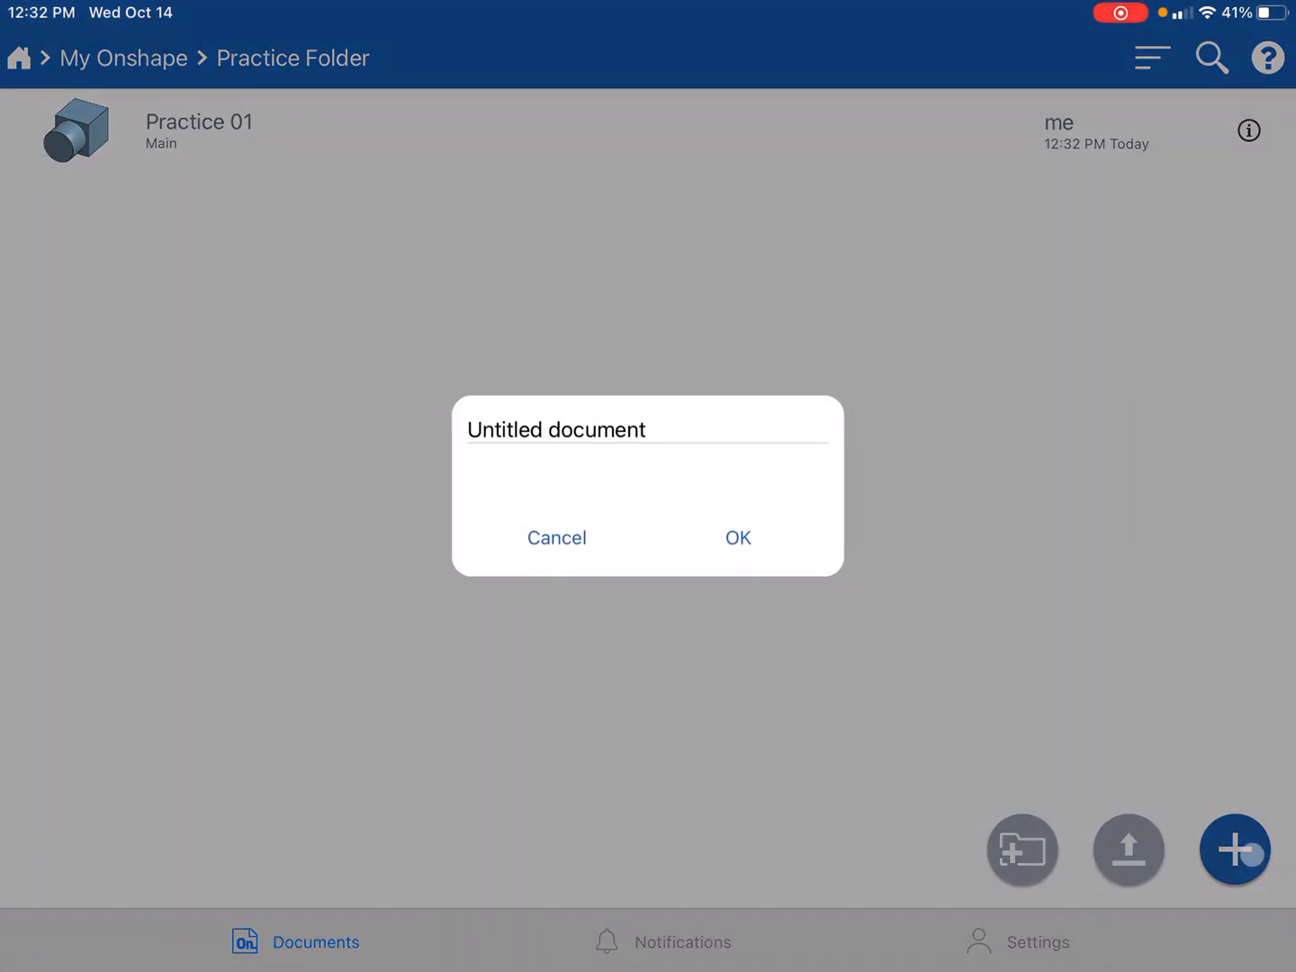
click(556, 431)
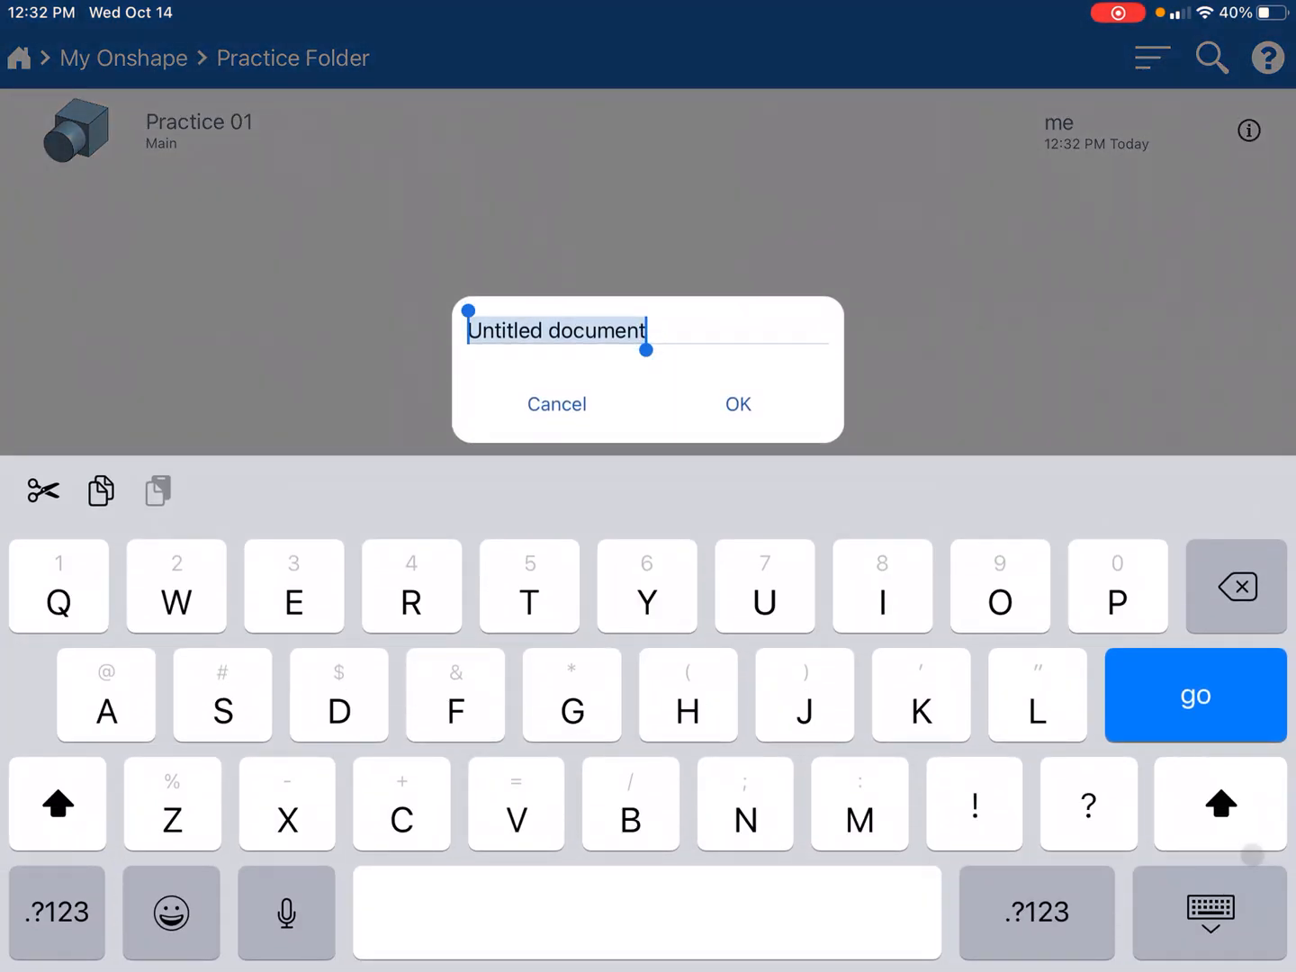
text(Prac)
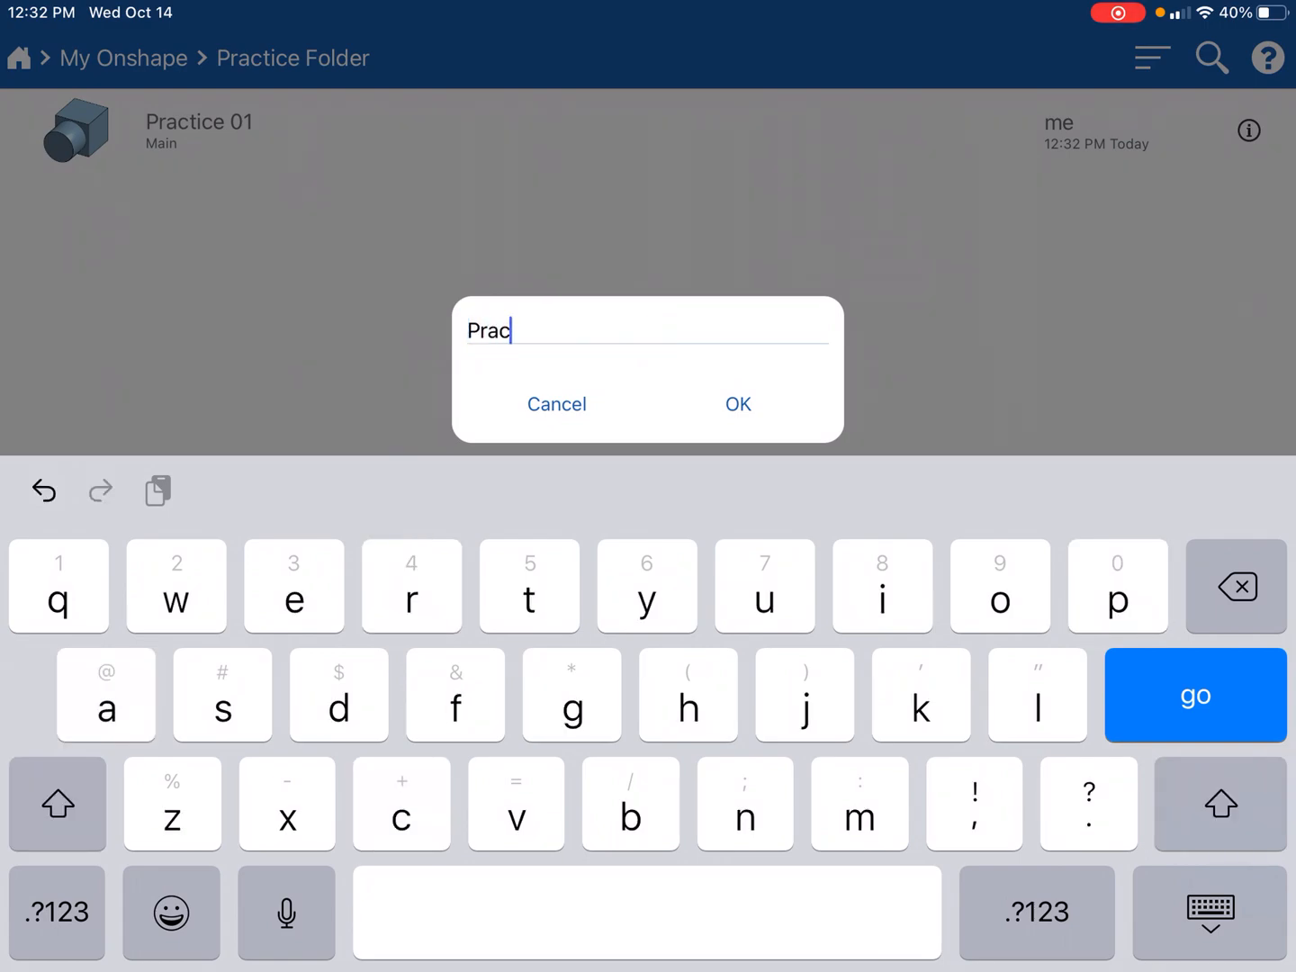
text(tice 02)
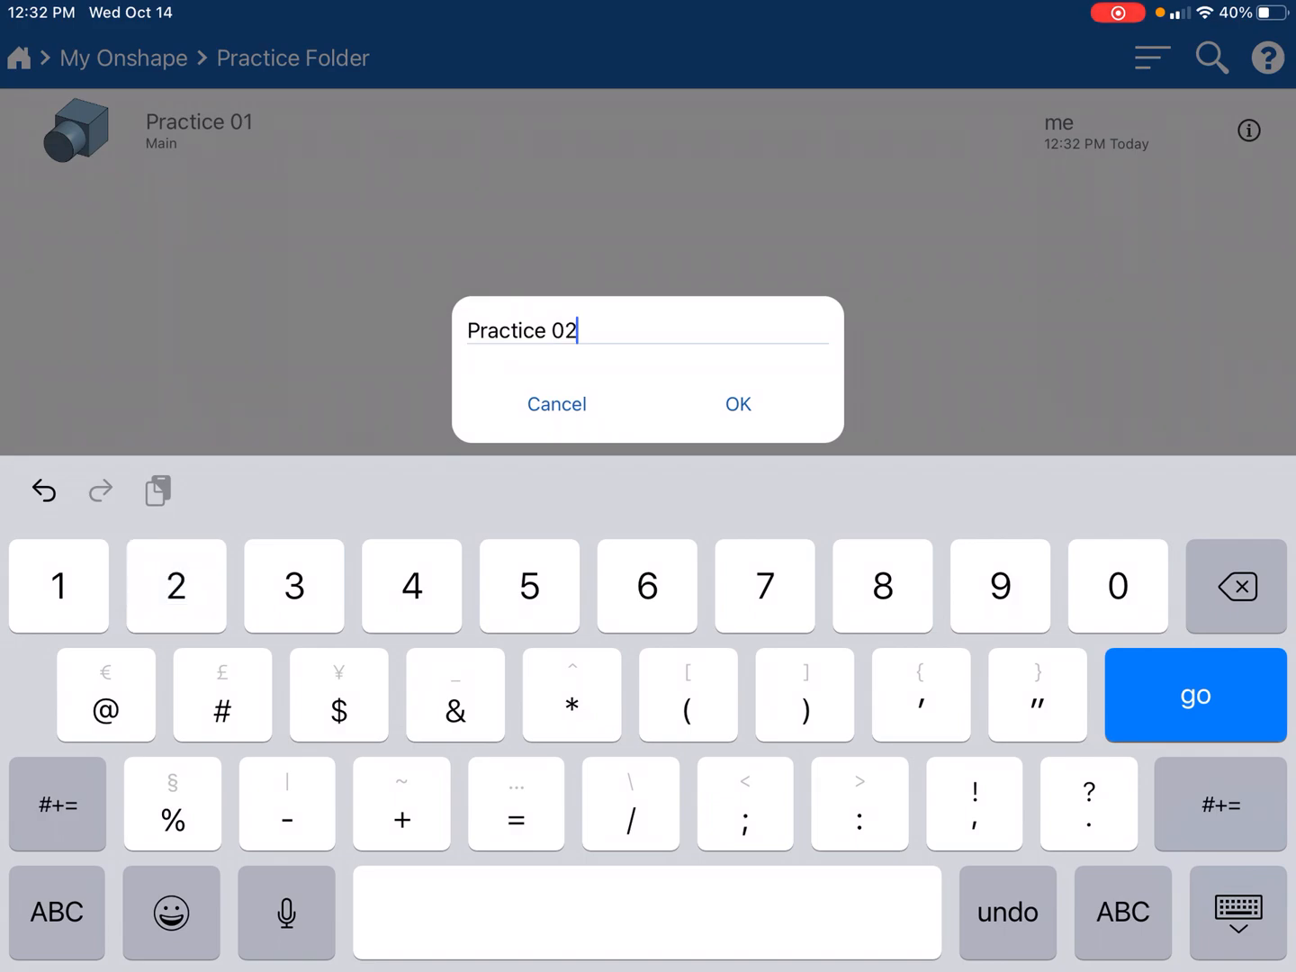
click(738, 403)
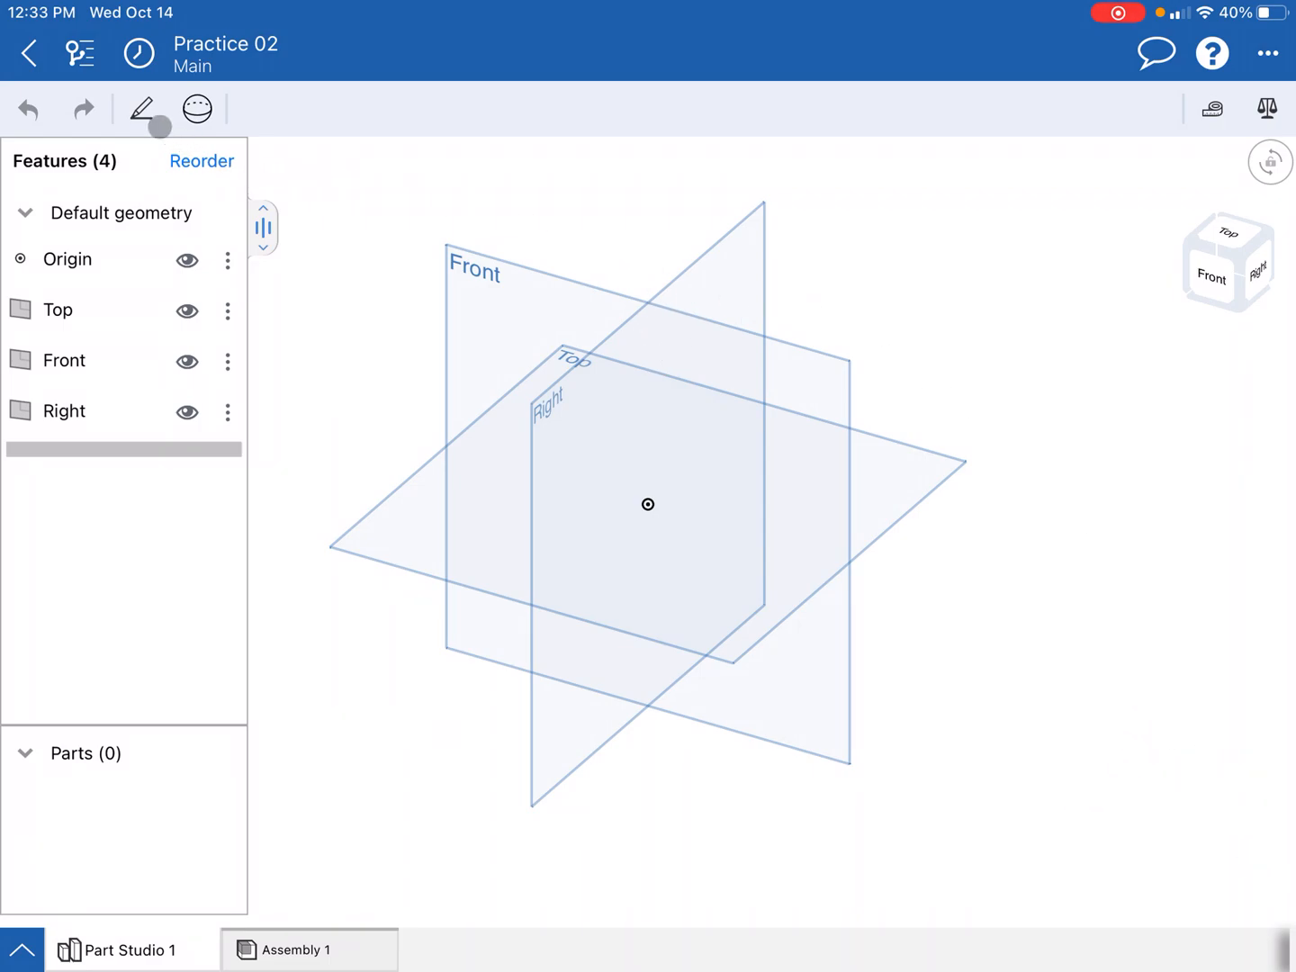
Step: Begin Sketch 1 on the Front plane and set the view to Front
click(140, 108)
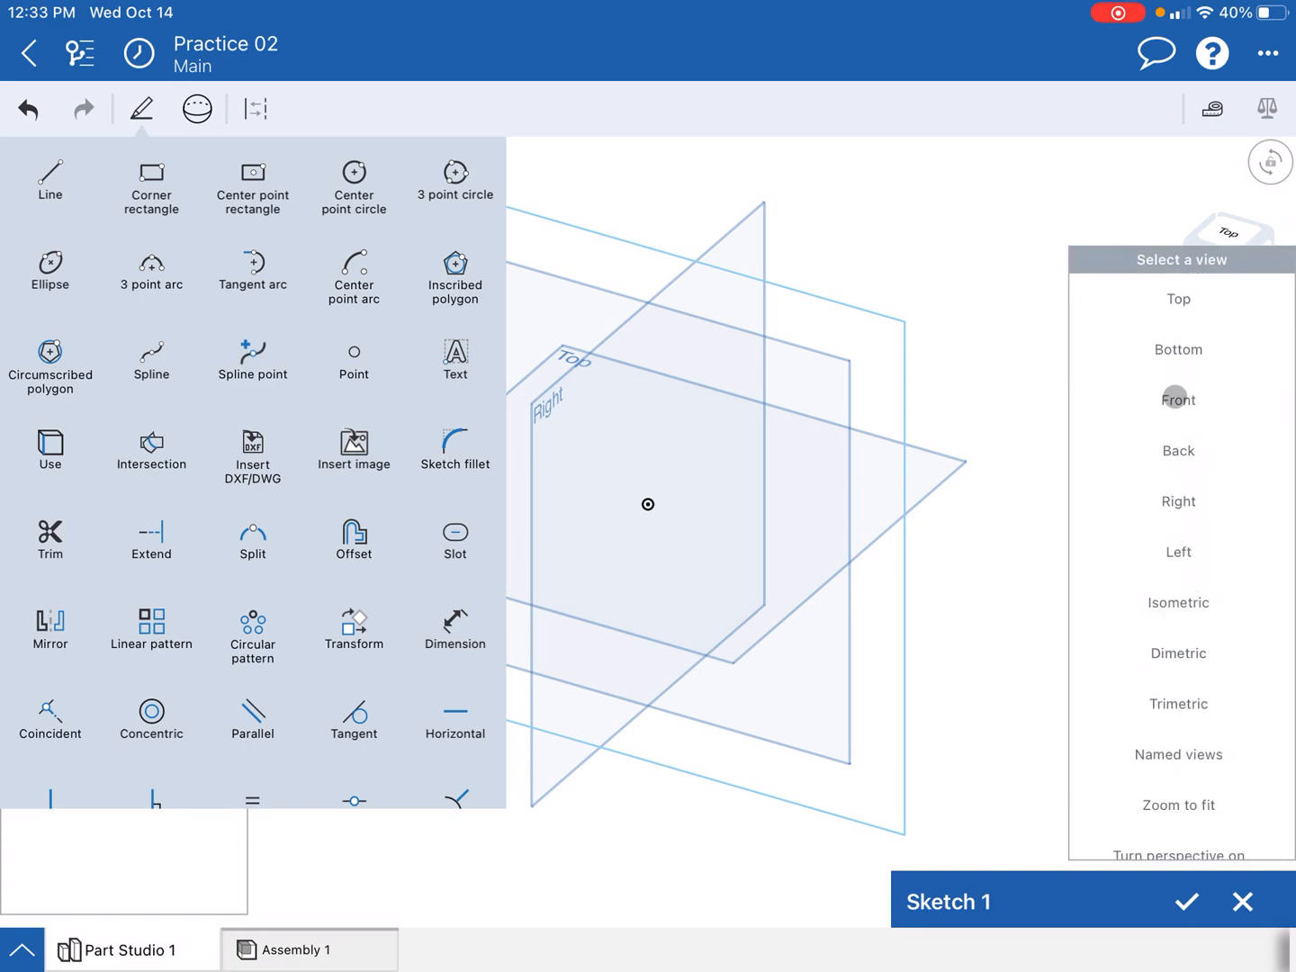
click(1167, 399)
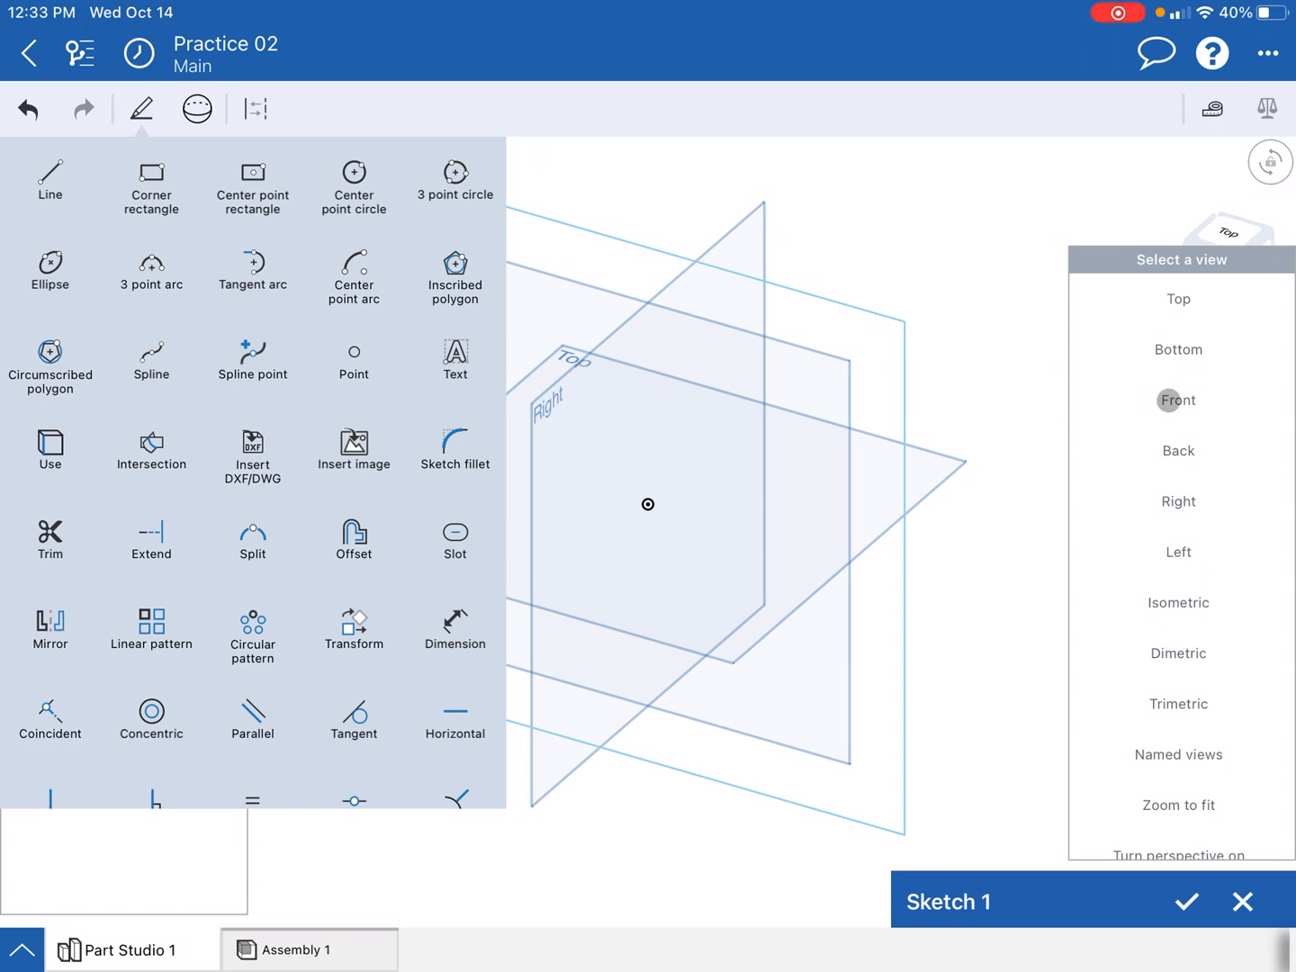
click(1178, 400)
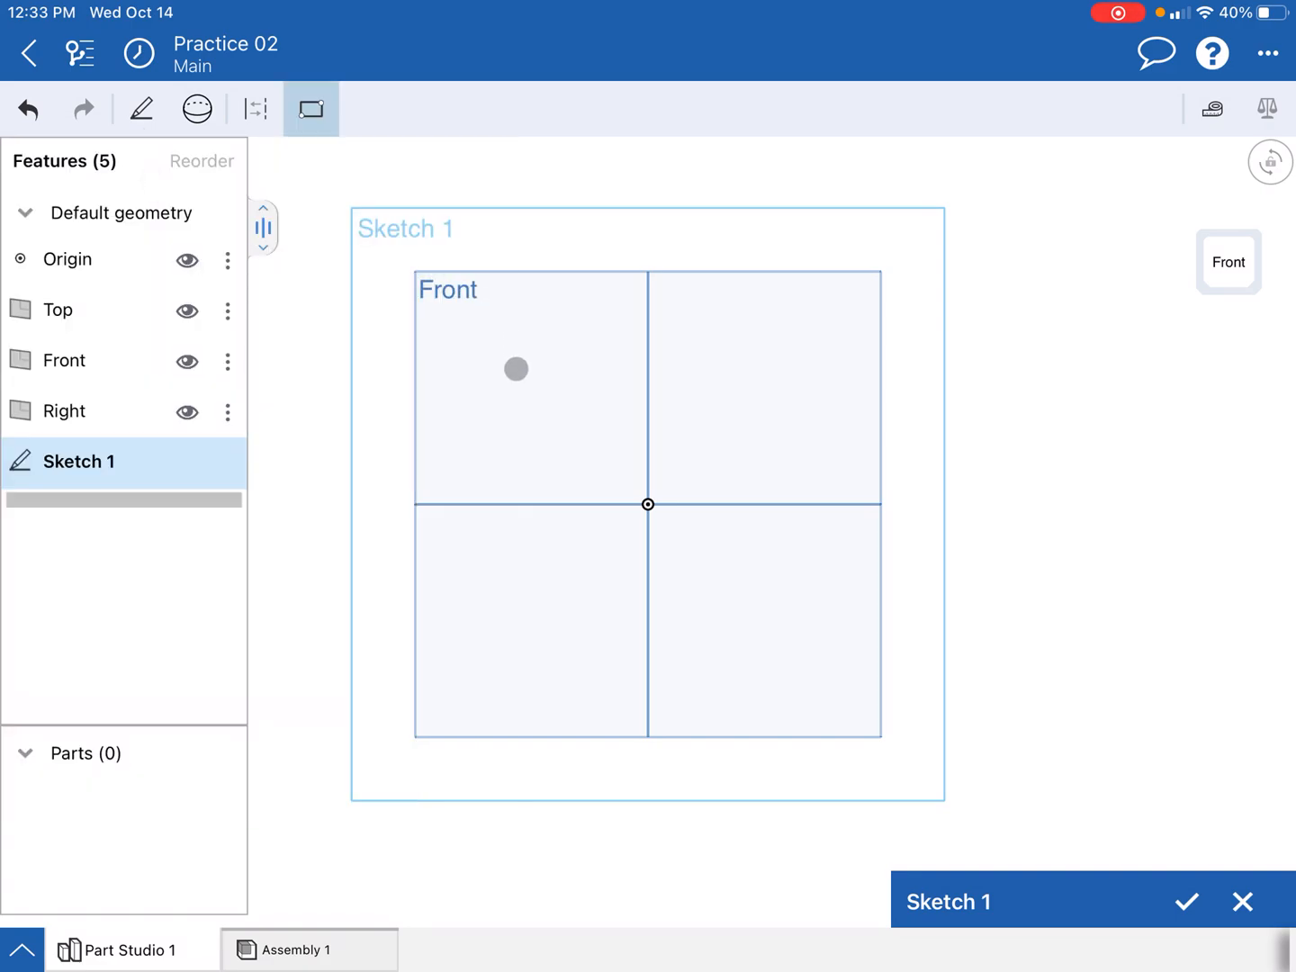
Step: Draw a corner rectangle across the origin, wider than tall
drag(515, 369, 445, 378)
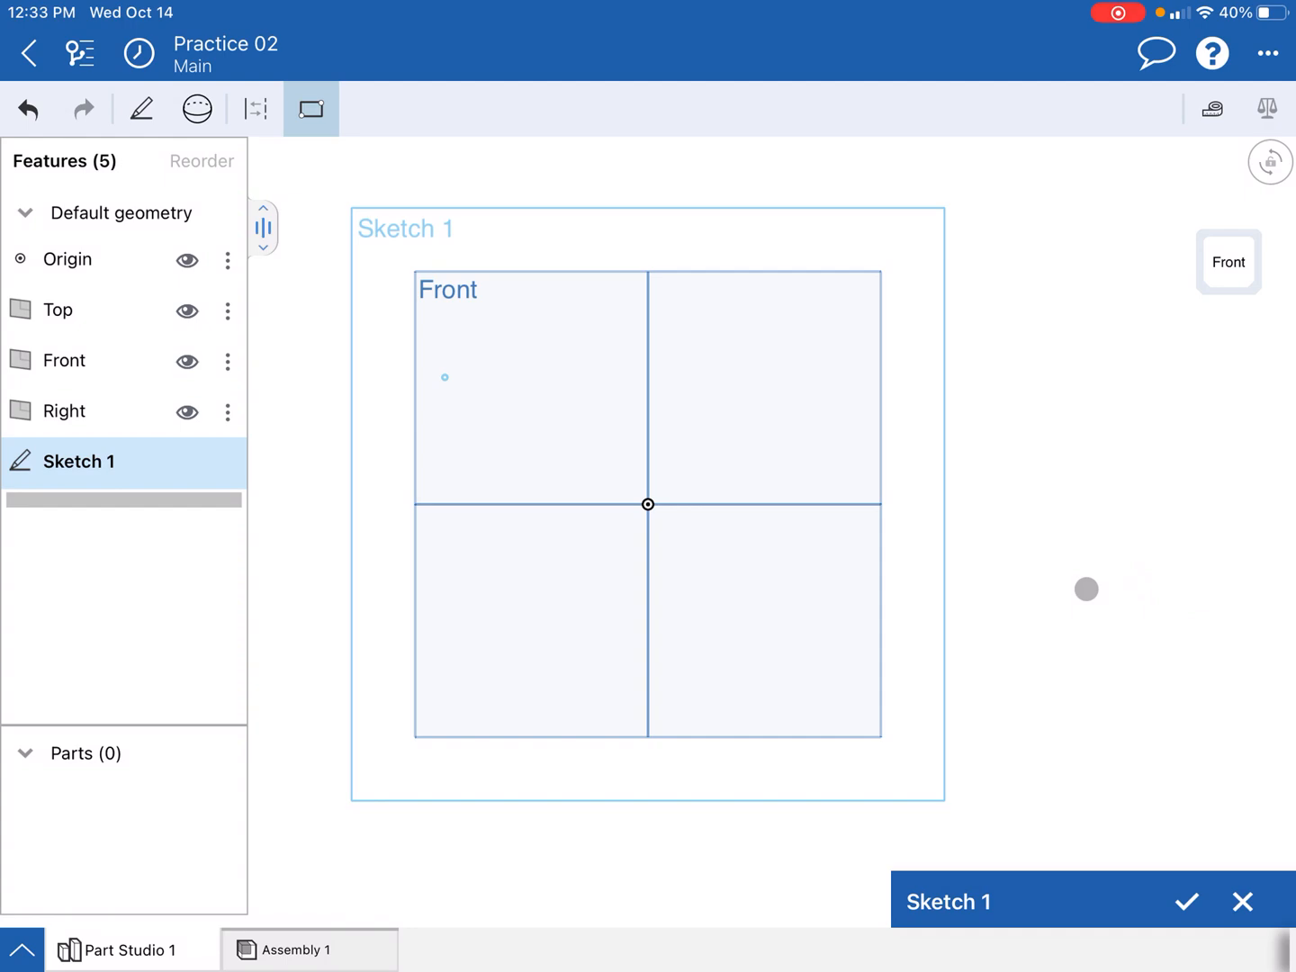
drag(443, 378, 1084, 590)
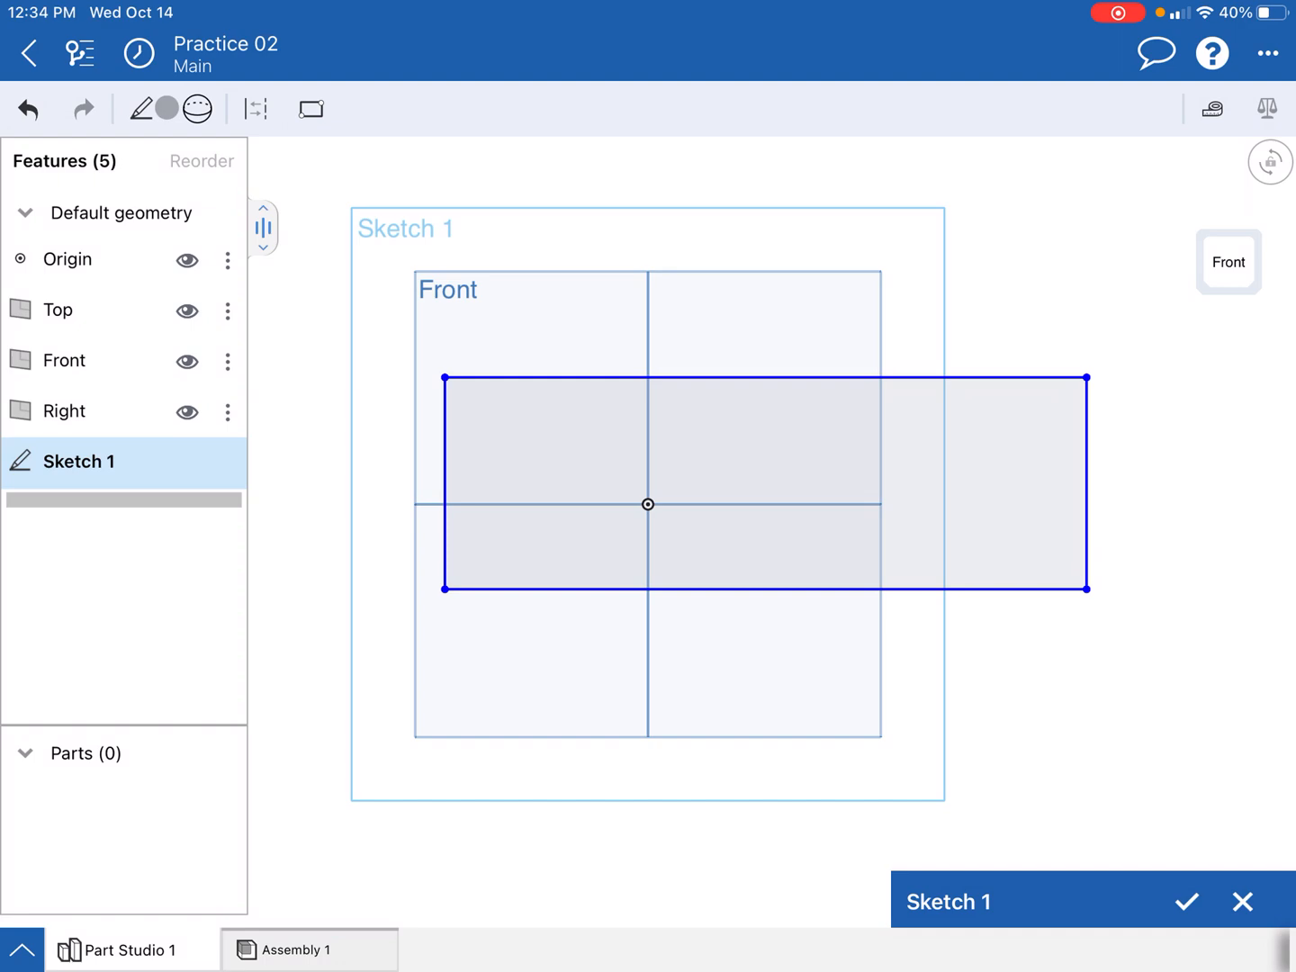
click(140, 108)
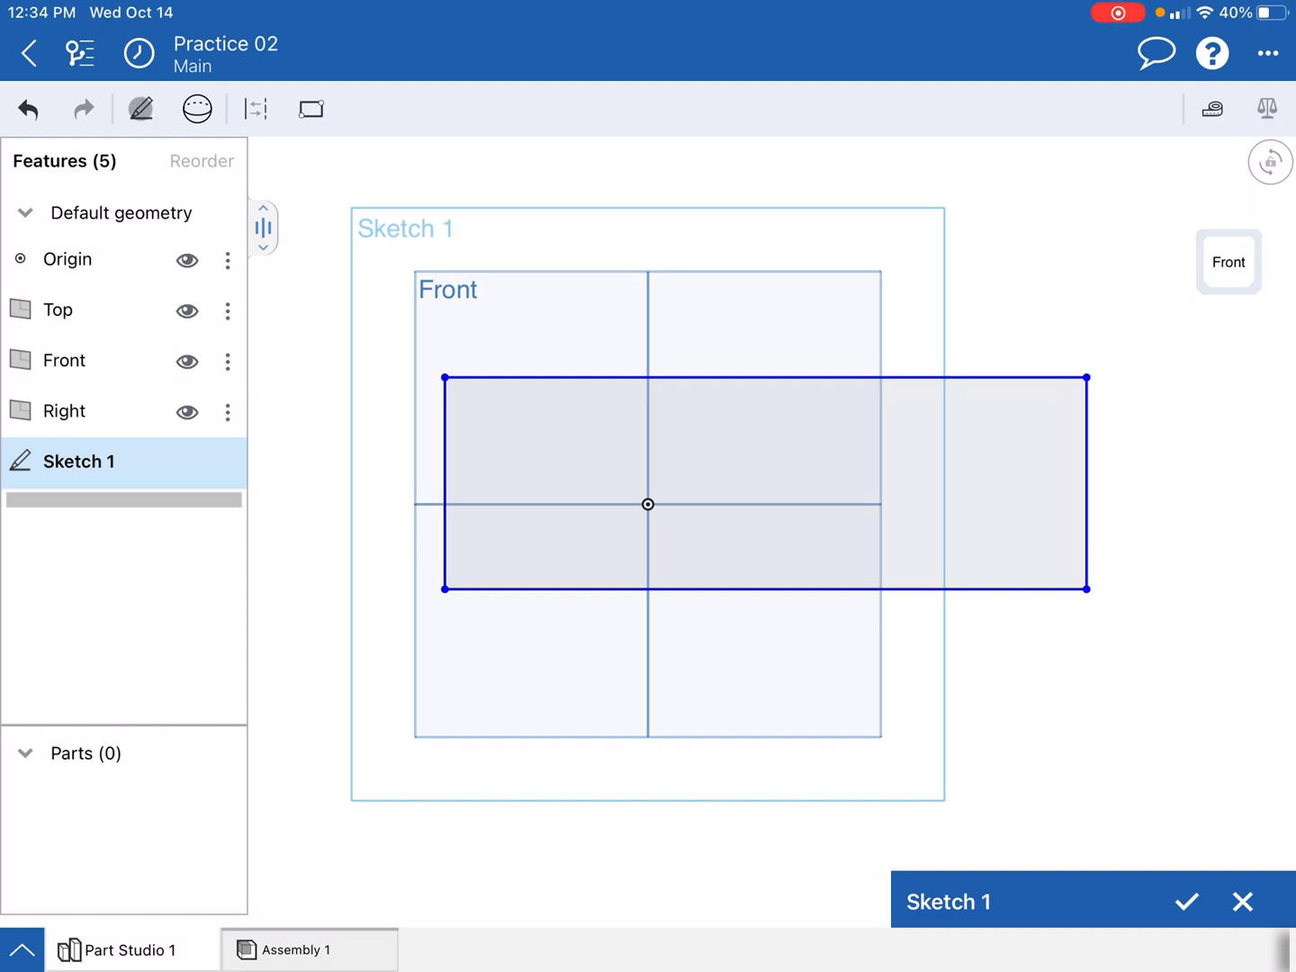
click(141, 108)
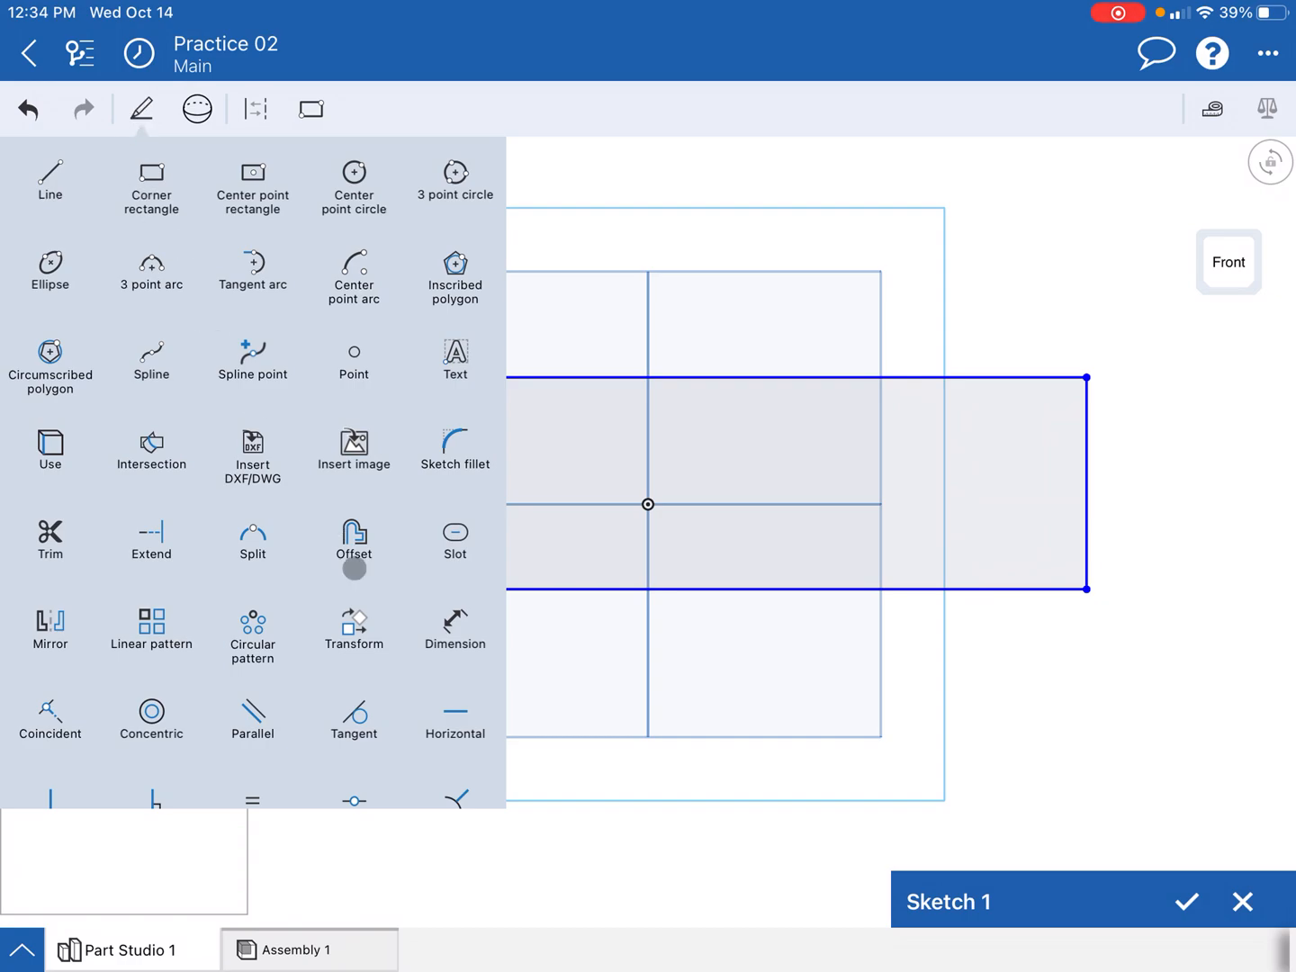
Step: Set the rectangle's height dimension to 2 inches and finish the sketch
click(454, 634)
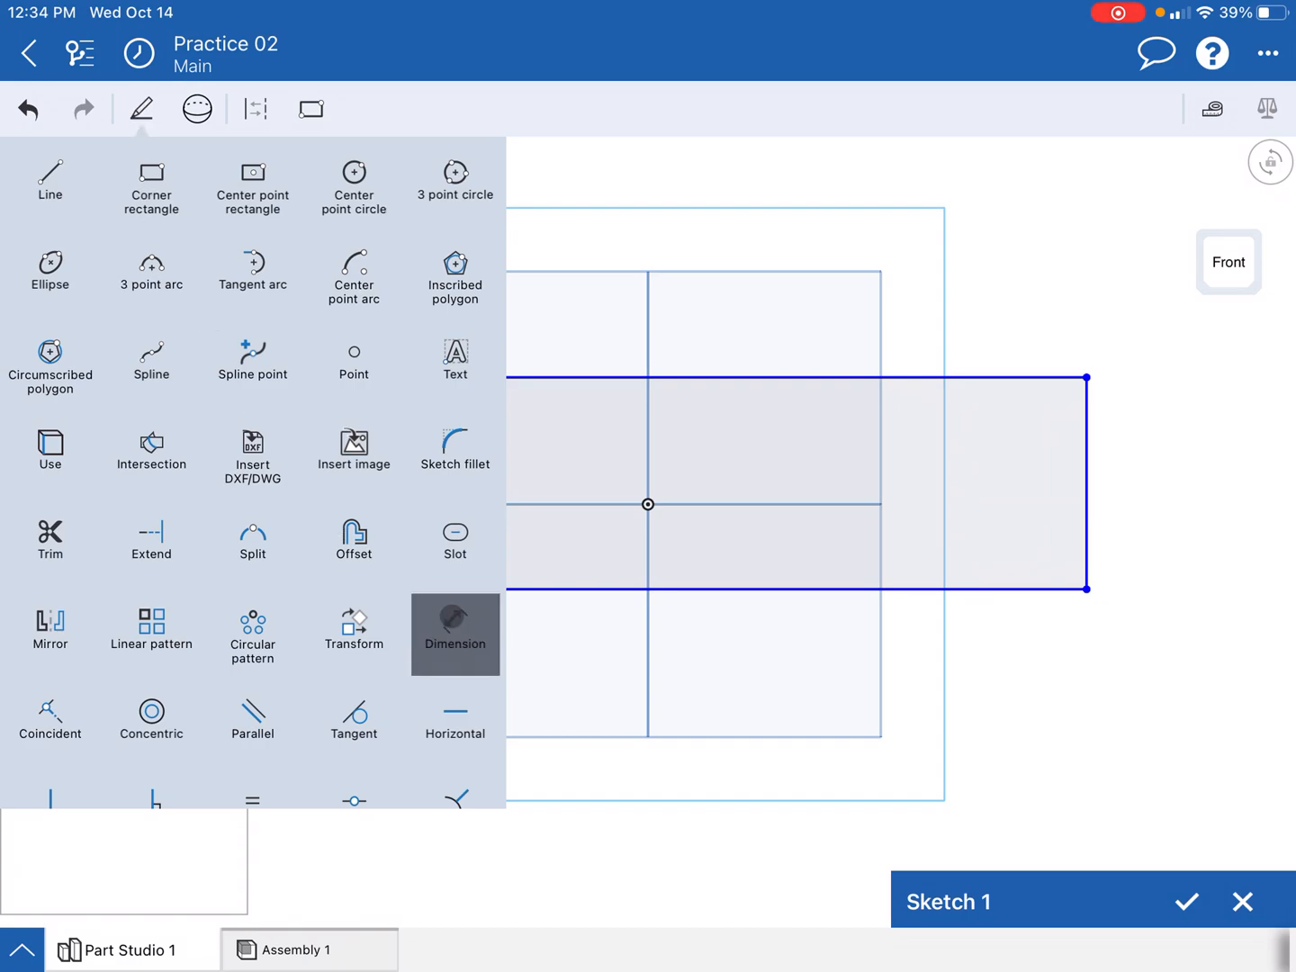
click(310, 108)
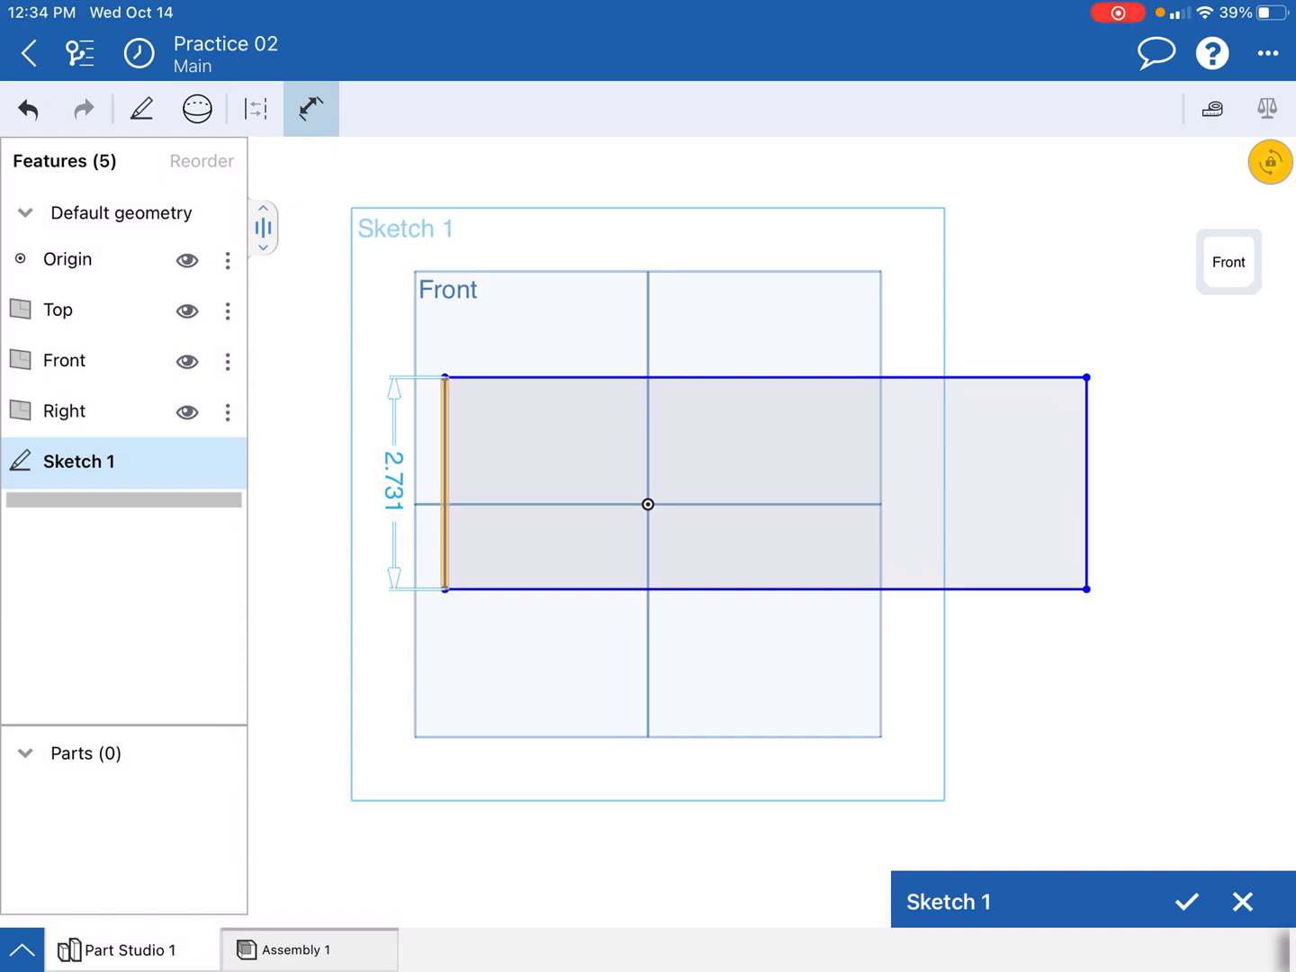
click(392, 493)
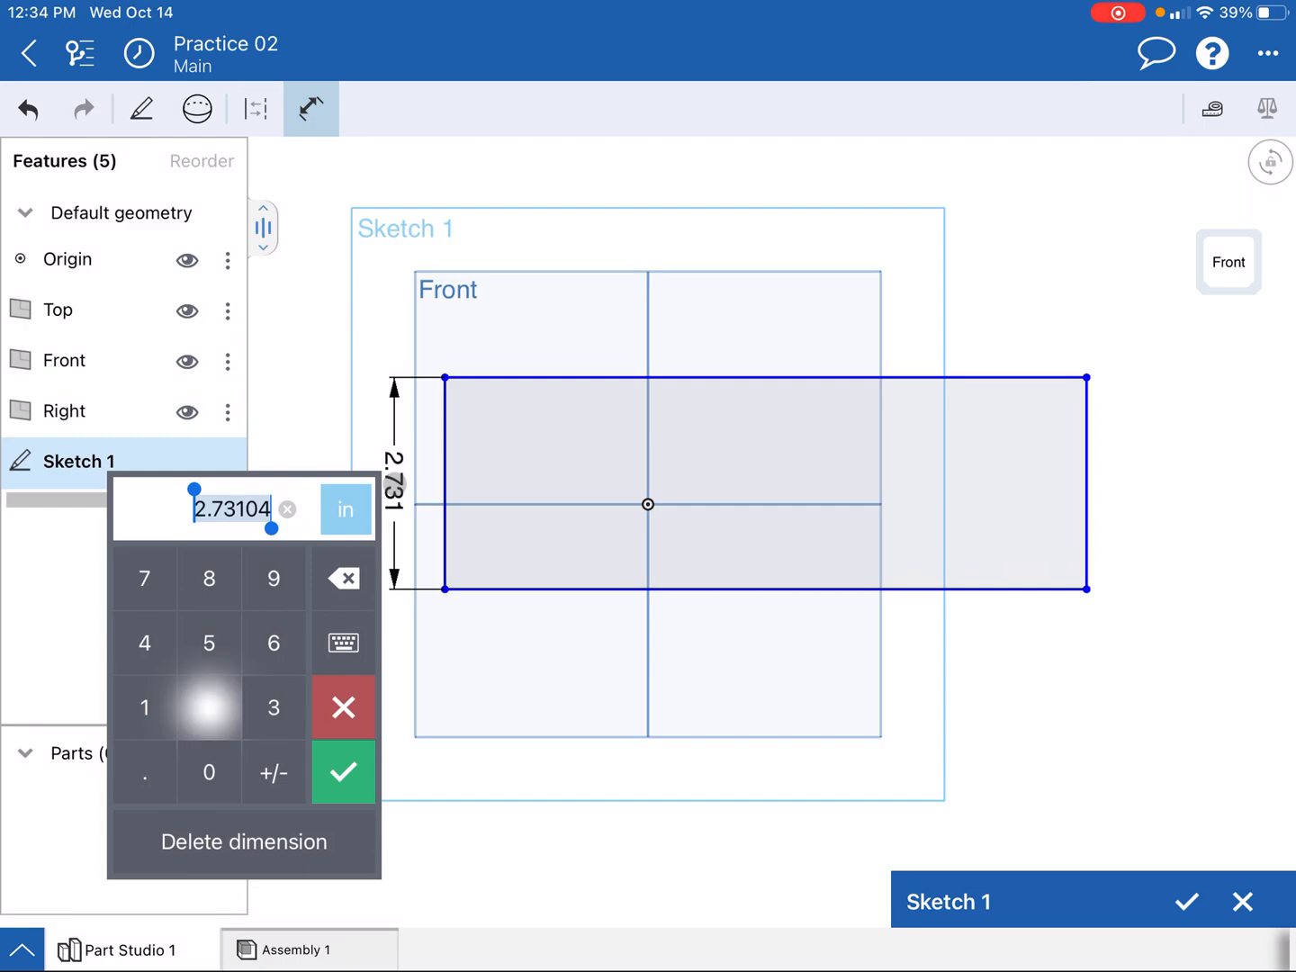
click(342, 771)
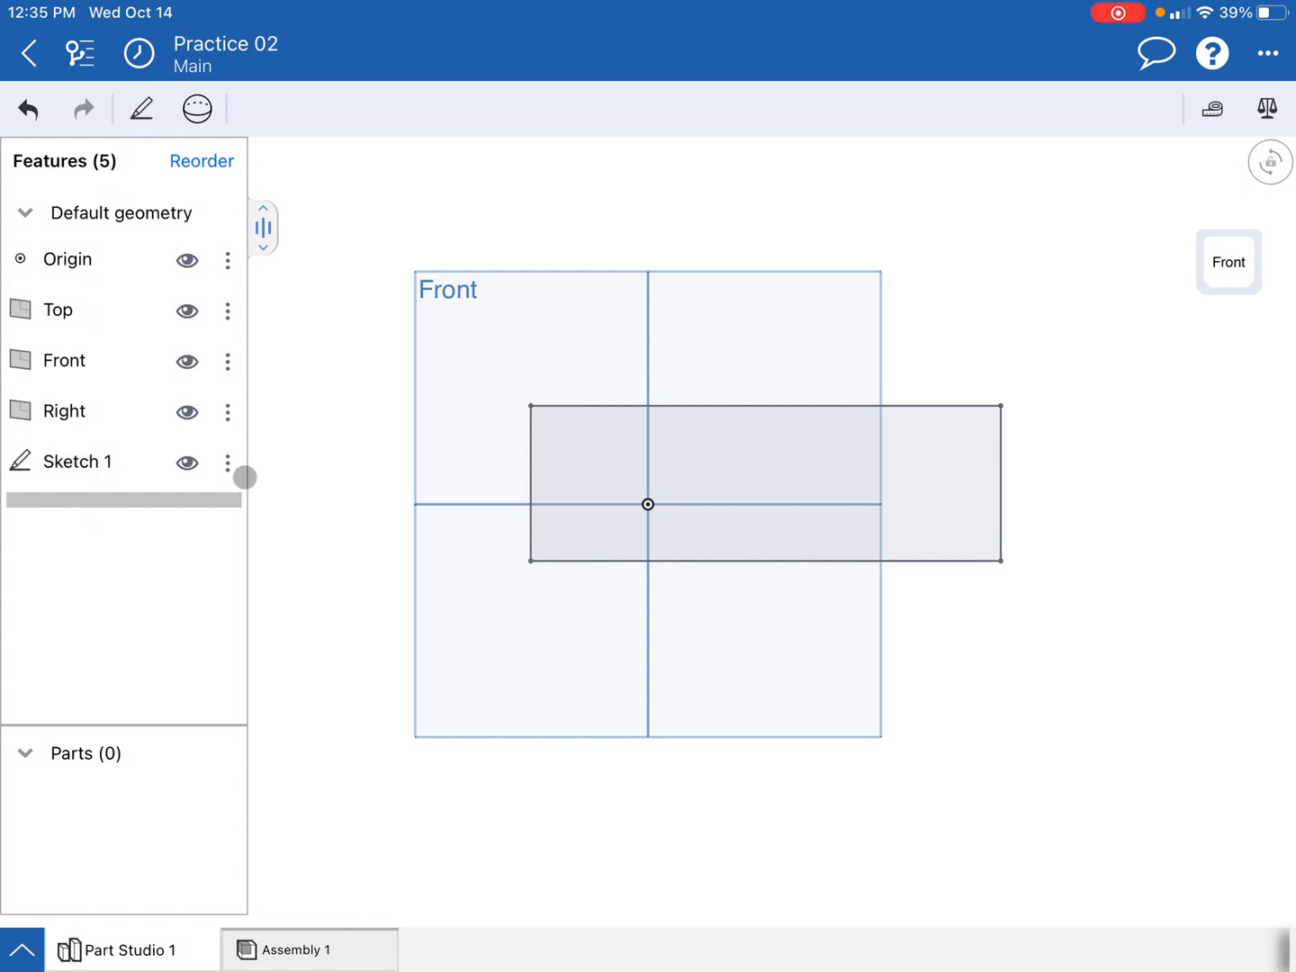
Step: Edit Sketch 1 again and select the rectangle's top and left edges
click(227, 464)
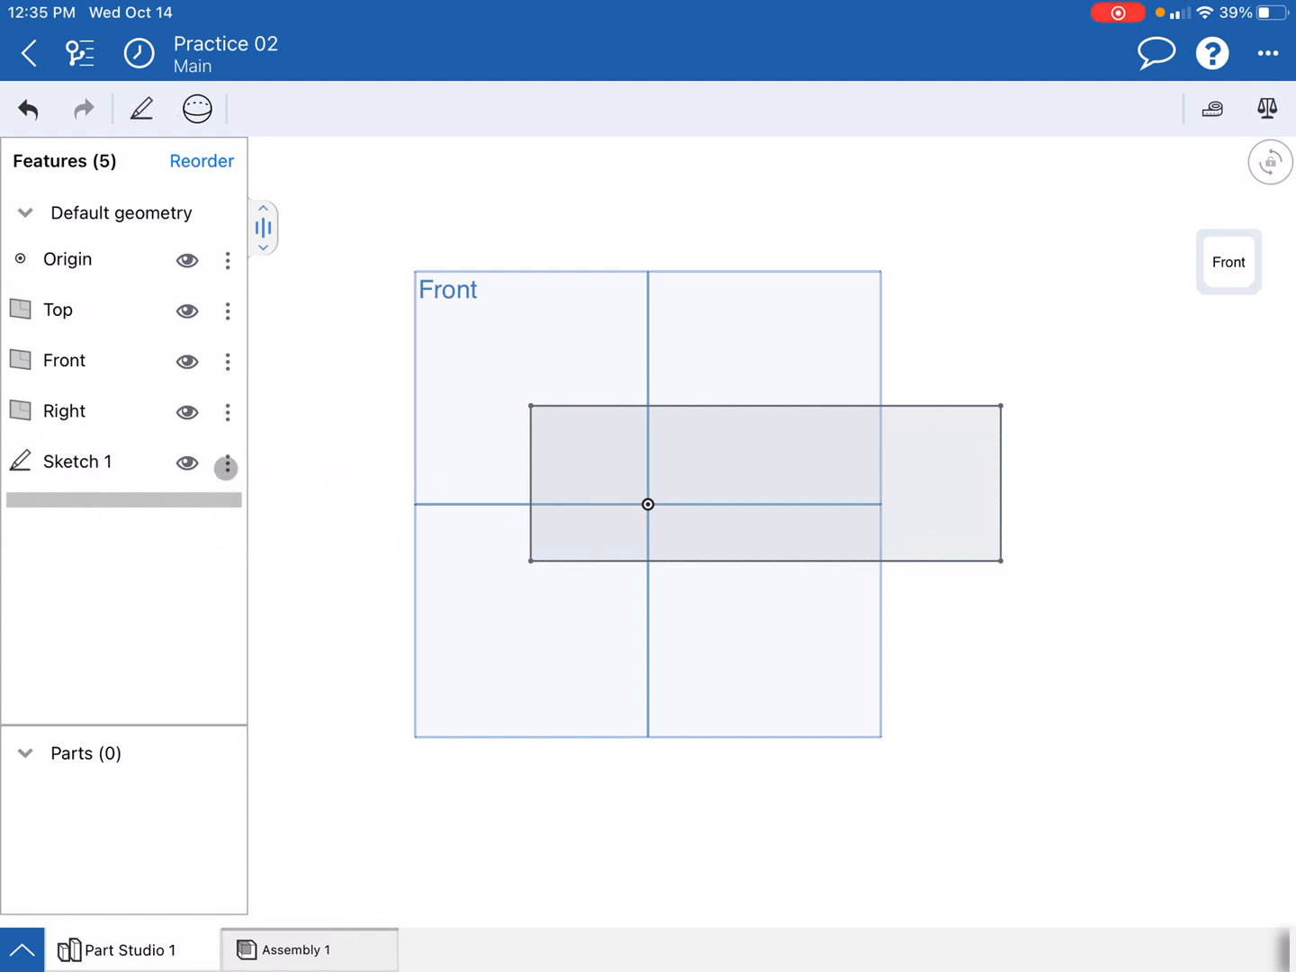
click(227, 468)
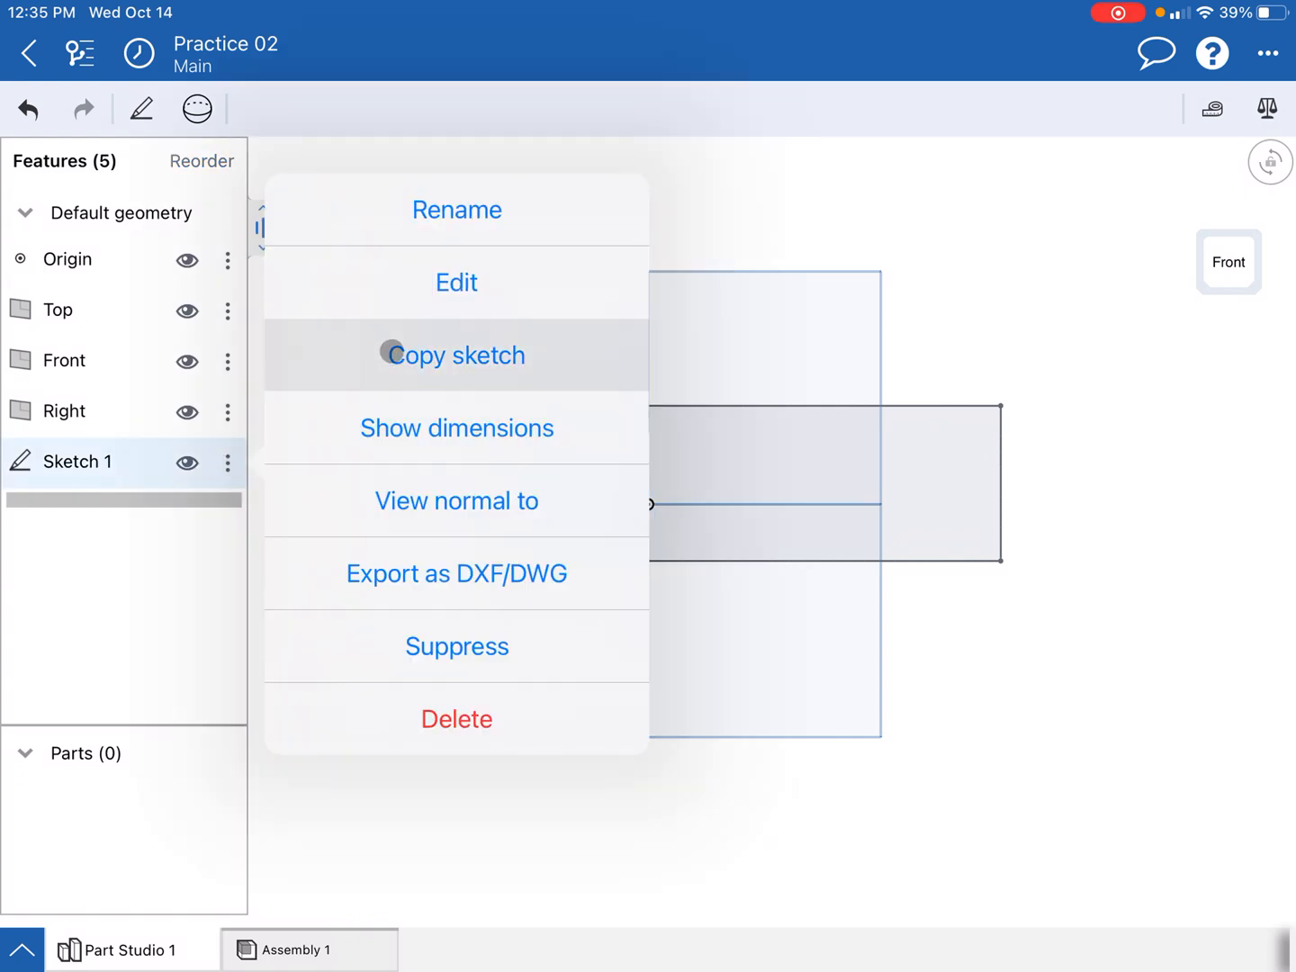
click(457, 281)
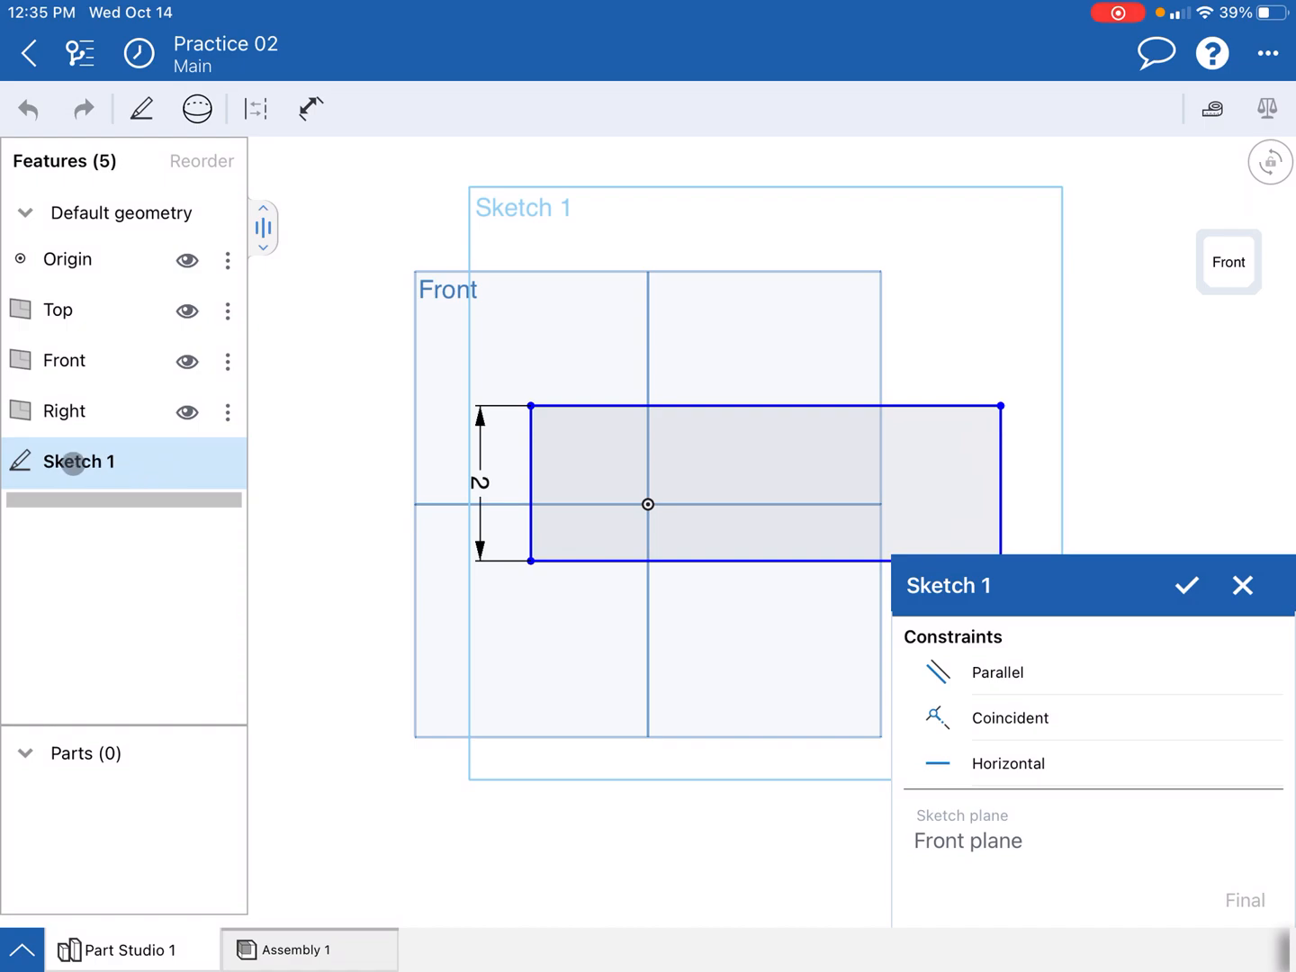
click(606, 524)
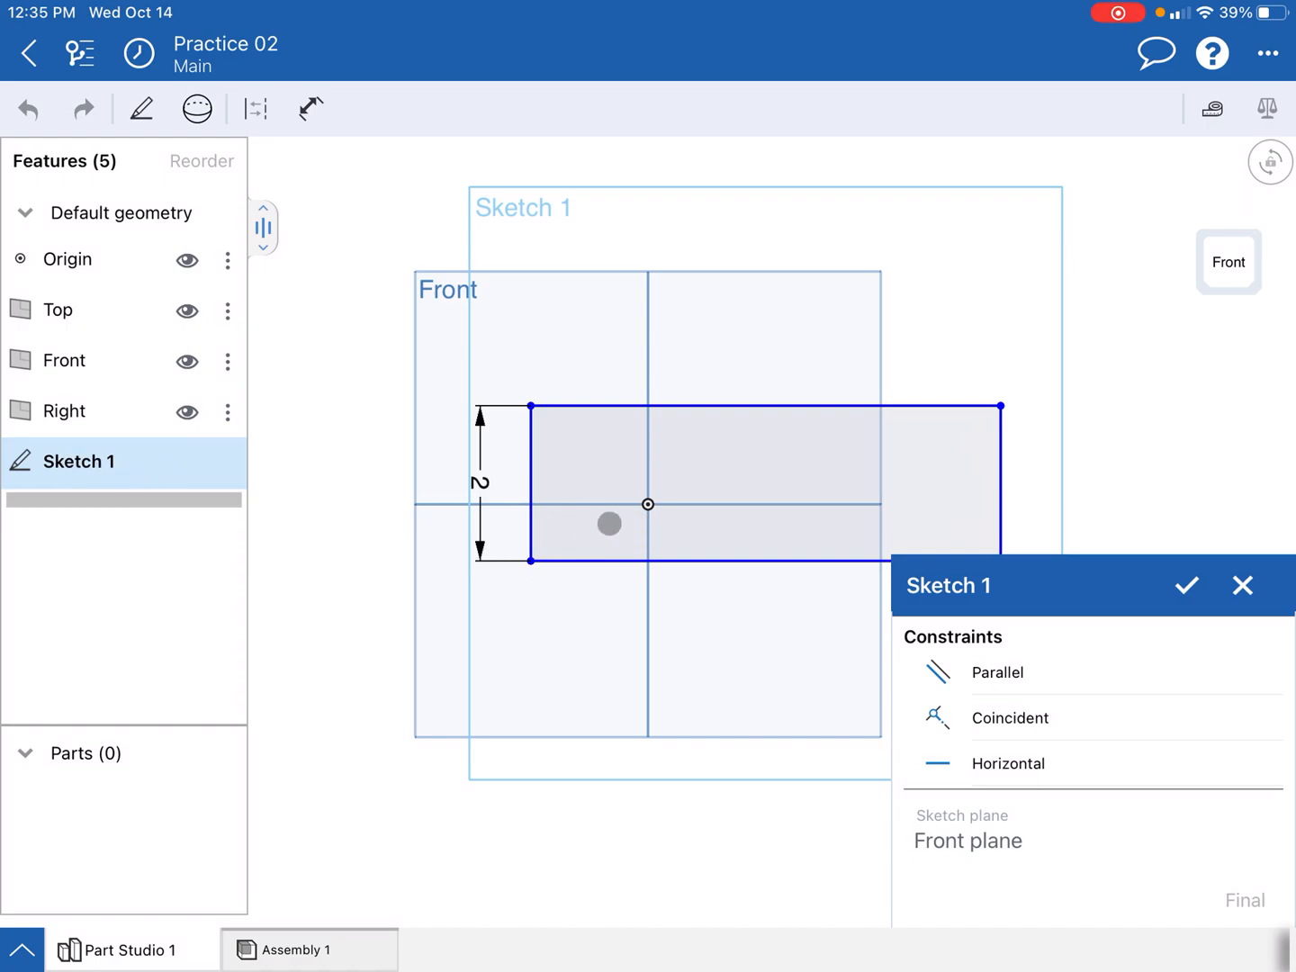
drag(609, 524, 591, 400)
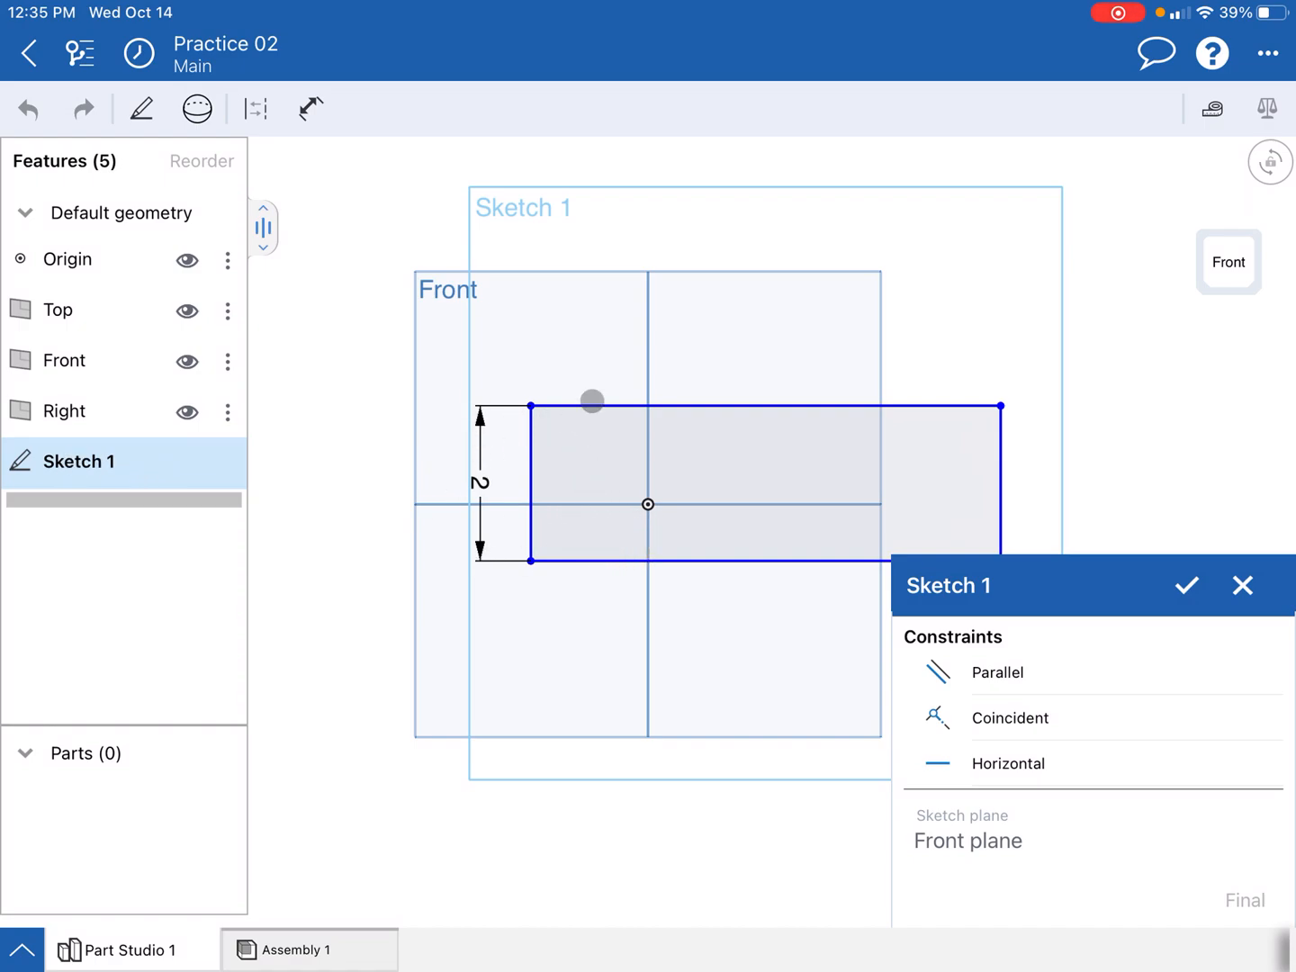
drag(592, 399, 500, 414)
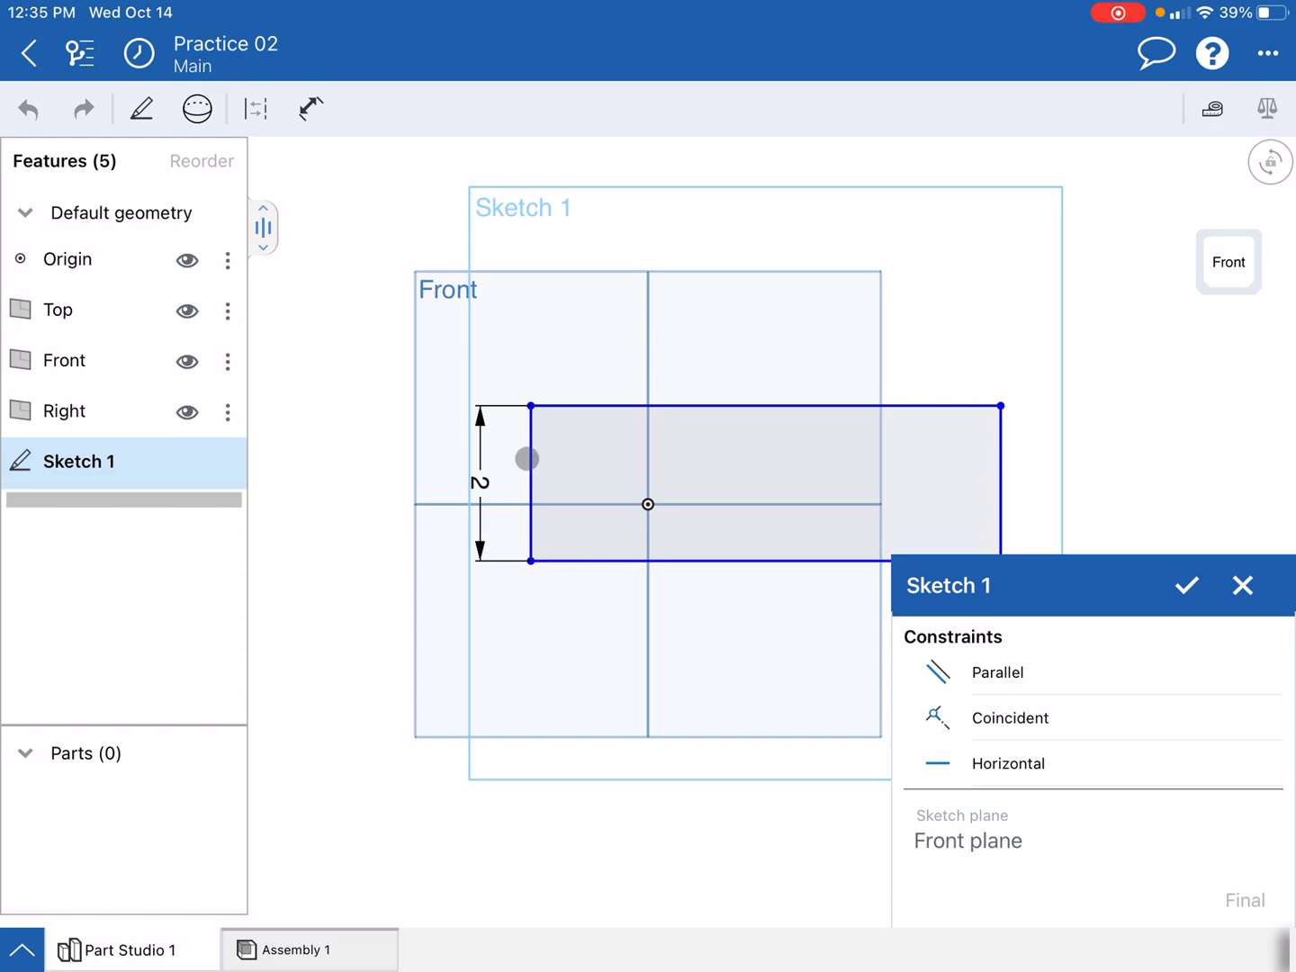
click(530, 483)
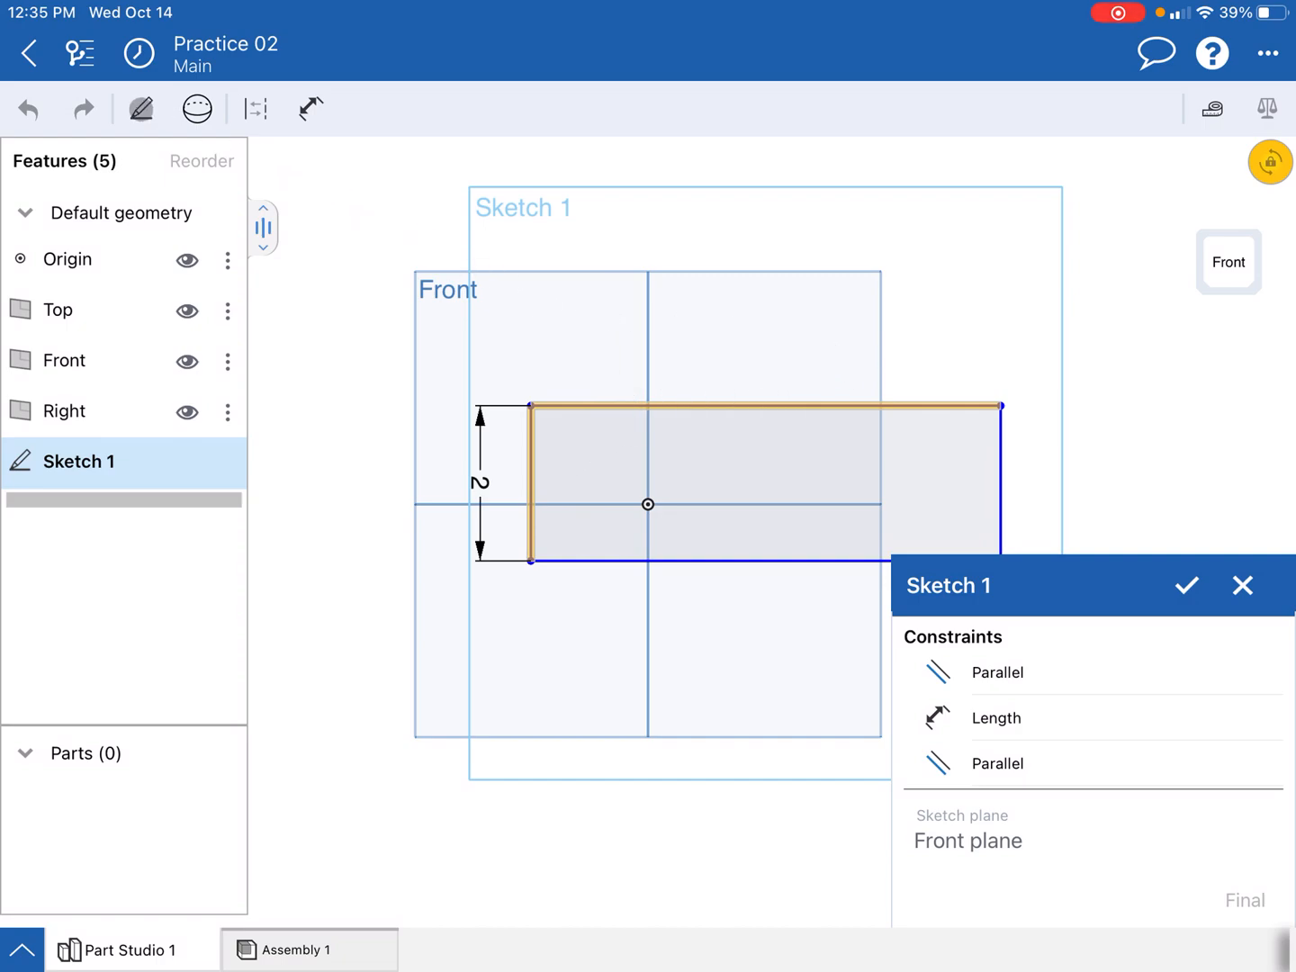
Step: Apply an Equal constraint to the selected edges, making a 2-inch square
click(141, 108)
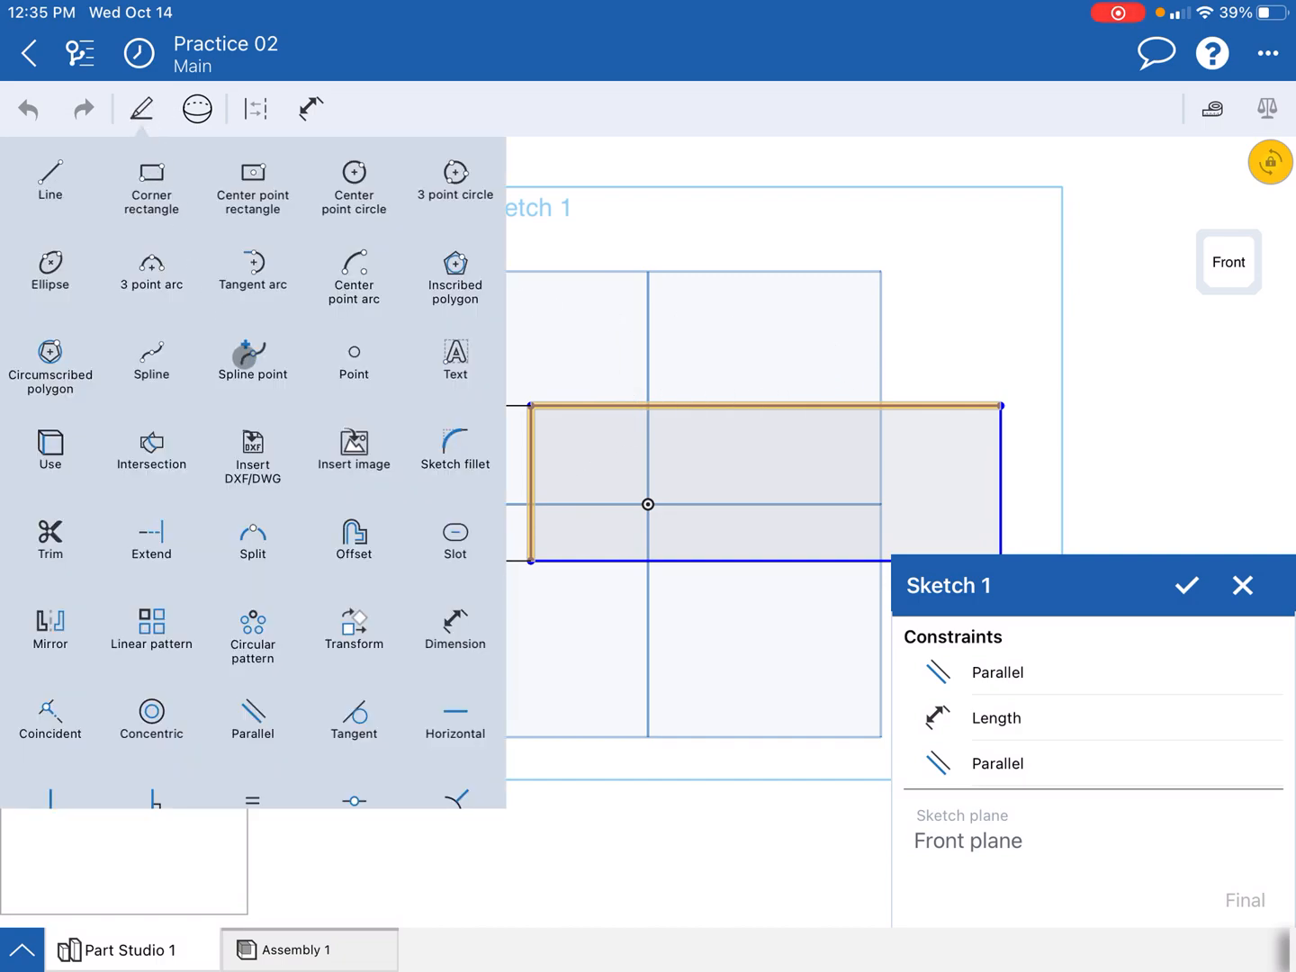
scroll(down, 3)
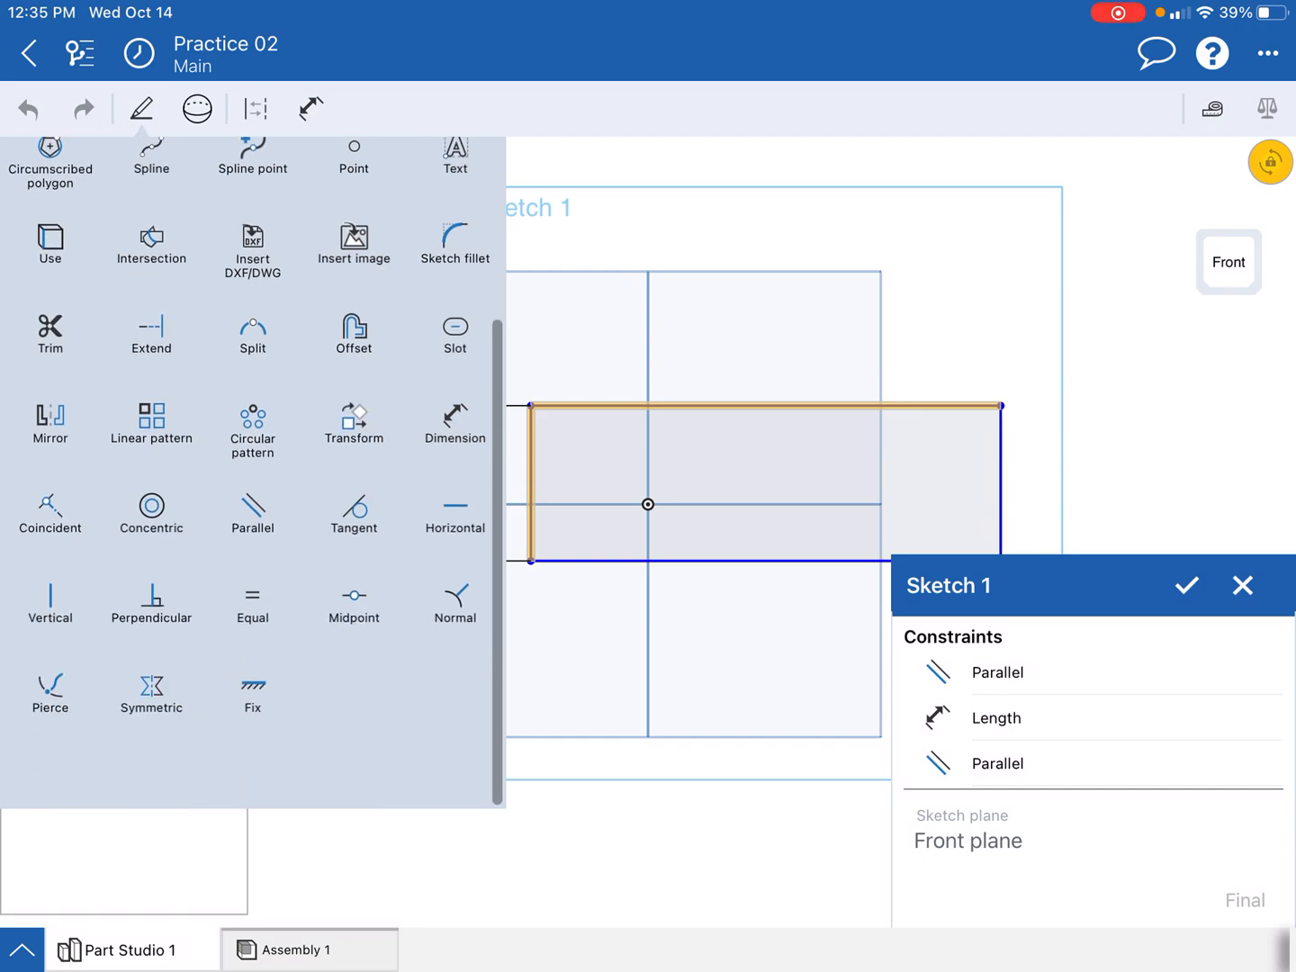
scroll(down, 3)
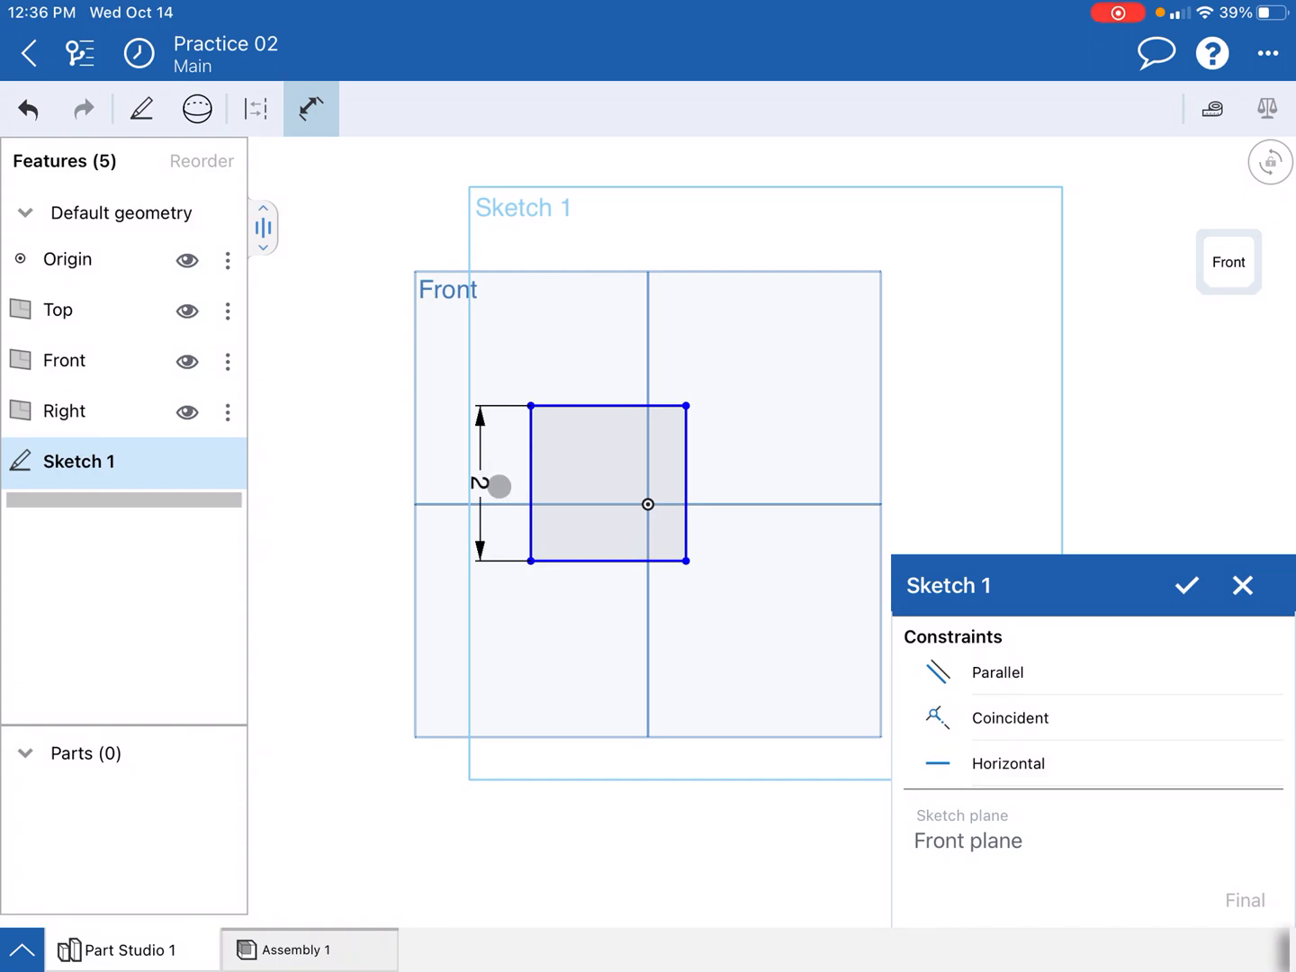
Step: Change the square's side dimension from 2 to 3 inches and close Sketch 1
drag(499, 486, 445, 523)
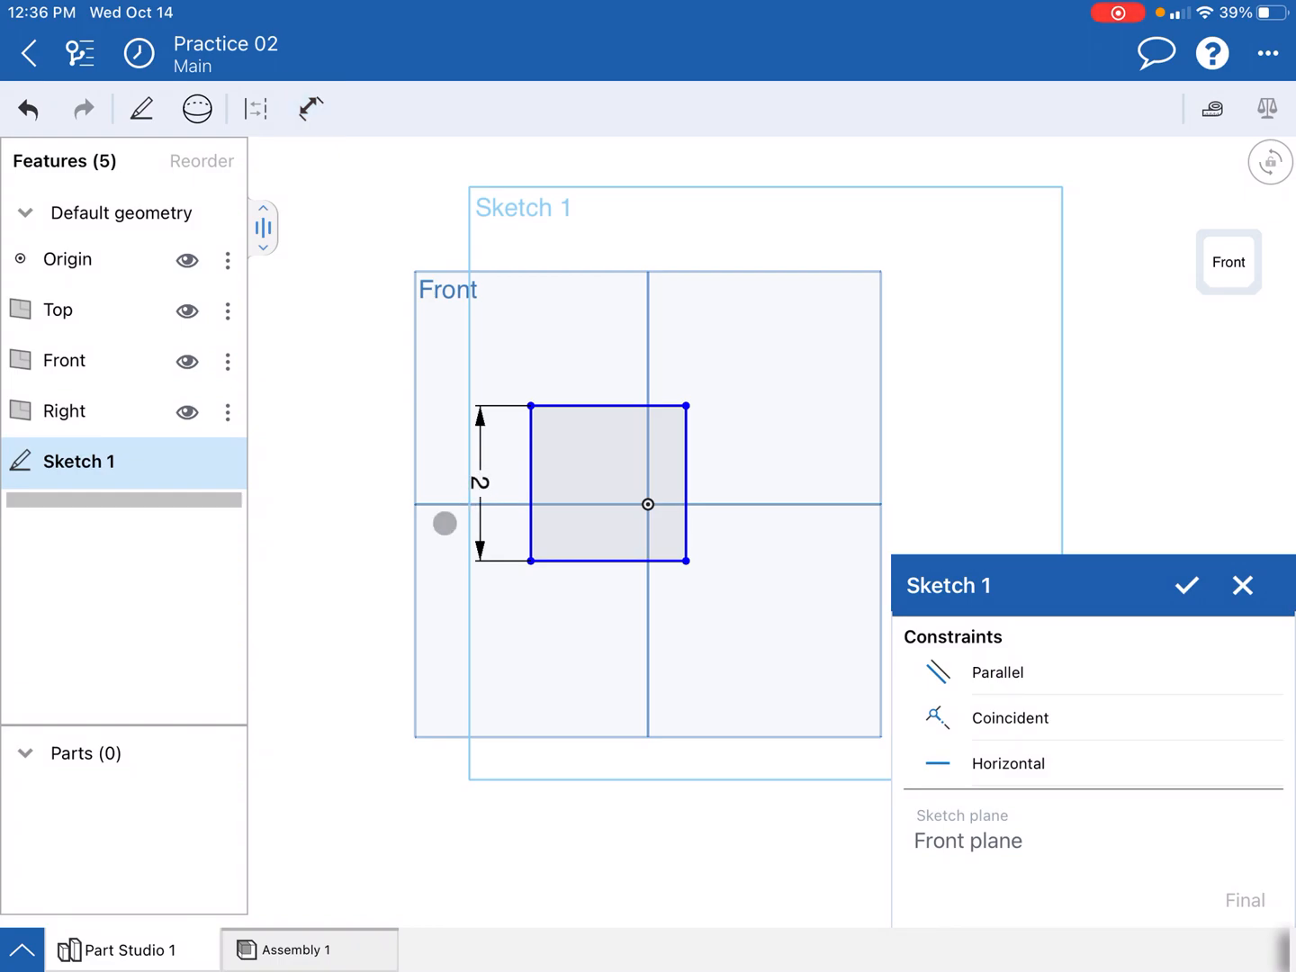
click(483, 482)
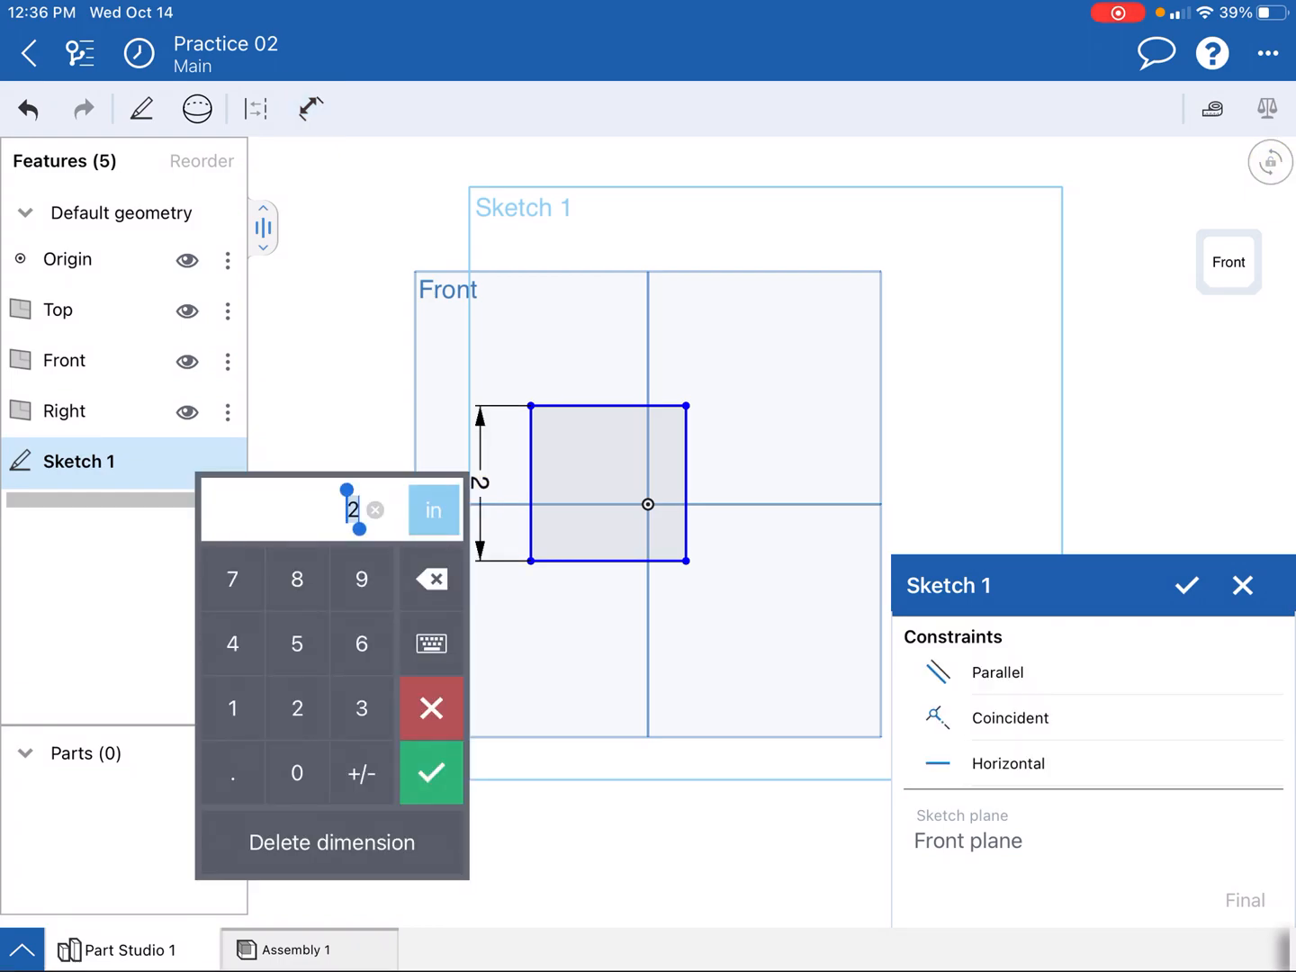
click(360, 709)
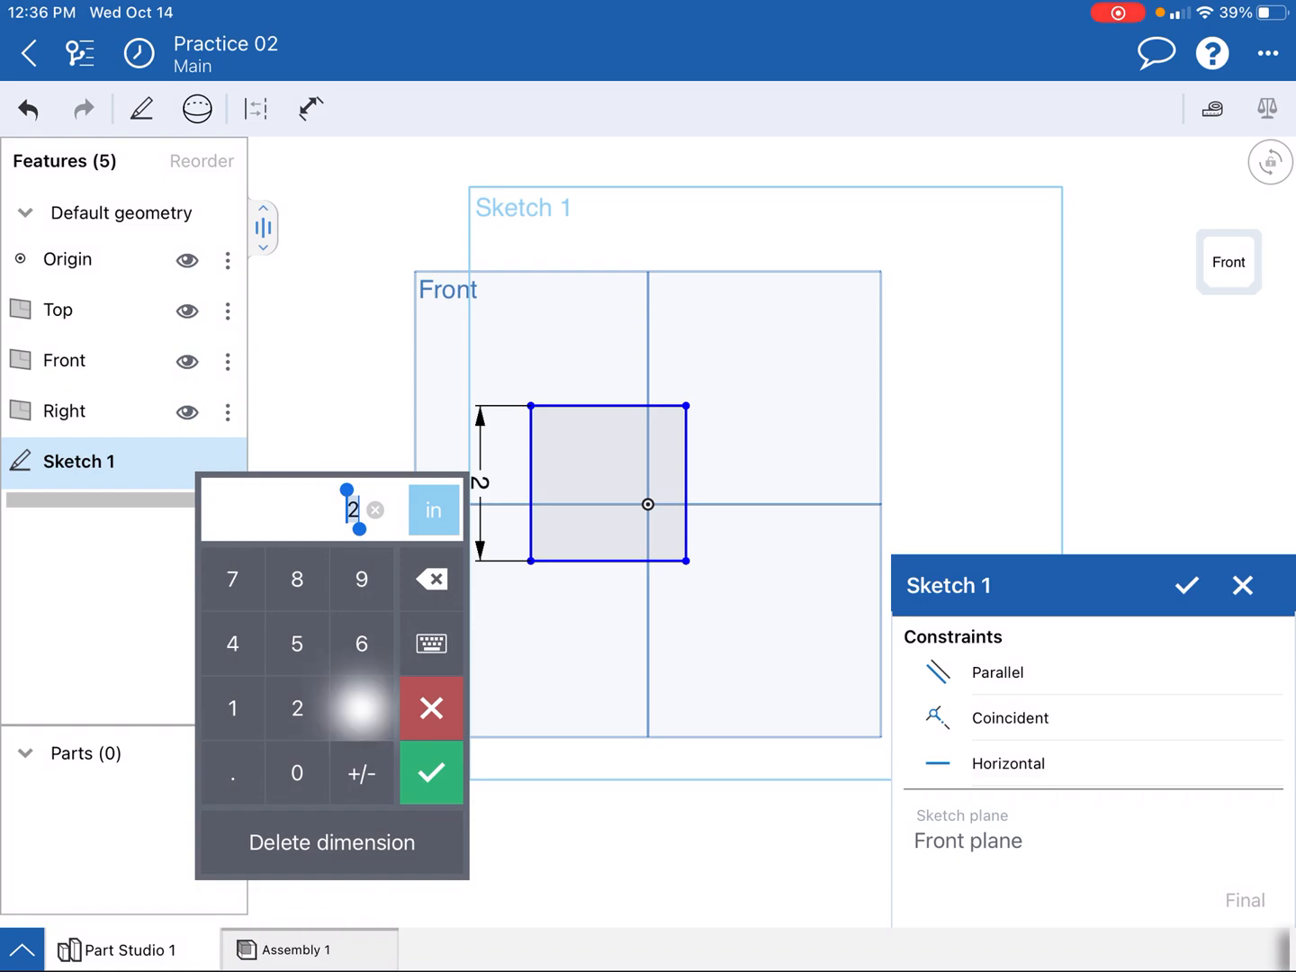
click(432, 772)
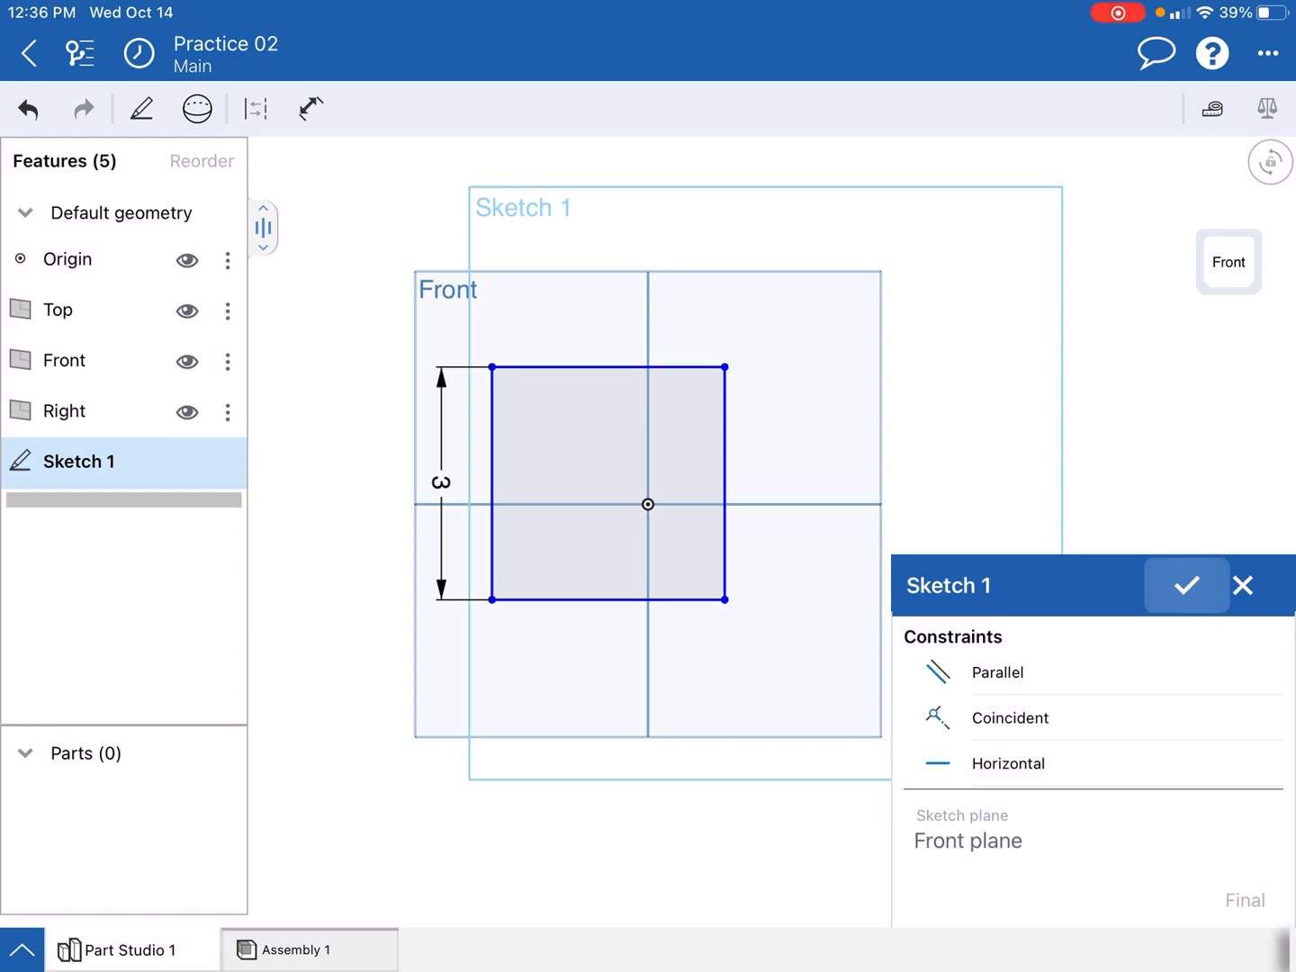
click(1189, 587)
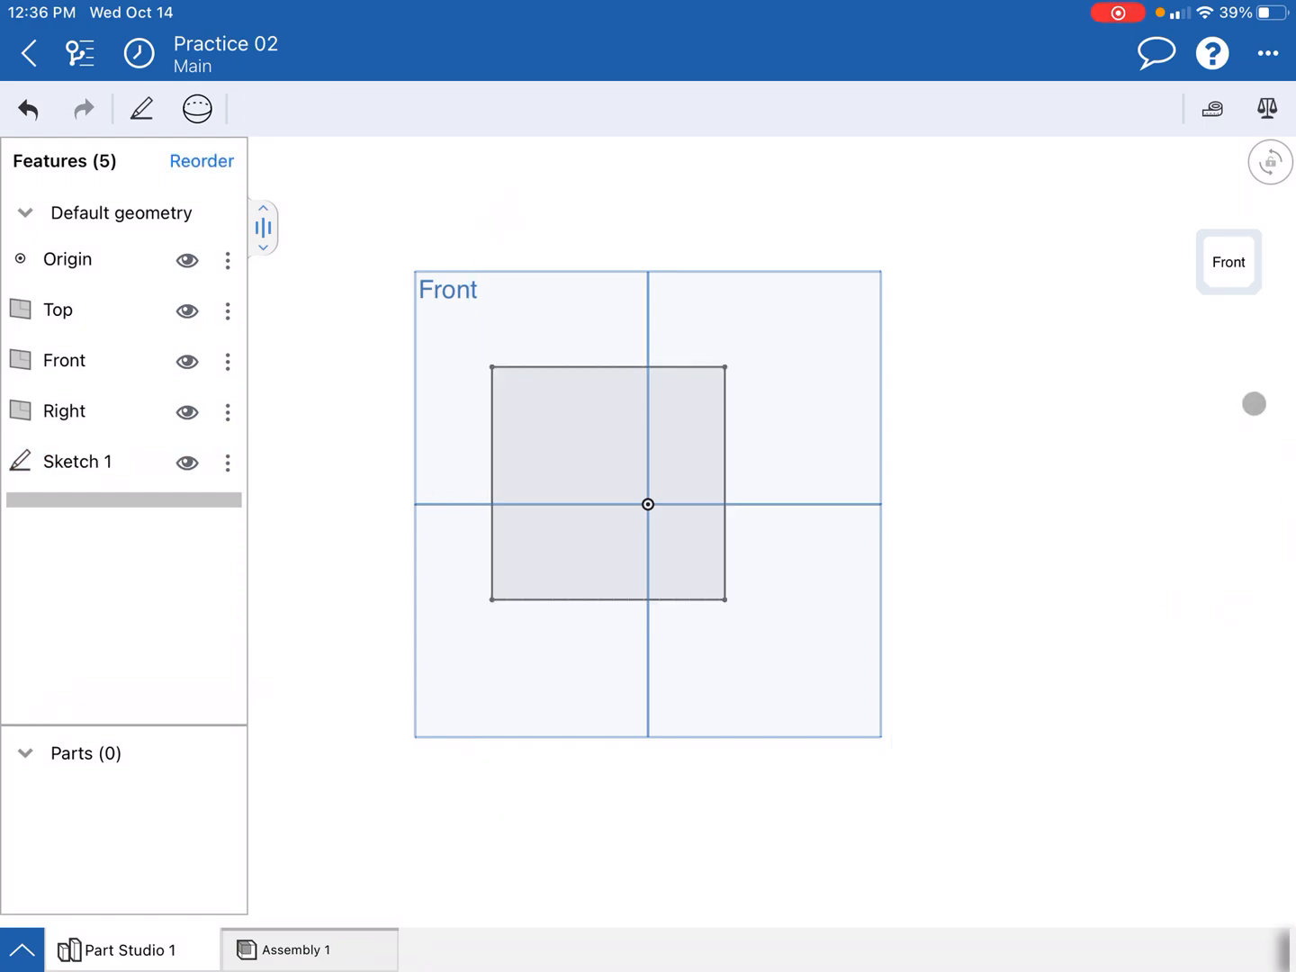
Step: Switch to the Isometric view and bring up the part-modeling feature list
click(1228, 263)
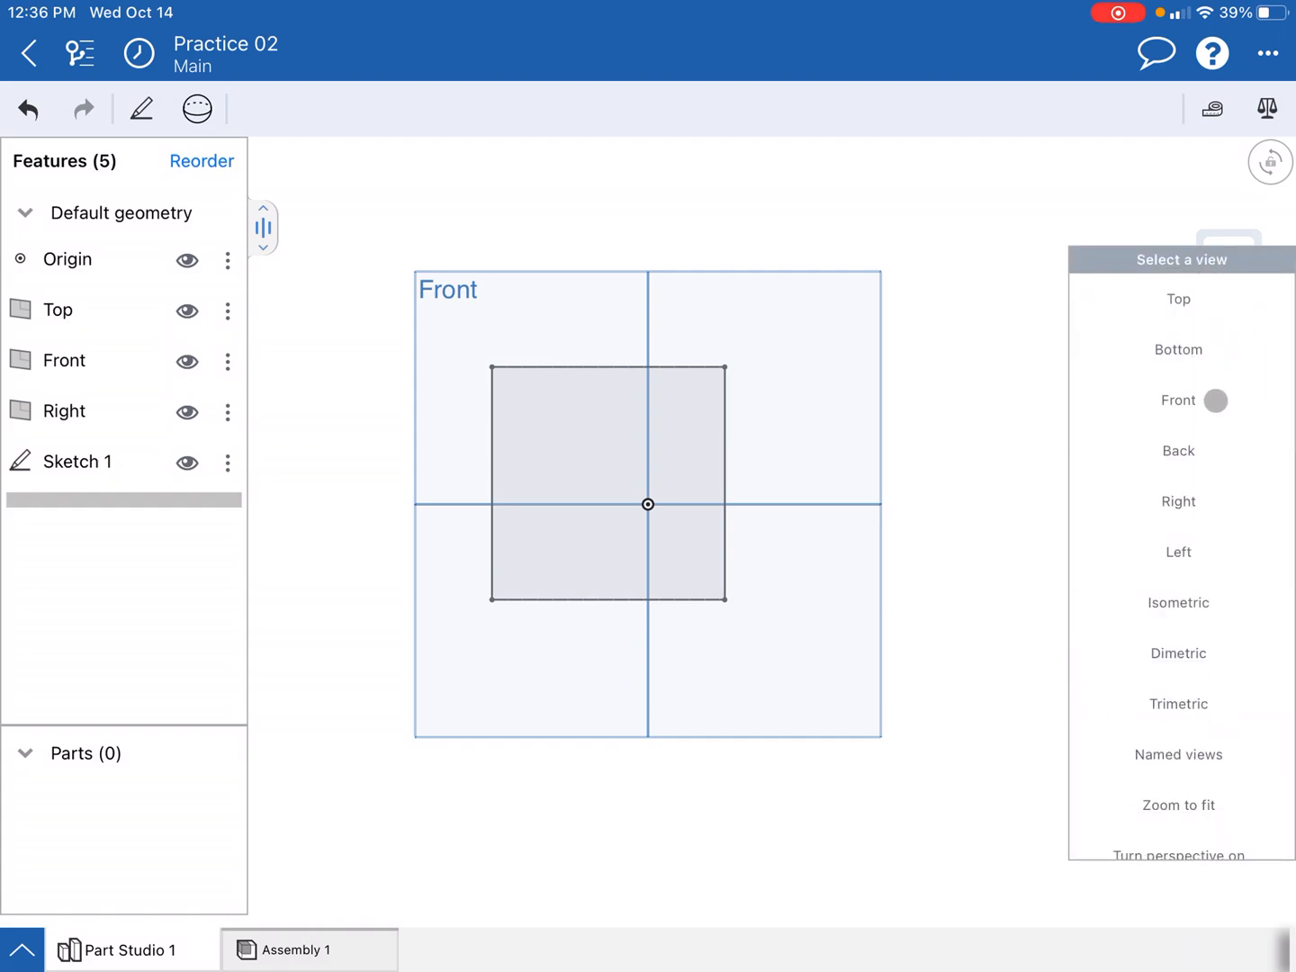
click(1177, 601)
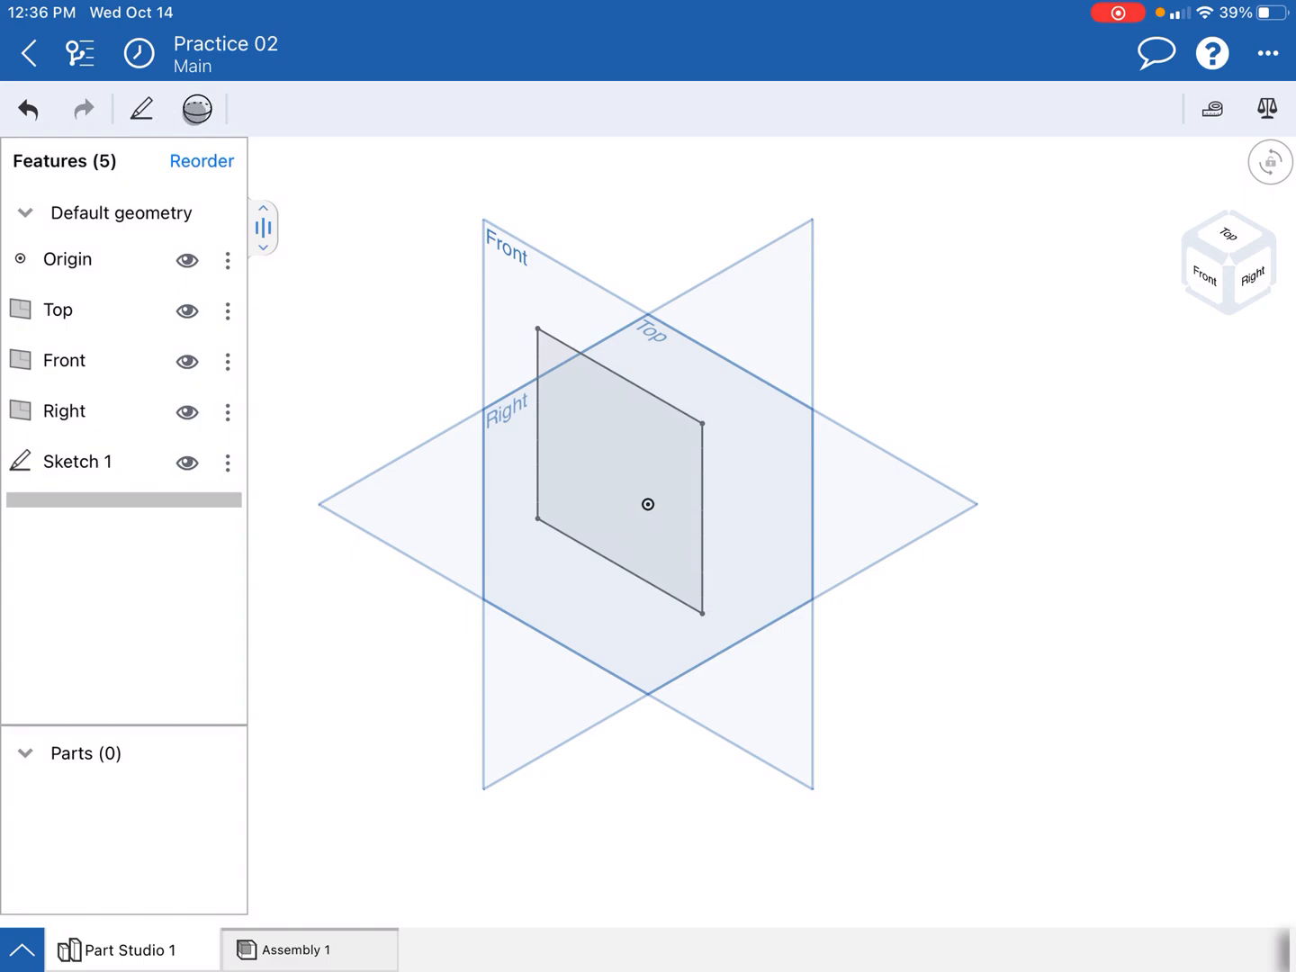
click(196, 108)
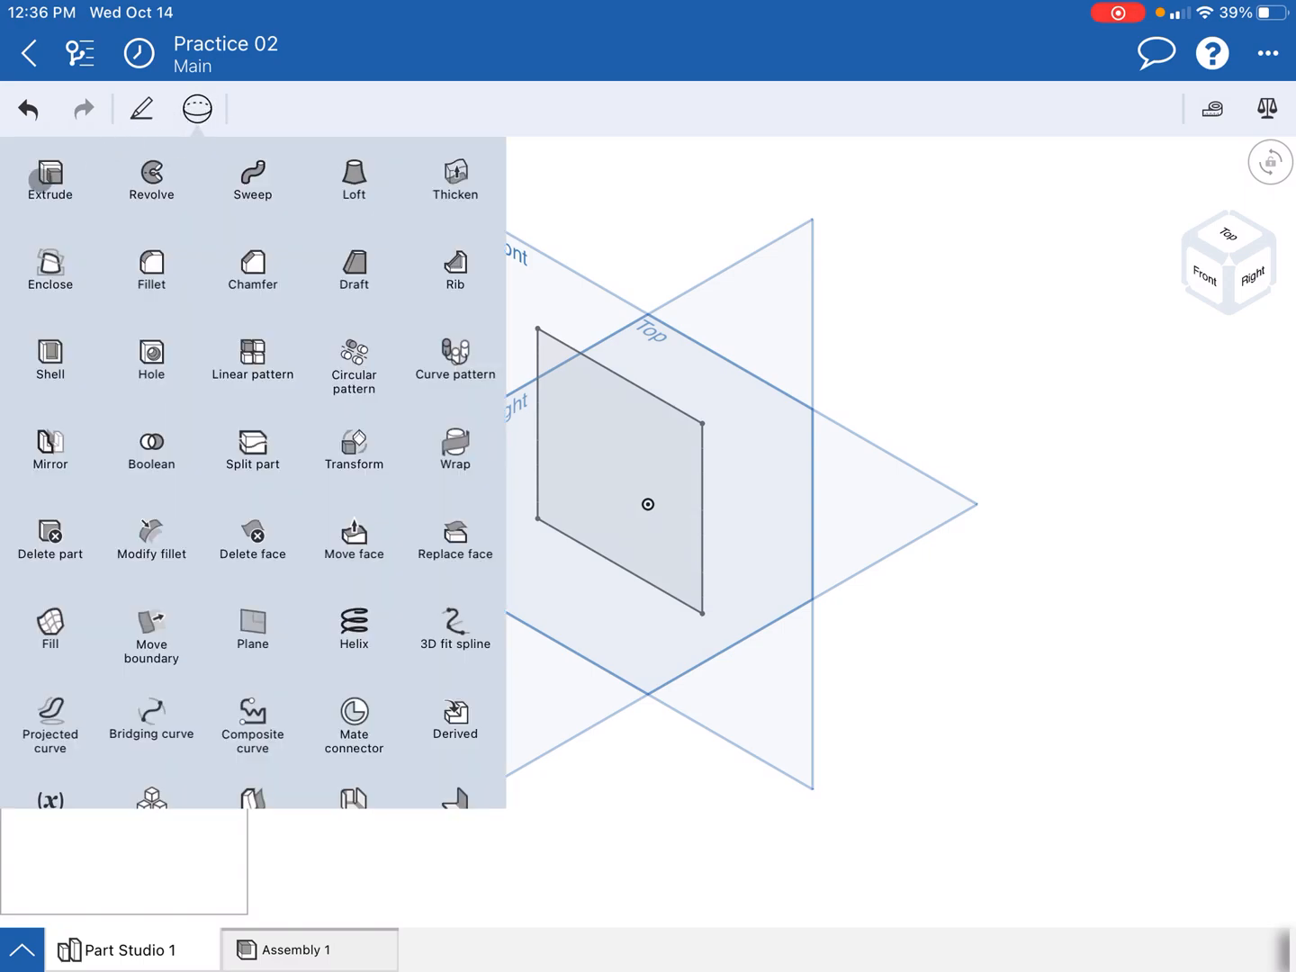
Step: Extrude the square region 1 inch deep as Extrude 1 with draft enabled
click(50, 177)
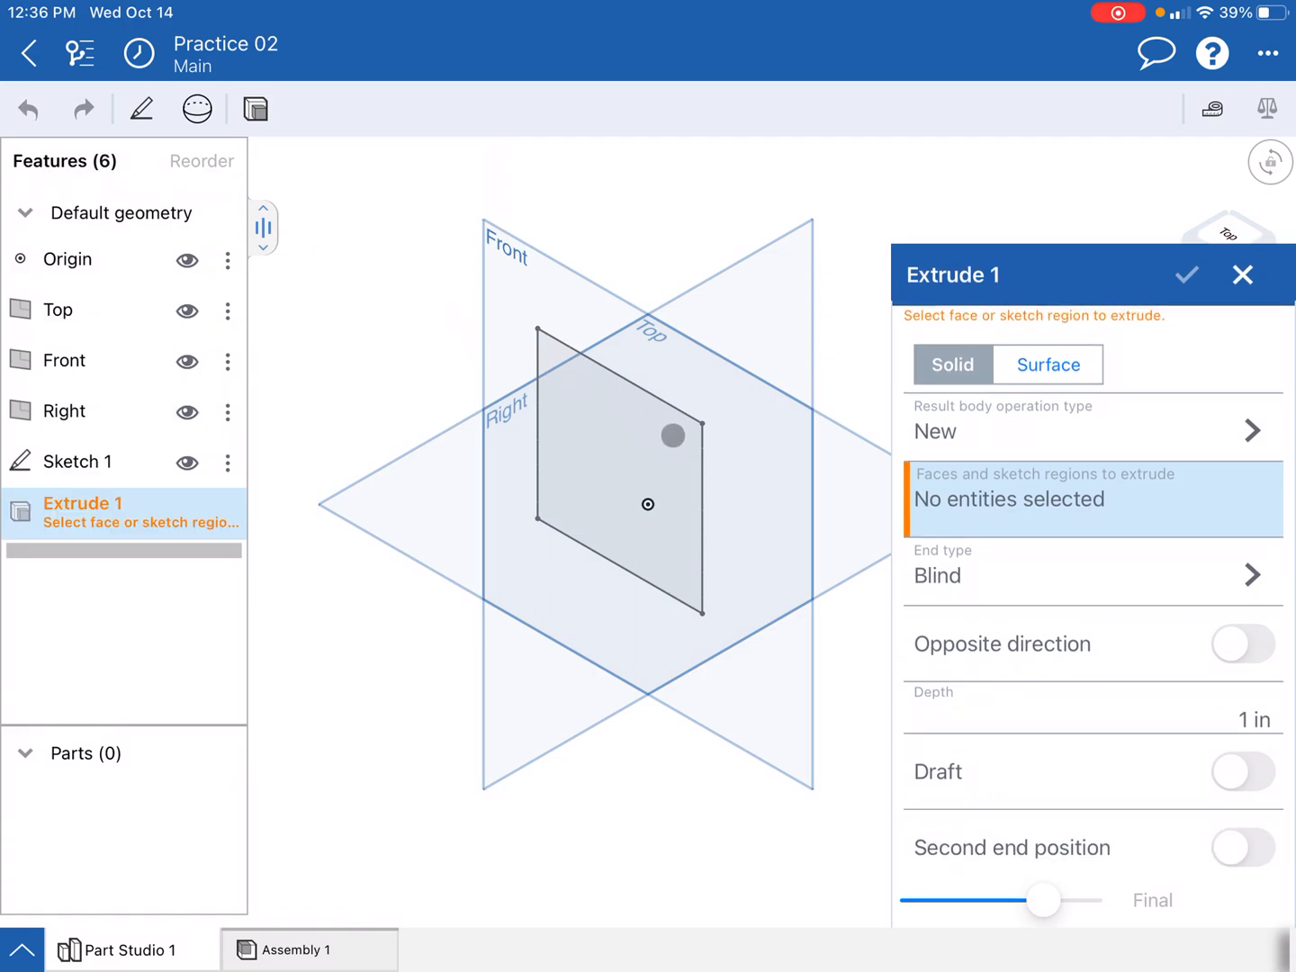
click(648, 504)
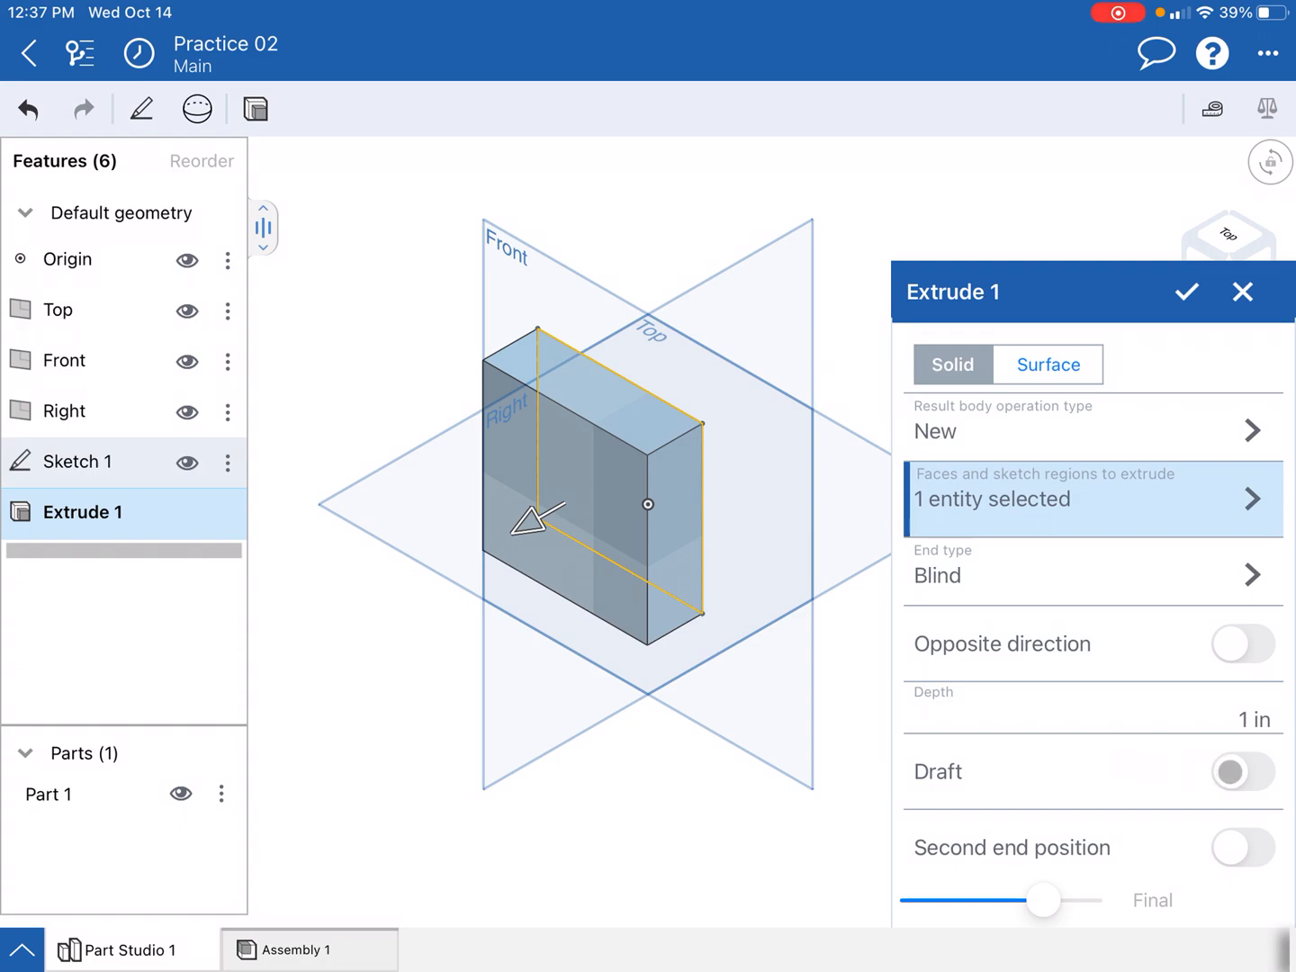
click(1239, 772)
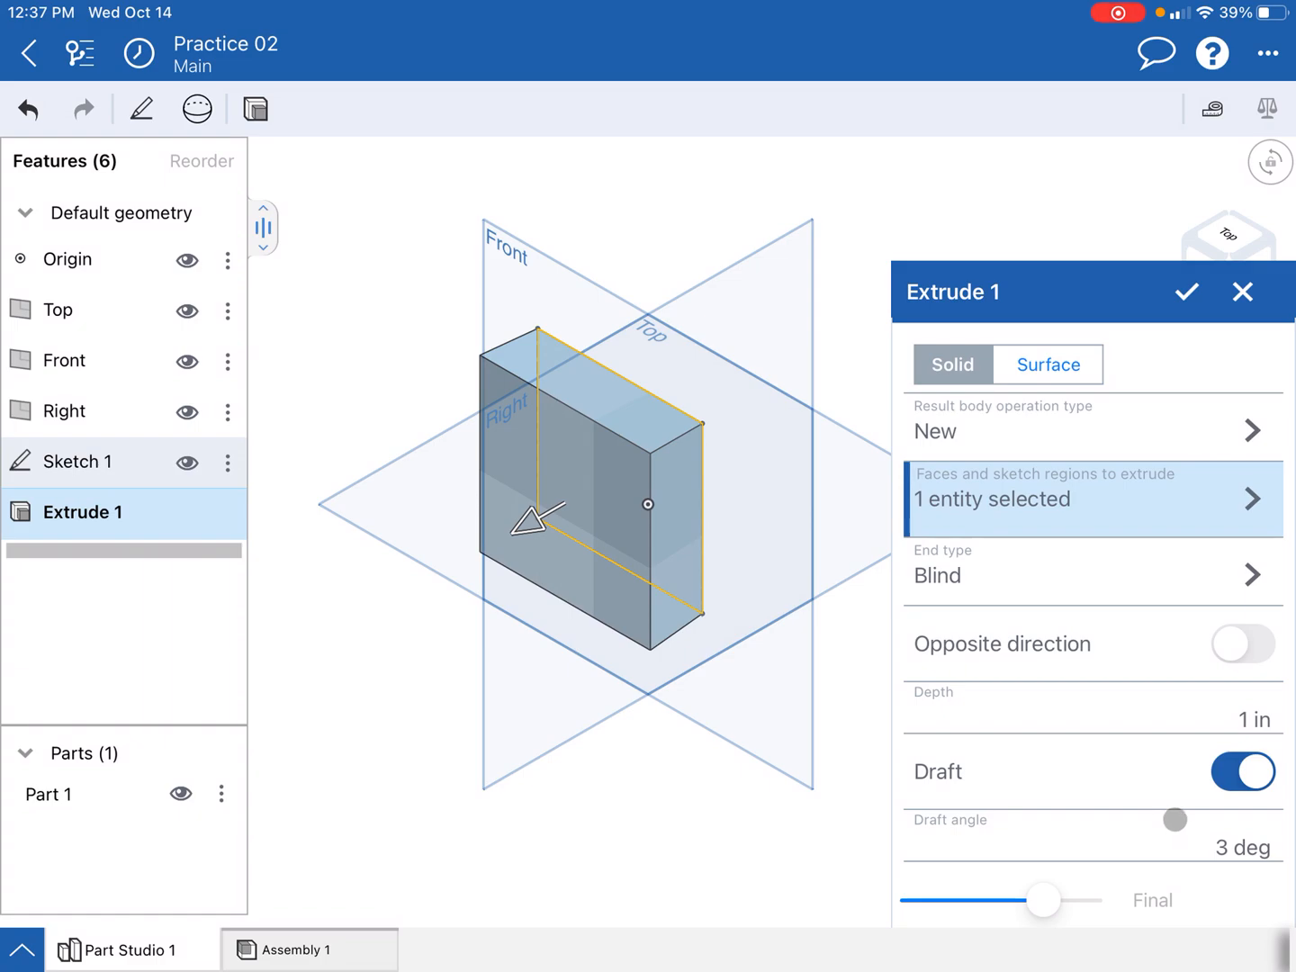
Step: Set the draft angle to 30° with opposite direction so the solid tapers inward
scroll(down, 3)
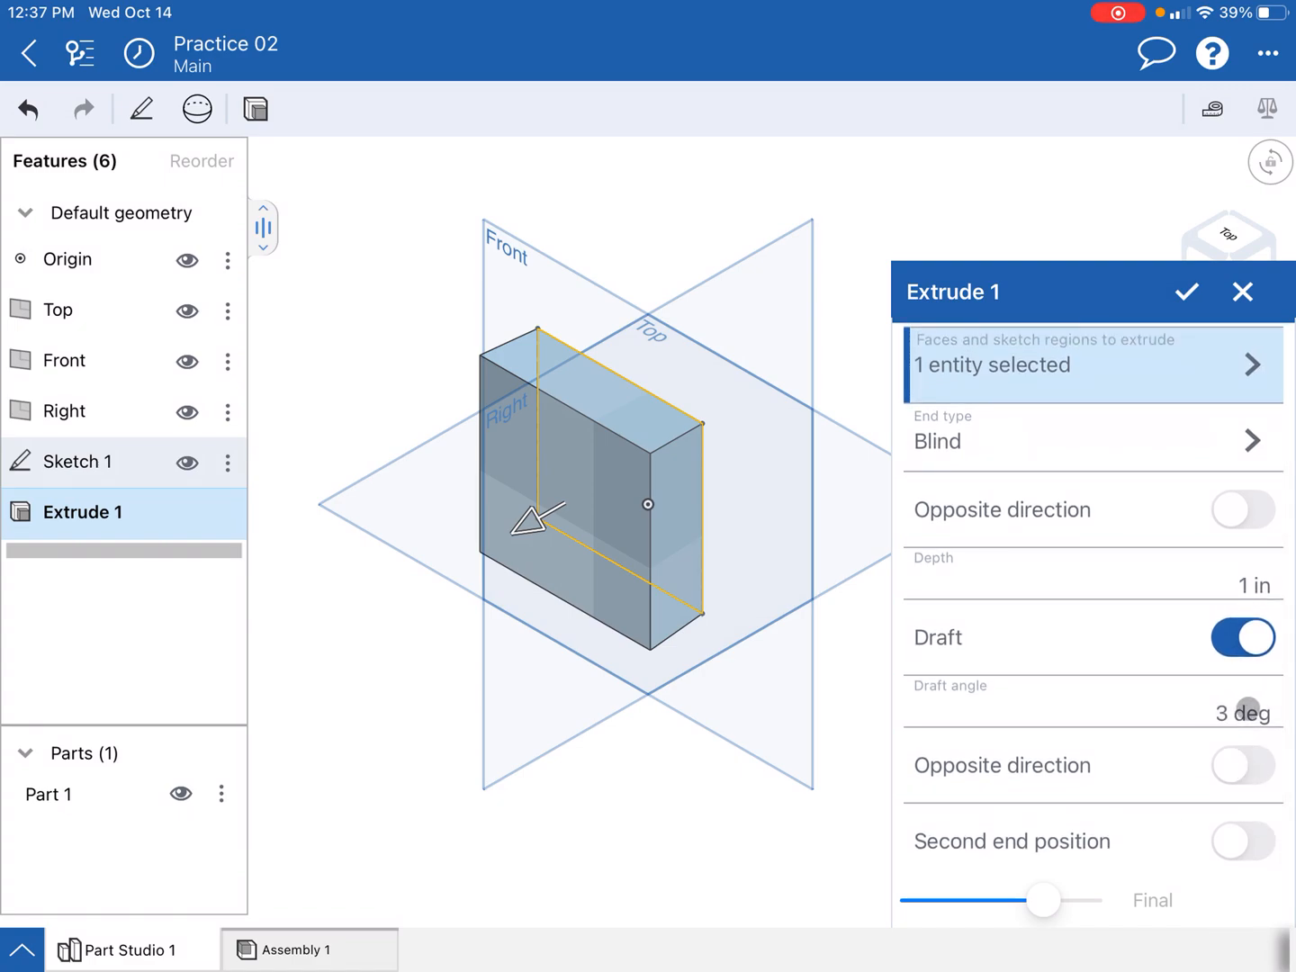
click(1233, 713)
text(30)
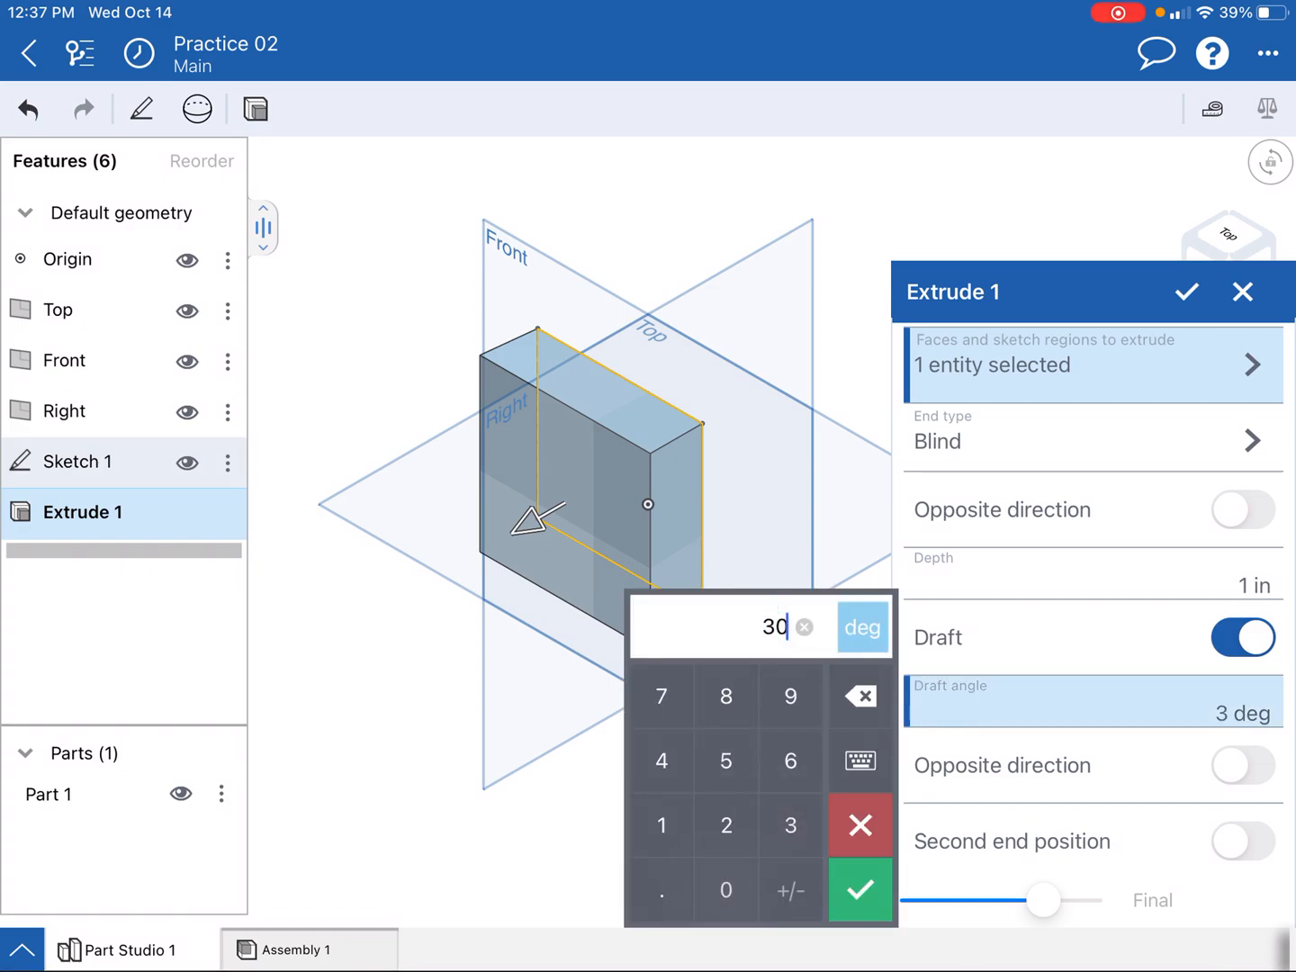
click(861, 890)
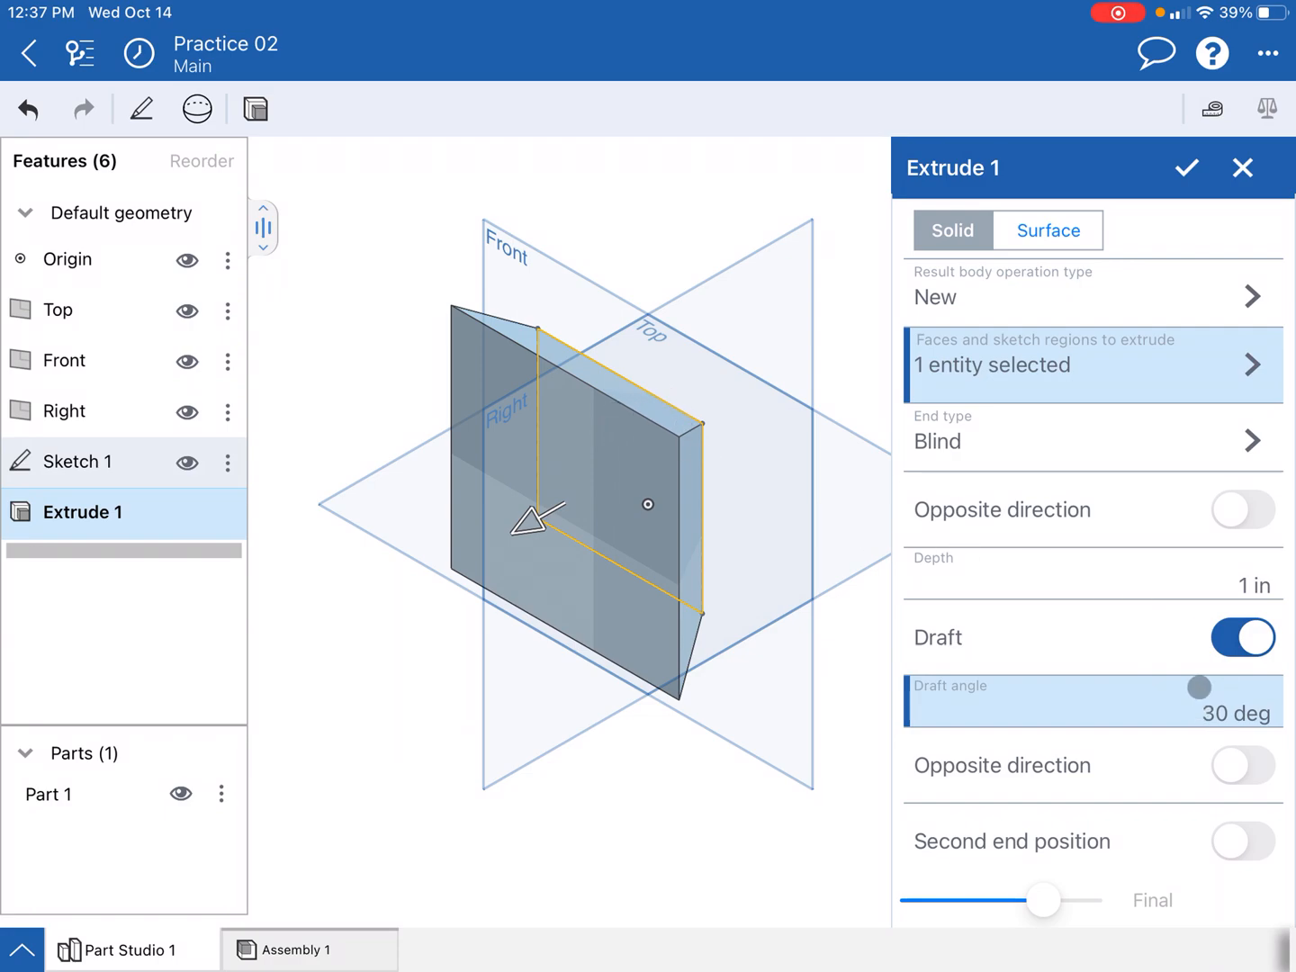
drag(1199, 688, 1088, 670)
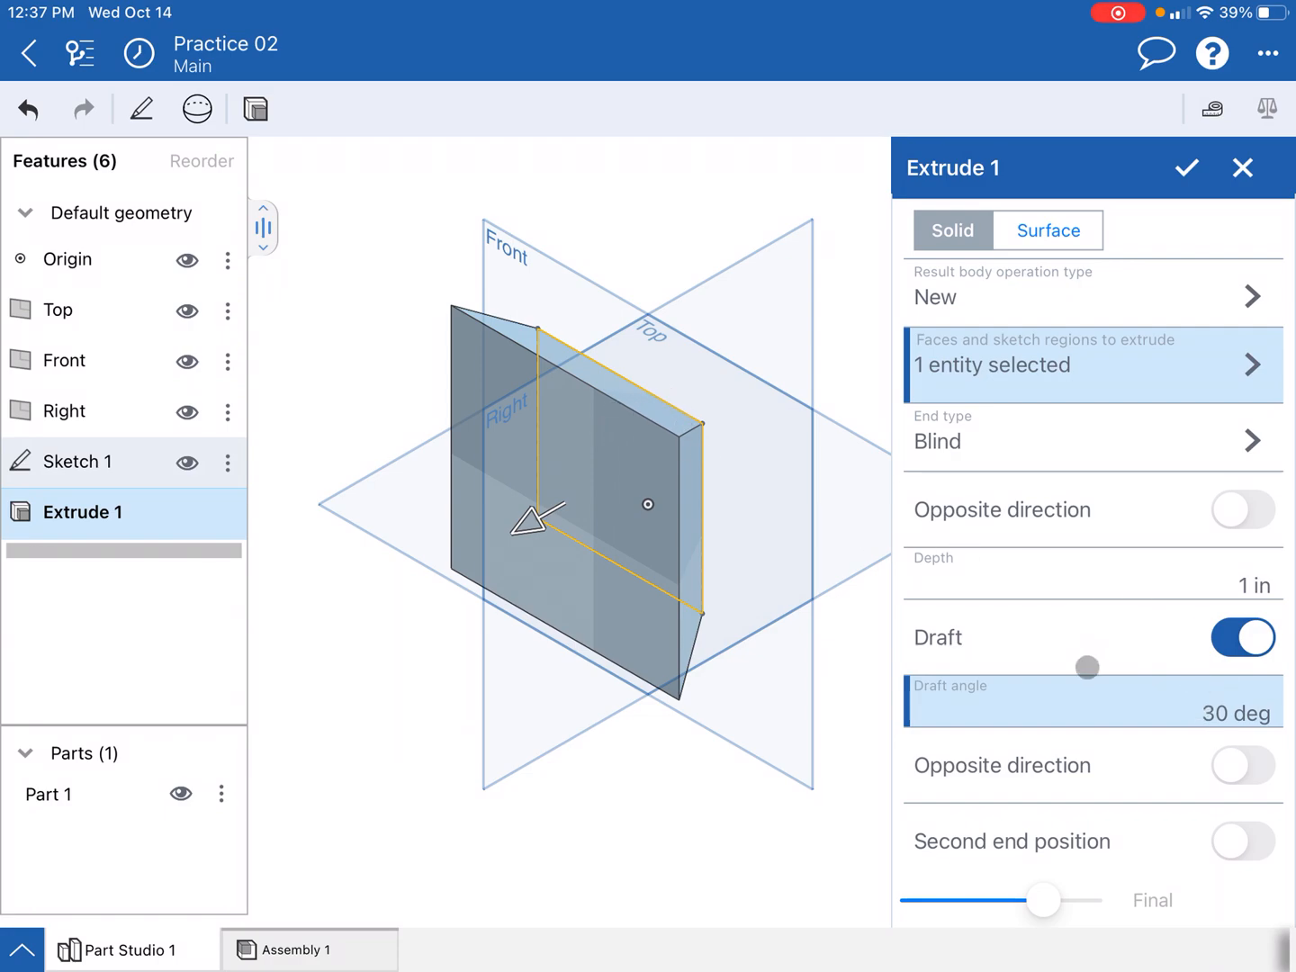
click(1239, 767)
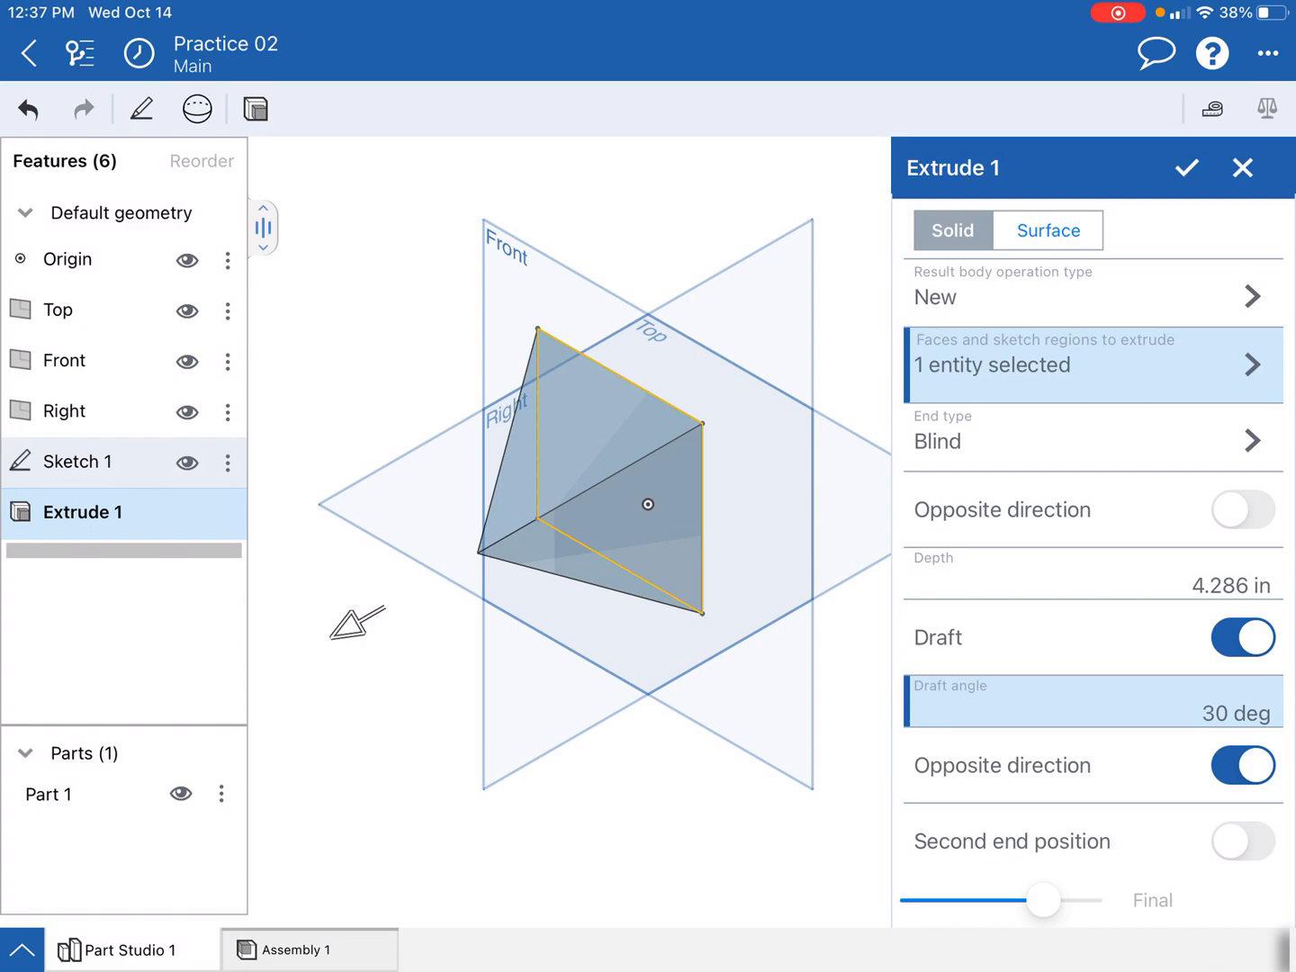
Step: Accept Extrude 1 as the finished pyramid and view it from the Right
click(1188, 167)
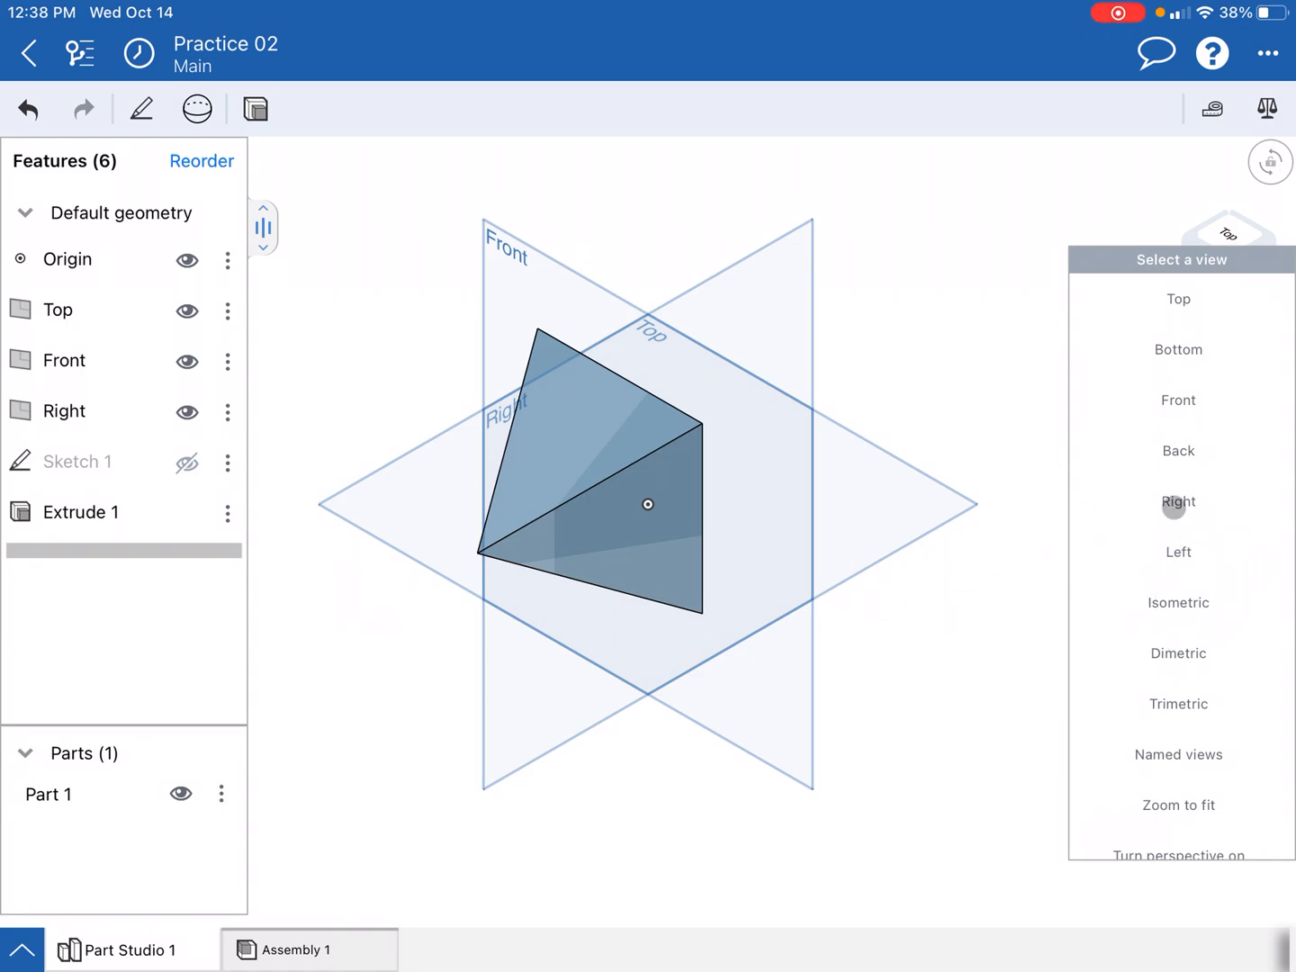
click(1177, 500)
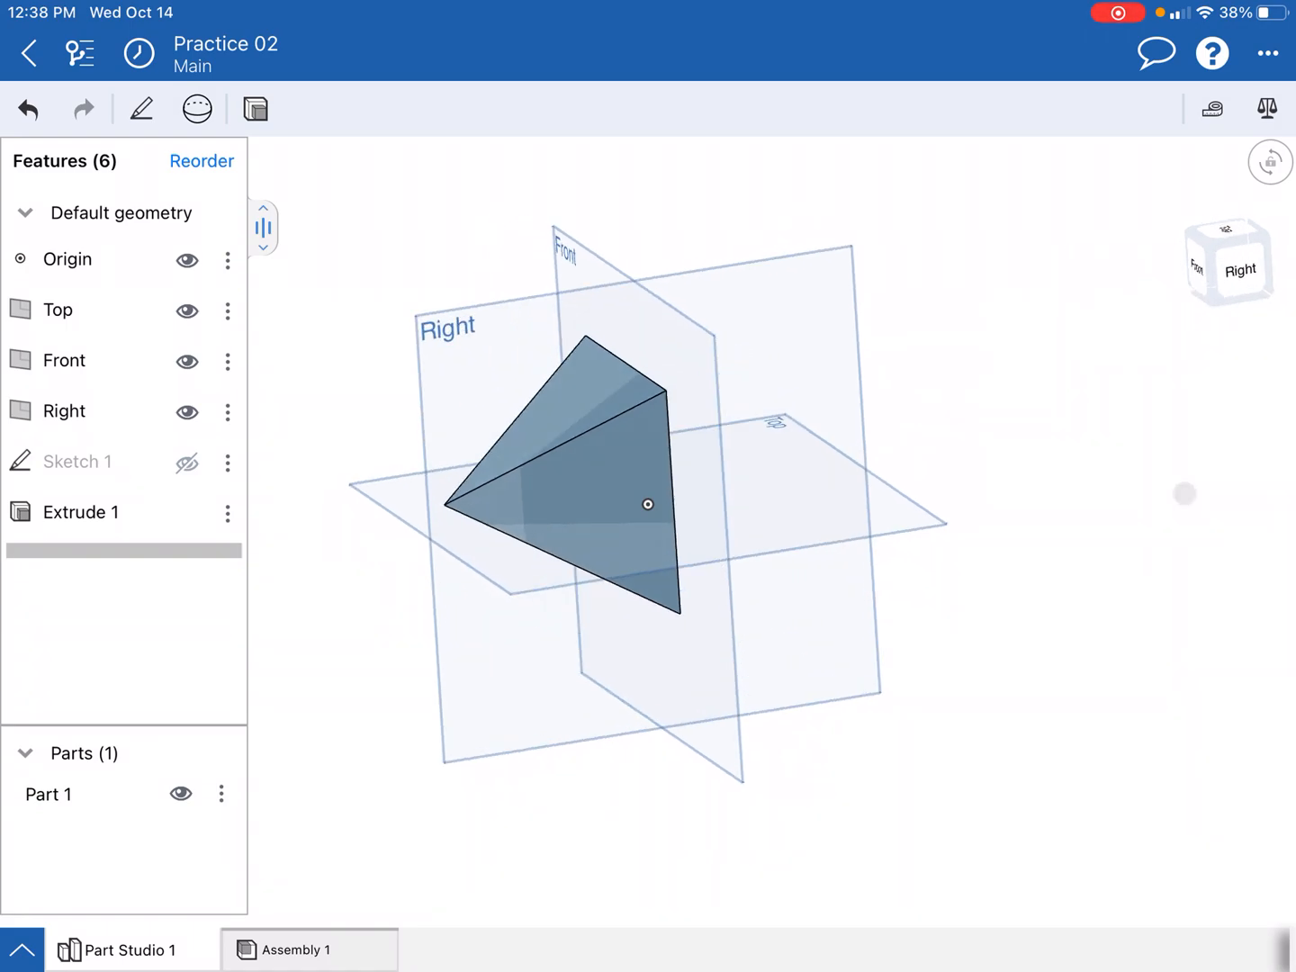